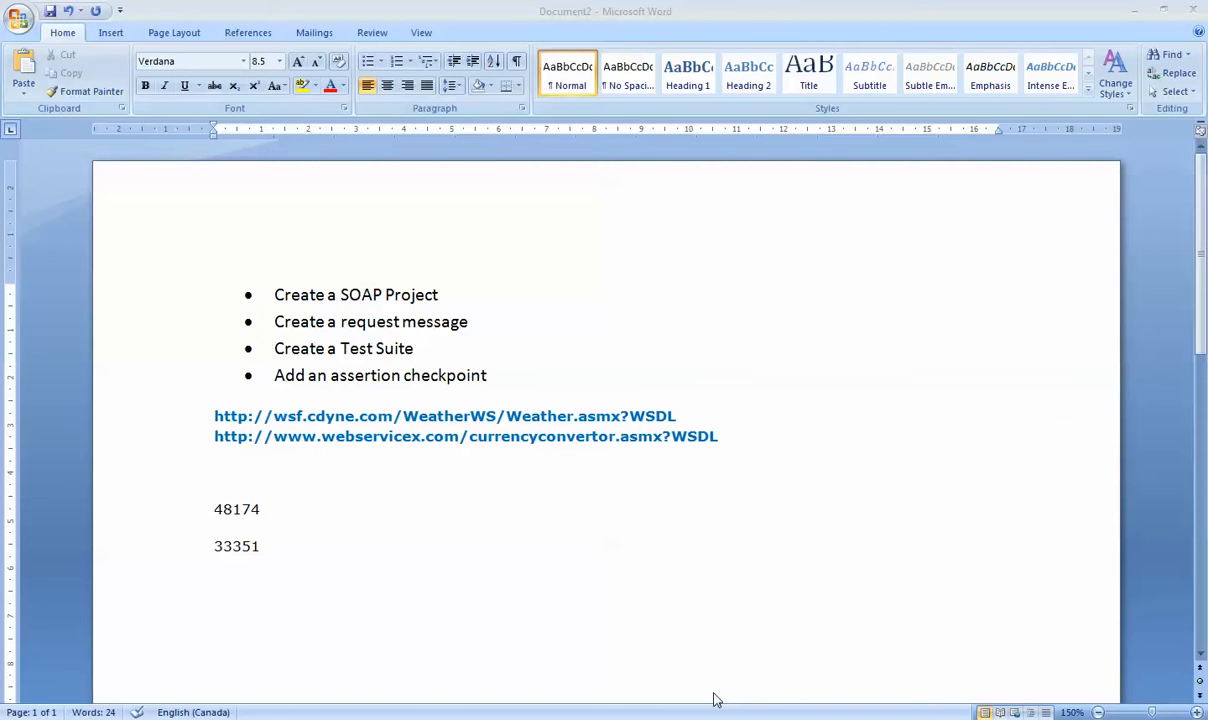
pyautogui.moveTo(520, 466)
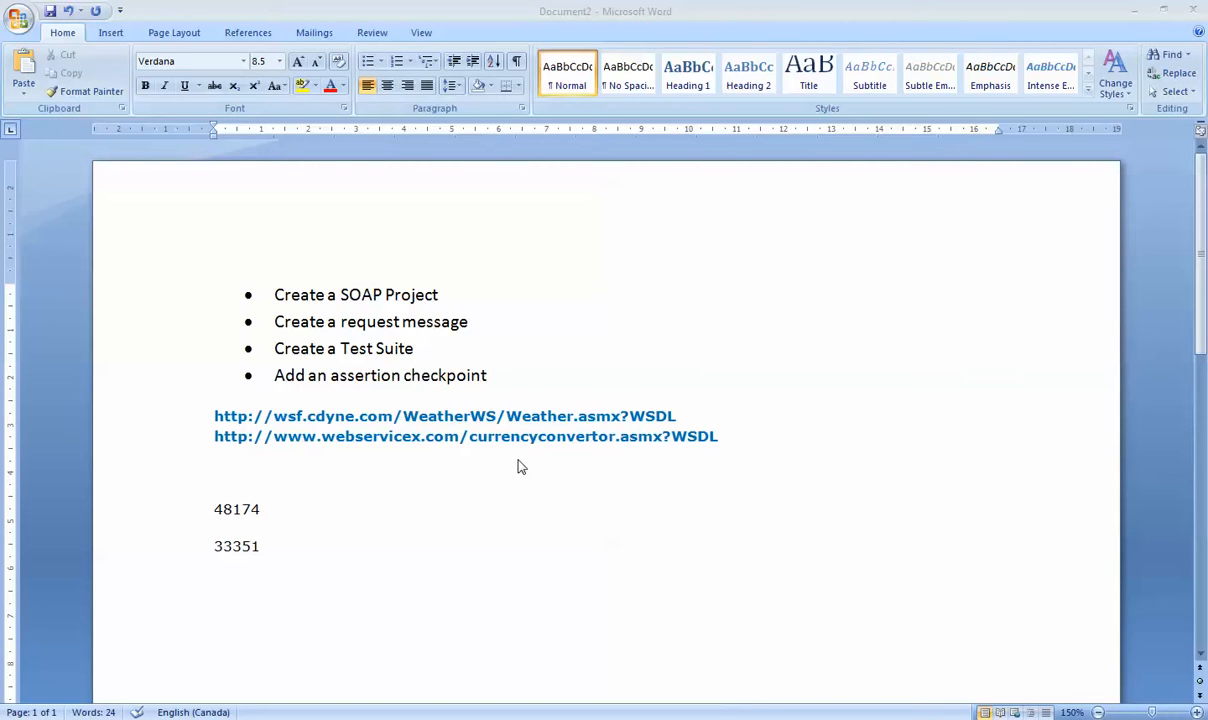
pyautogui.moveTo(308, 280)
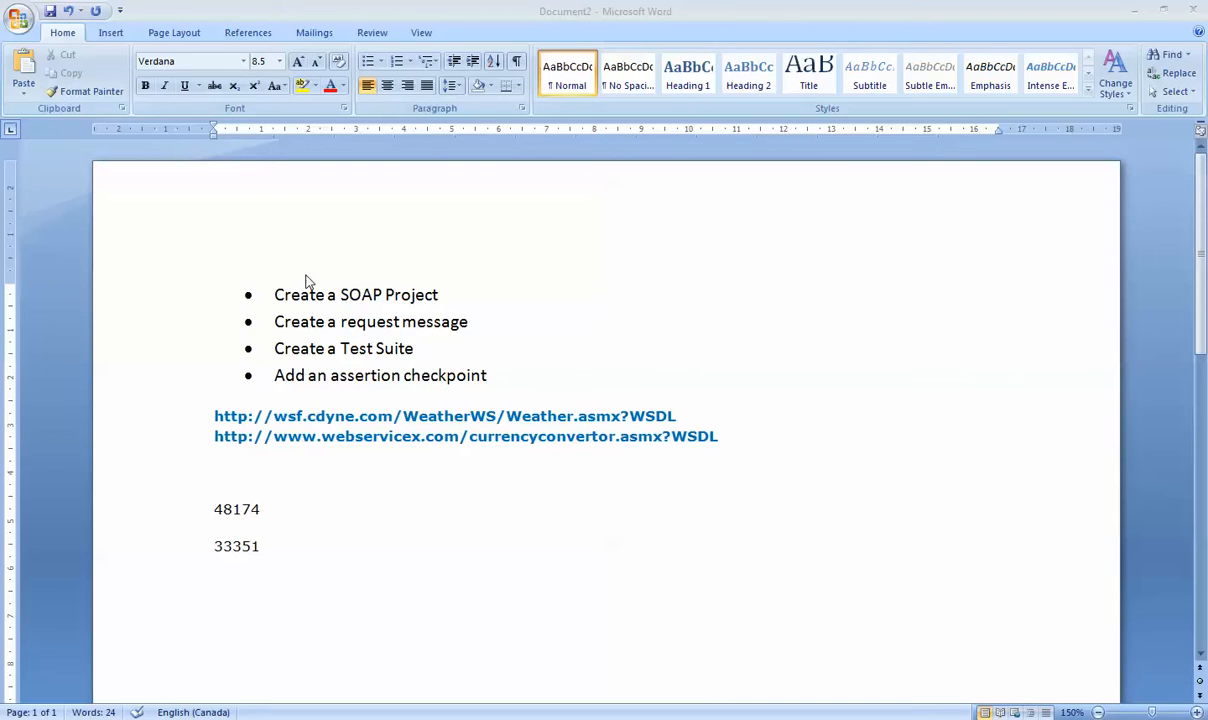
pyautogui.moveTo(302, 288)
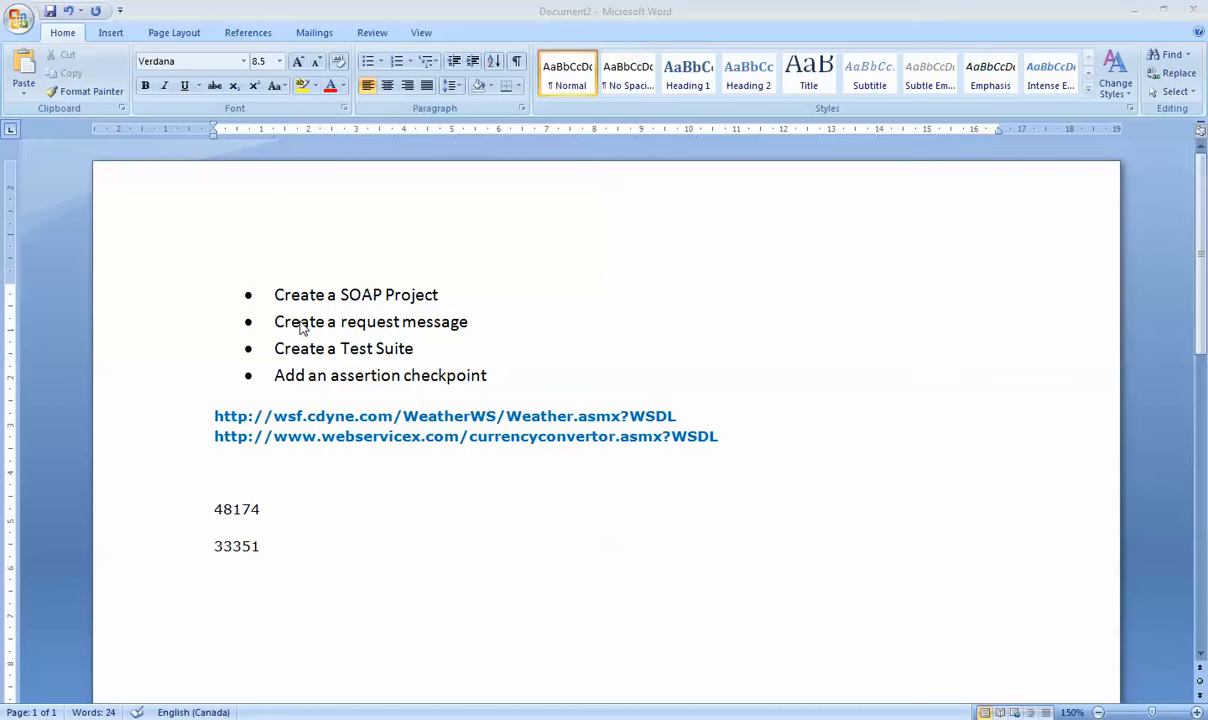
pyautogui.moveTo(320, 348)
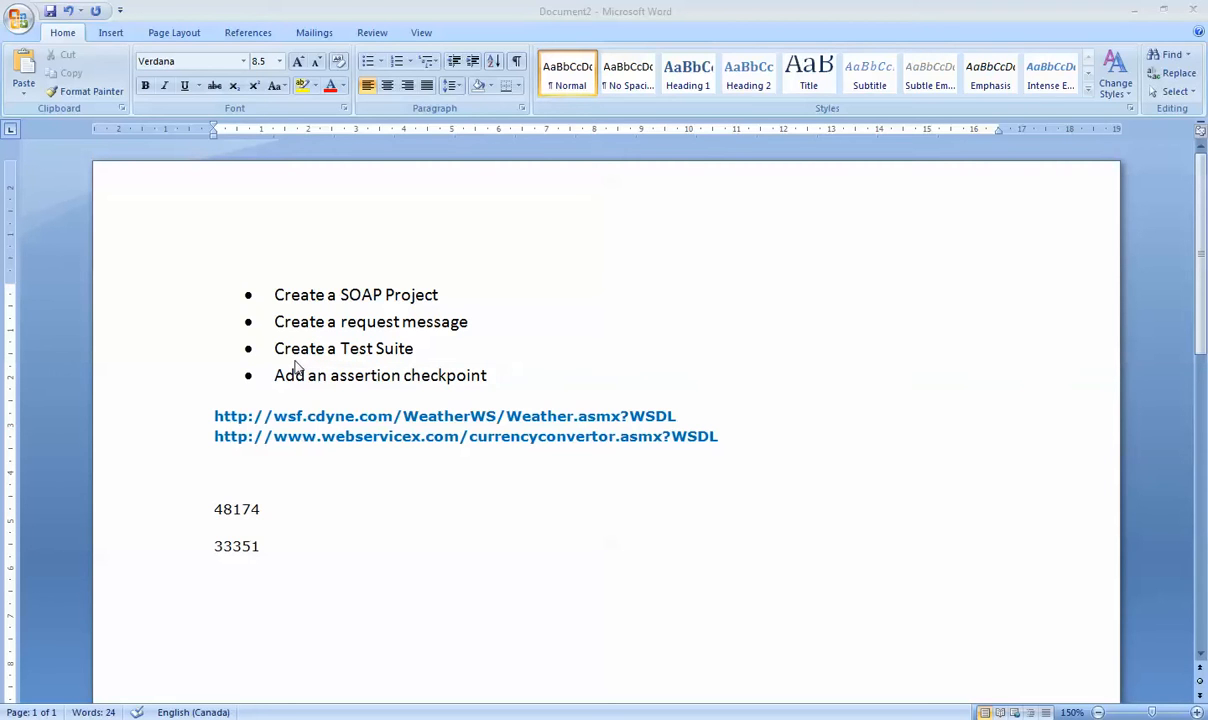
pyautogui.moveTo(300, 380)
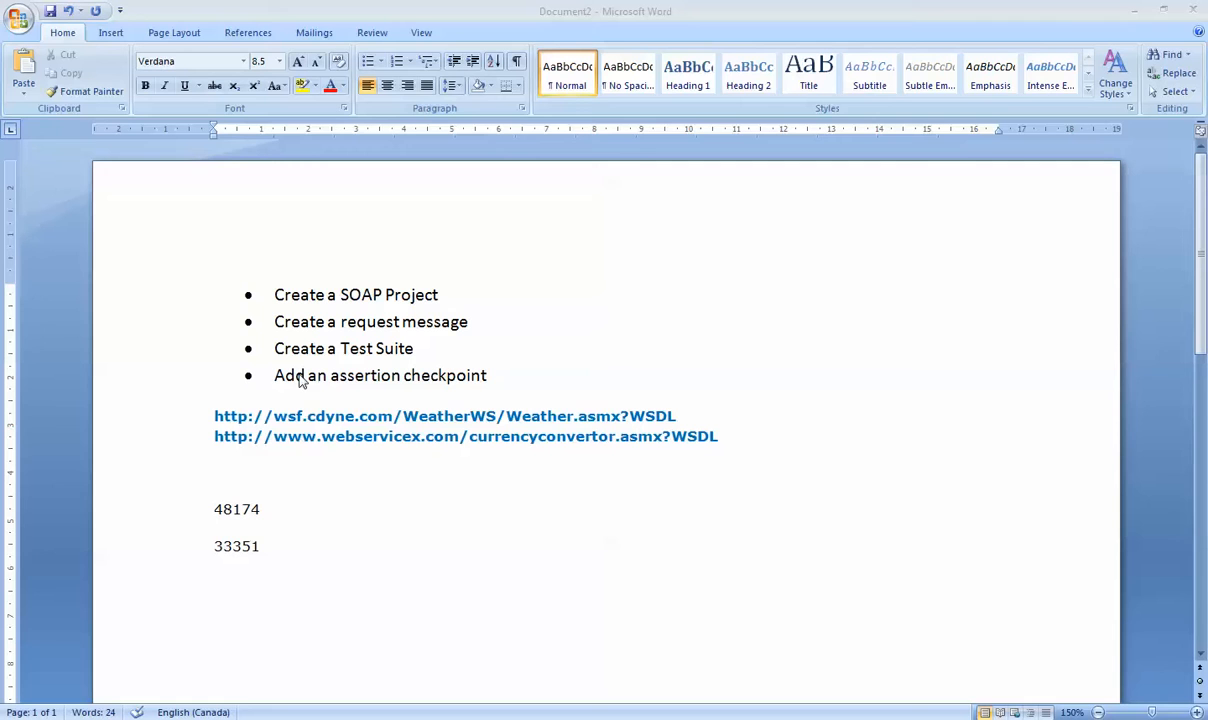
pyautogui.moveTo(600, 624)
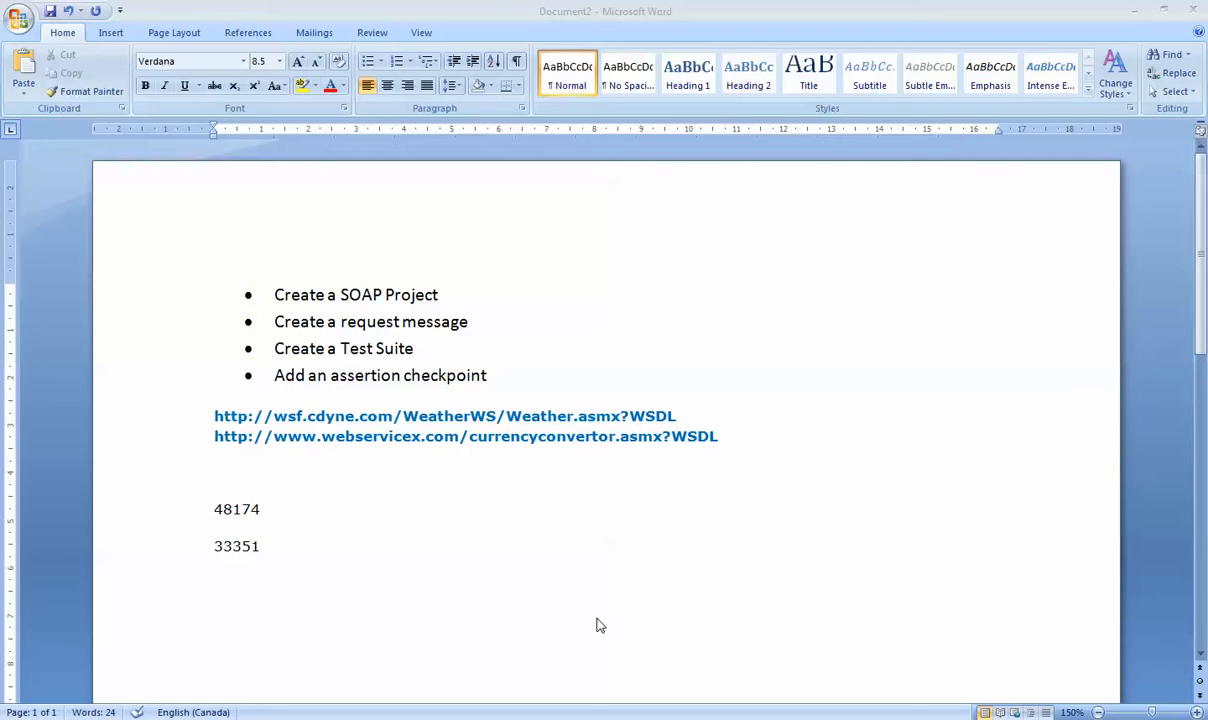
pyautogui.moveTo(676, 414)
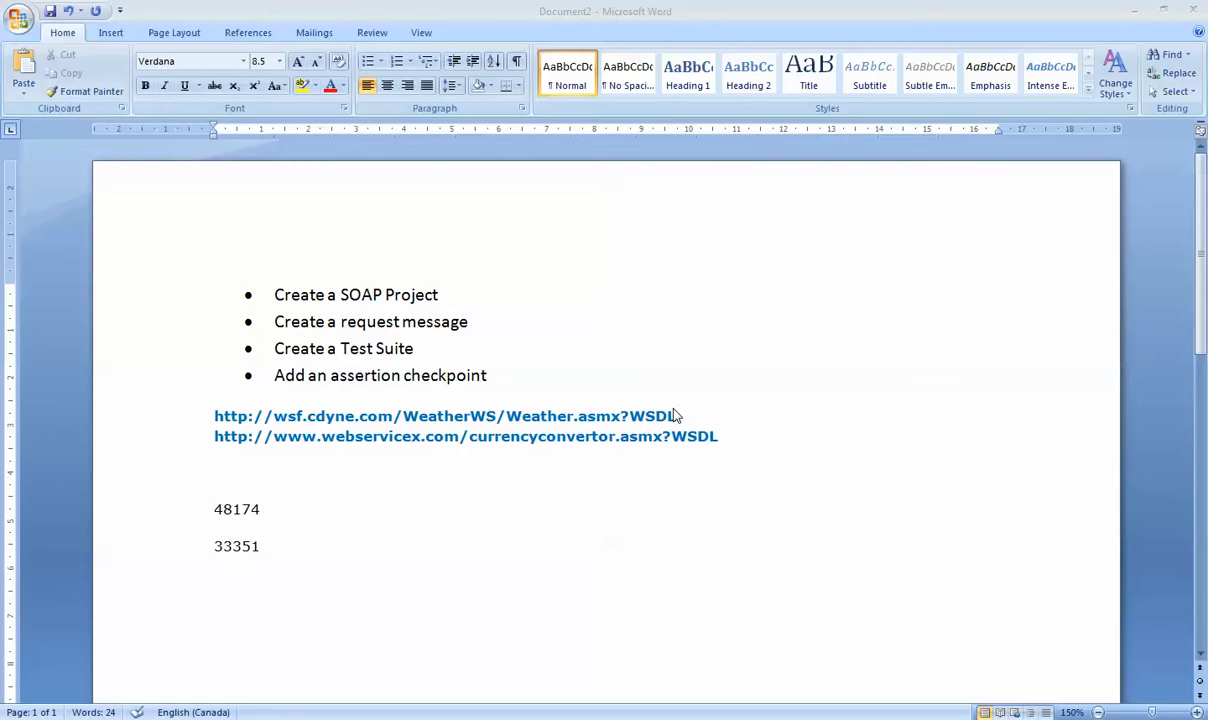
pyautogui.moveTo(680, 420)
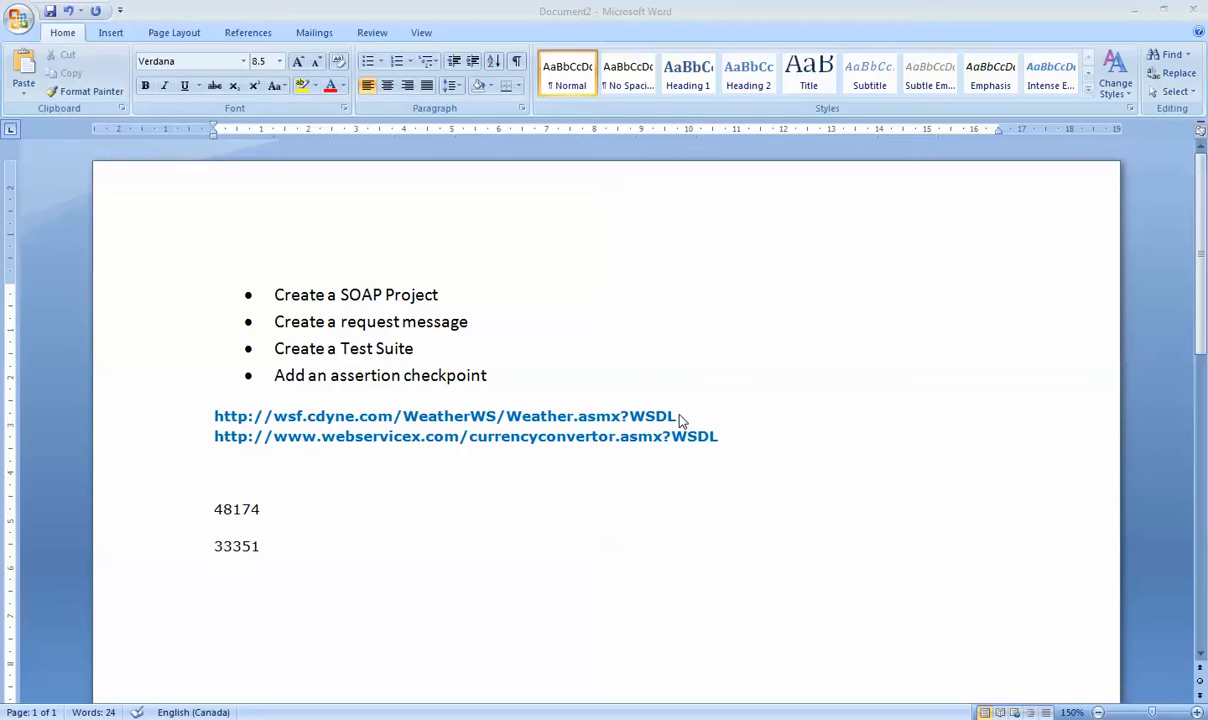
# Review the SOAP testing checklist and WSDL links in the Word notes
pyautogui.click(262, 544)
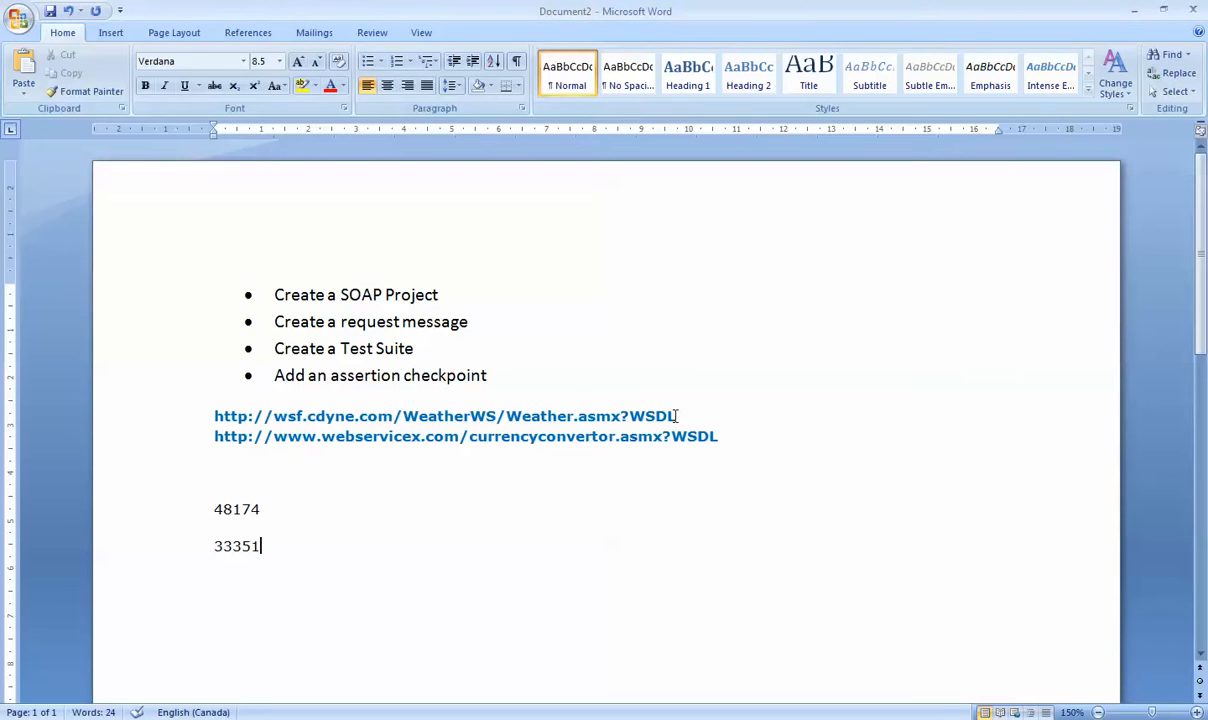
pyautogui.moveTo(352, 414)
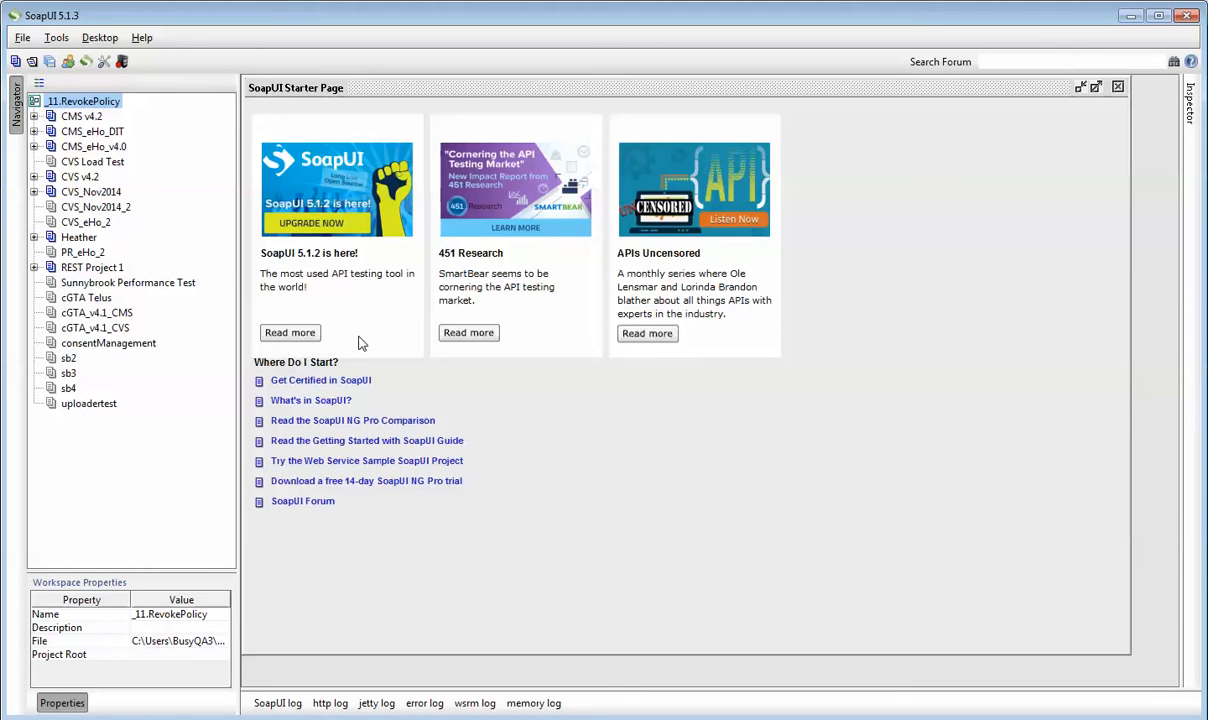
# Start a new SOAP project from the File menu and name it Monday_Demo
pyautogui.click(142, 36)
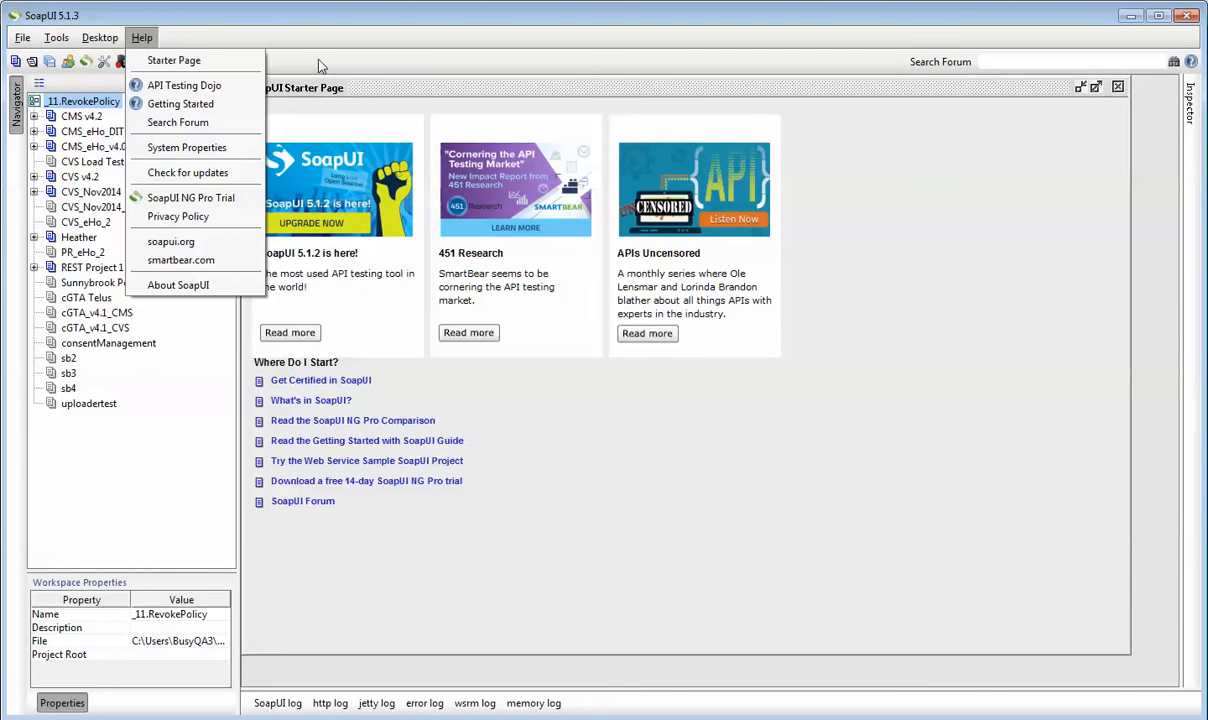
pyautogui.click(20, 36)
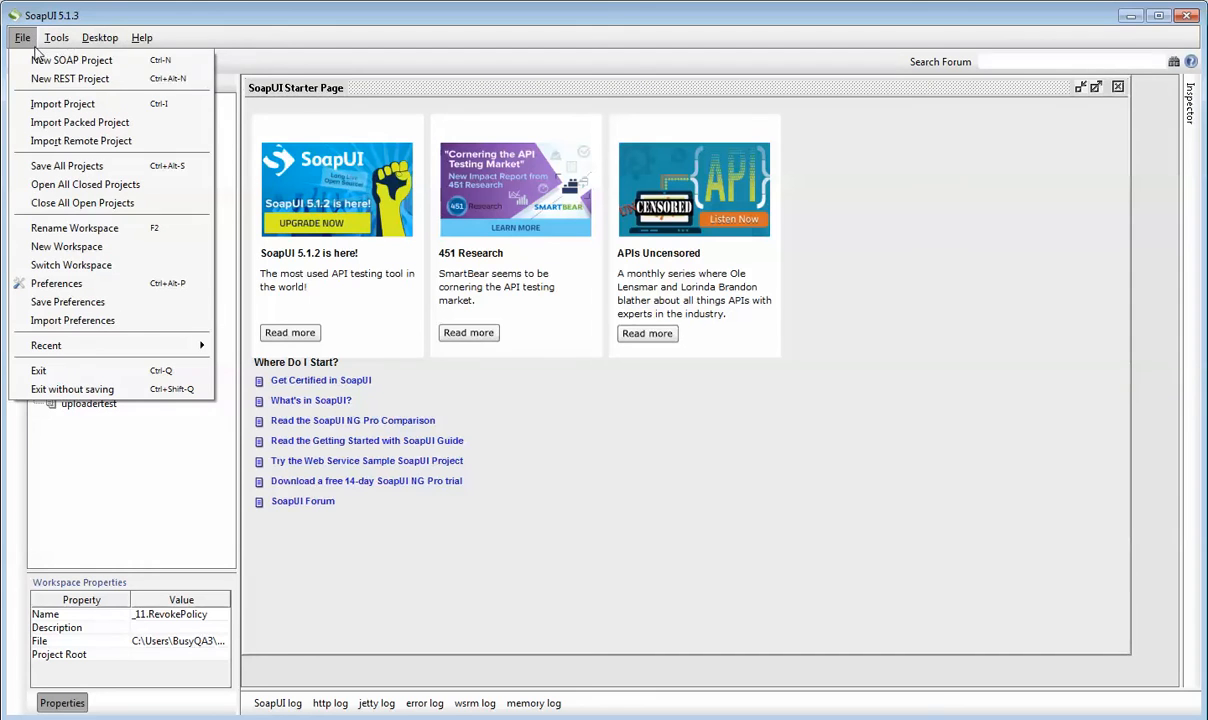
pyautogui.click(72, 60)
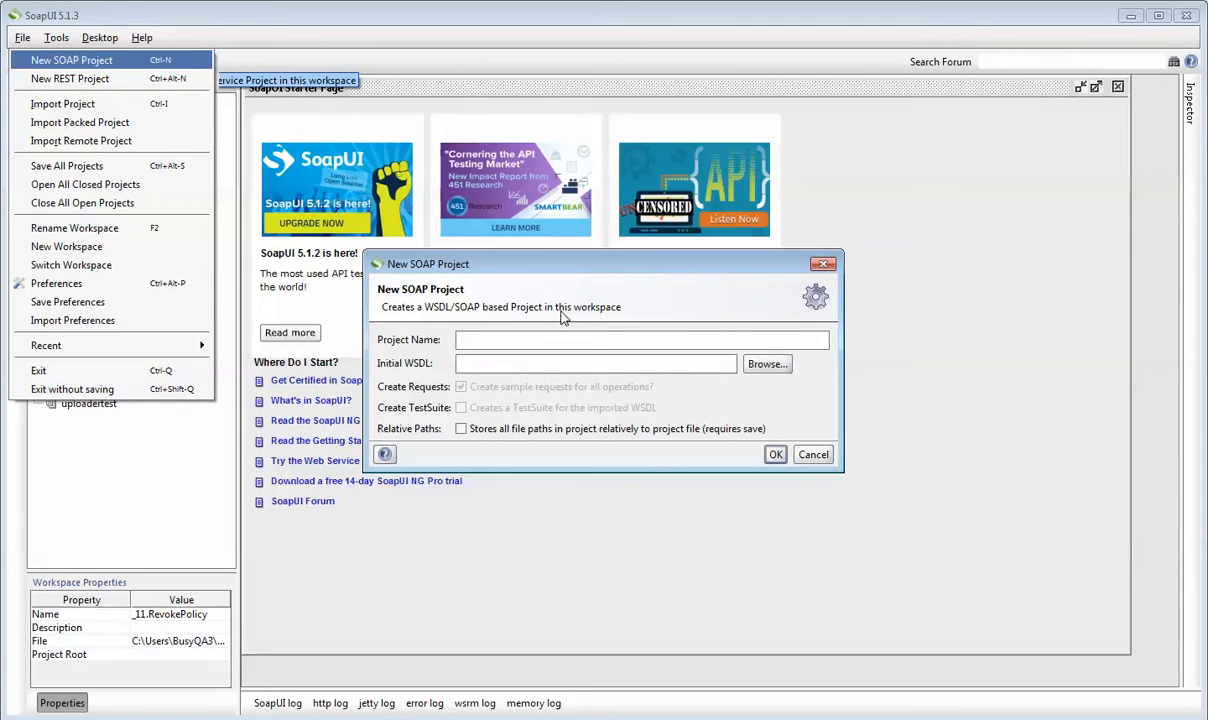
pyautogui.write('Mo')
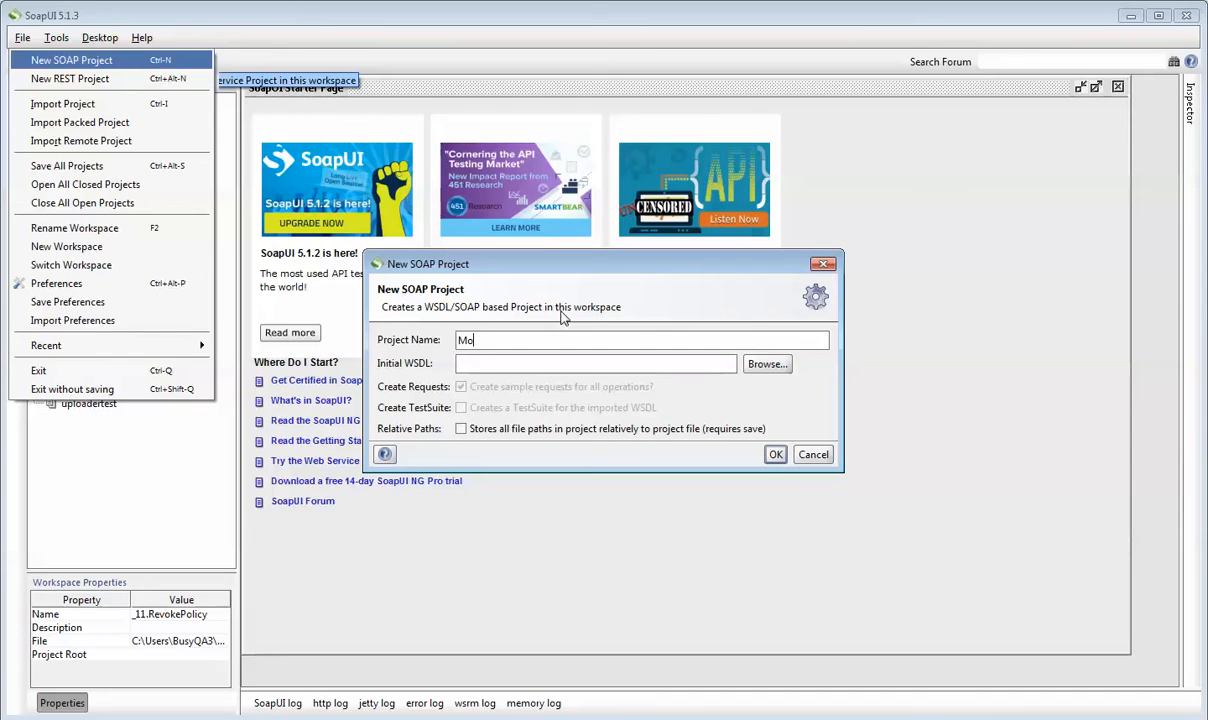
pyautogui.write('nday_')
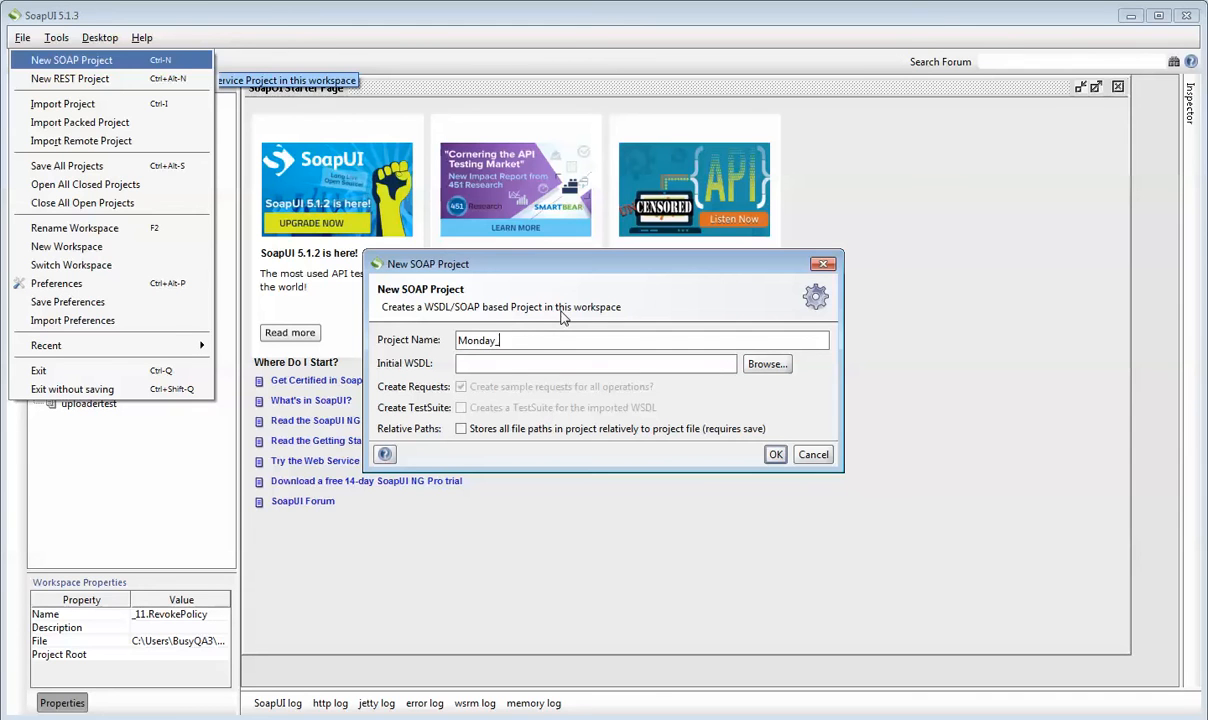
pyautogui.write('Demo')
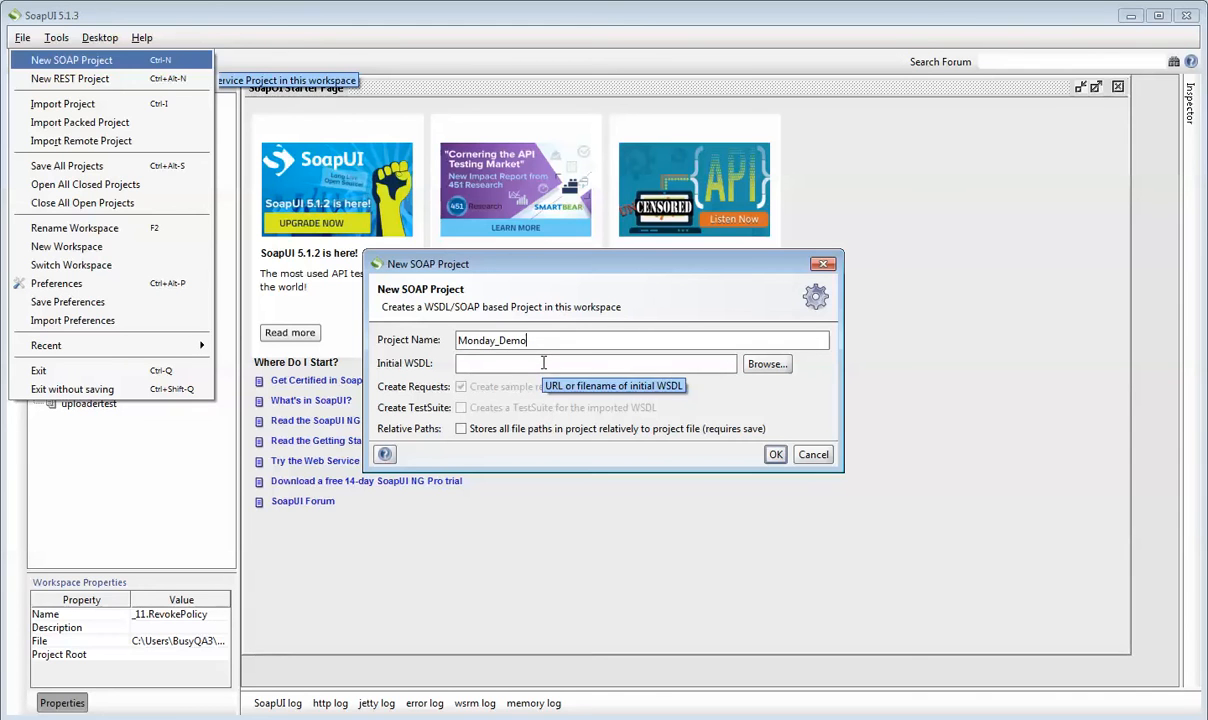
pyautogui.moveTo(776, 684)
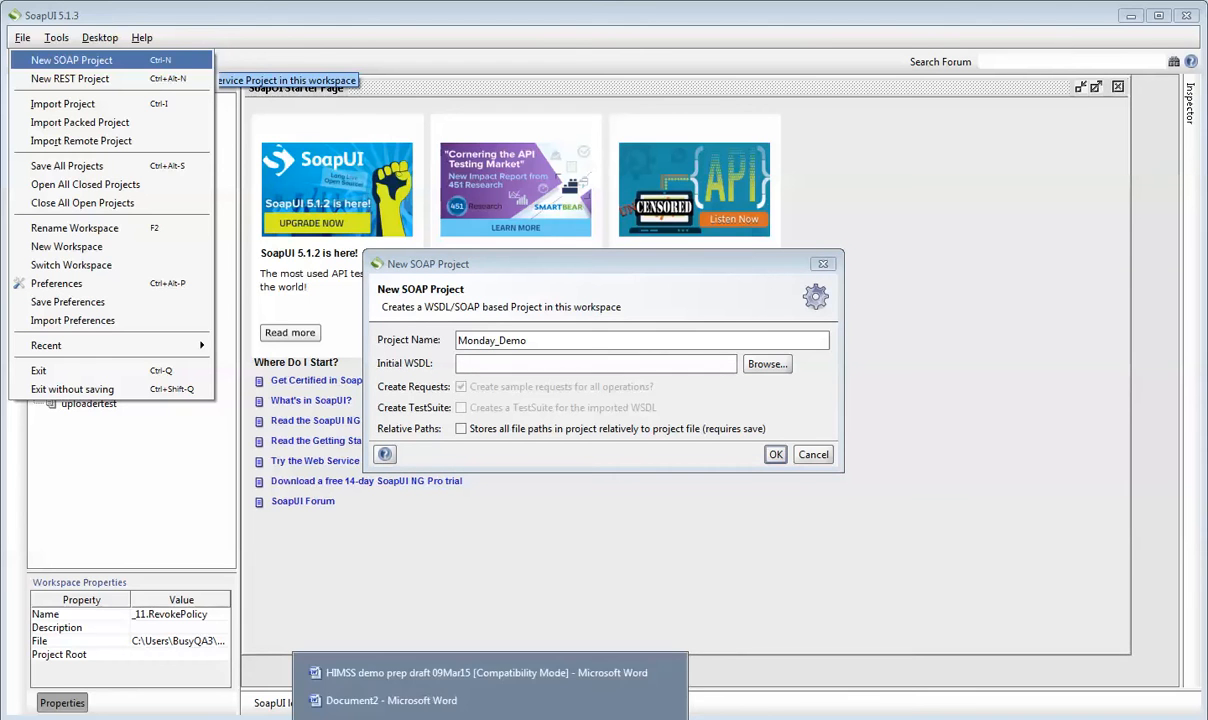
# Switch back to the Word notes holding the Weather WSDL address
pyautogui.click(392, 700)
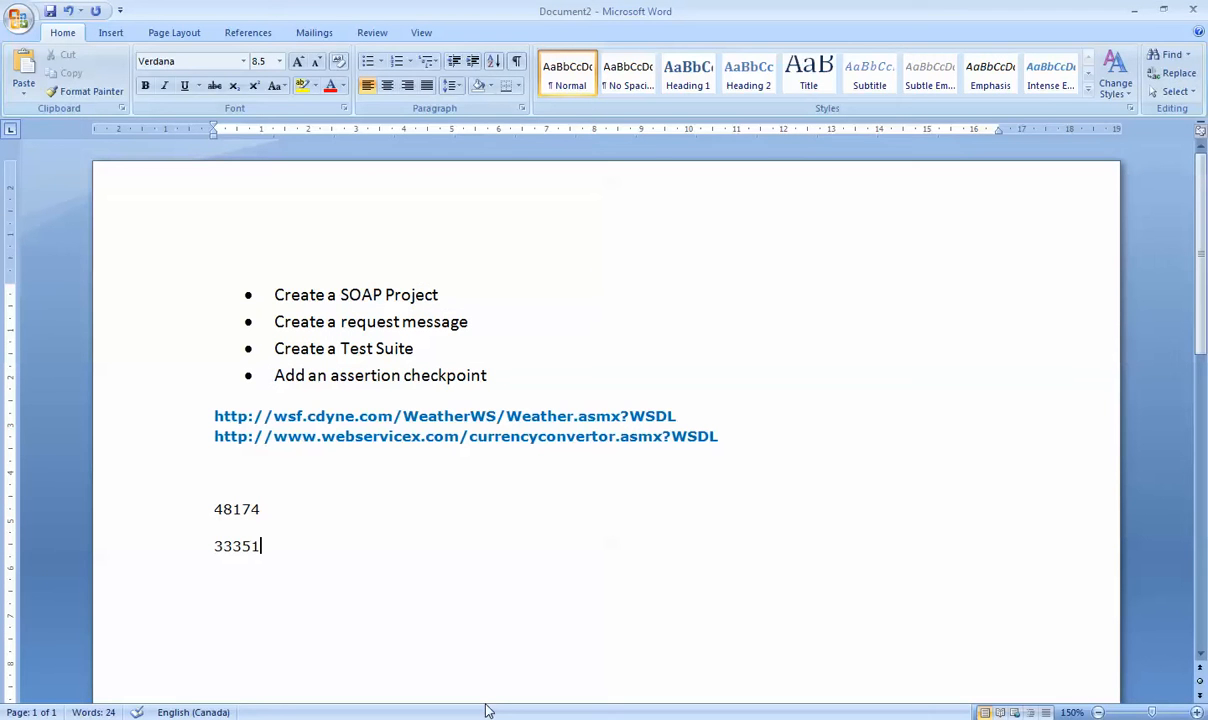
pyautogui.moveTo(680, 412)
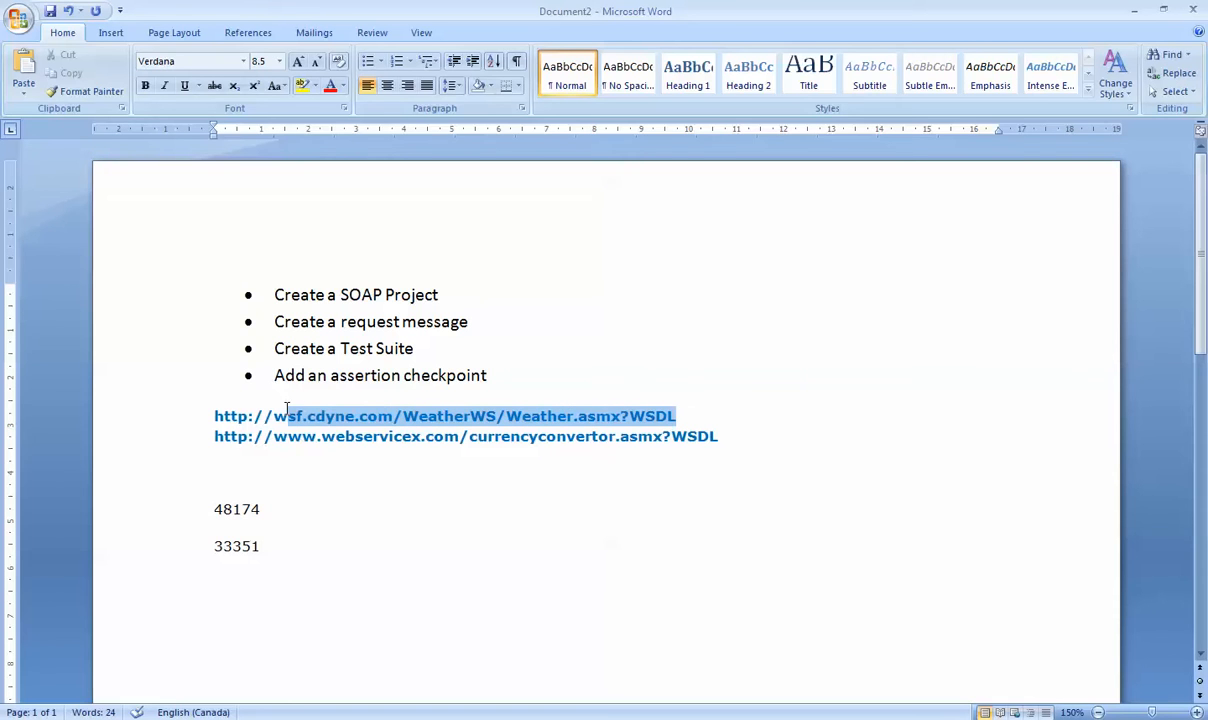
pyautogui.moveTo(220, 416)
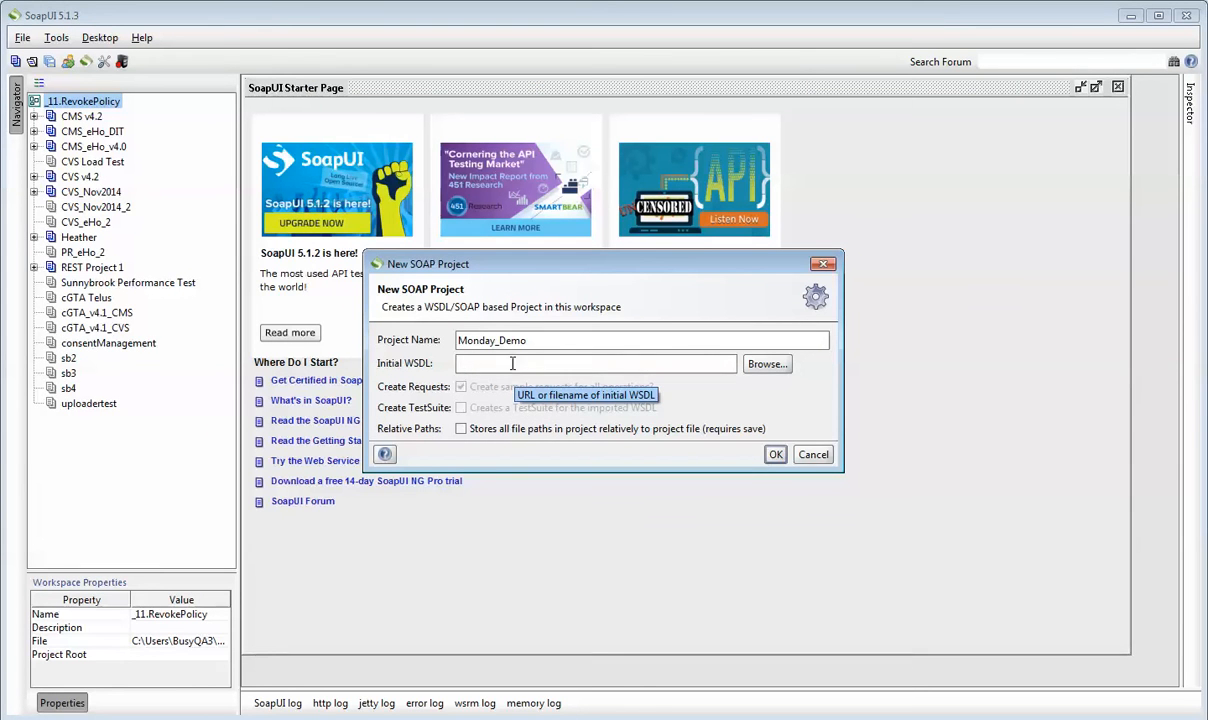
pyautogui.write('http://wsf.cdyne.com/WeatherWS/Weather.asmx?WSDL')
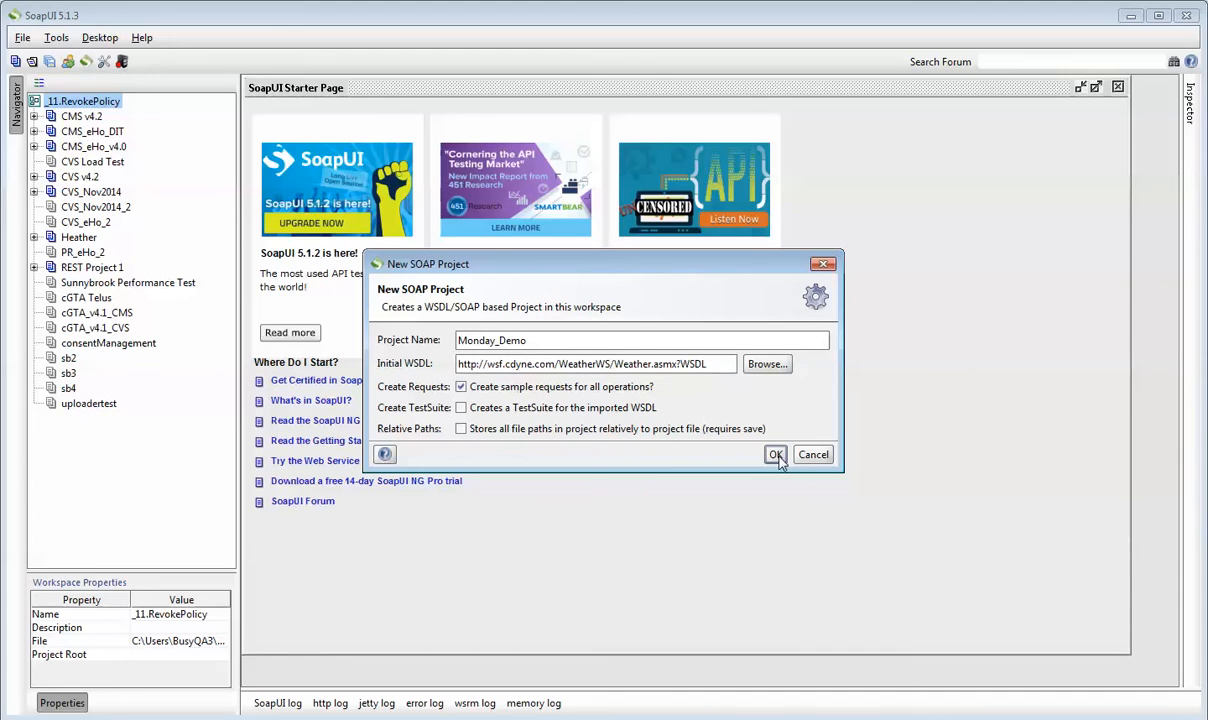
pyautogui.click(812, 454)
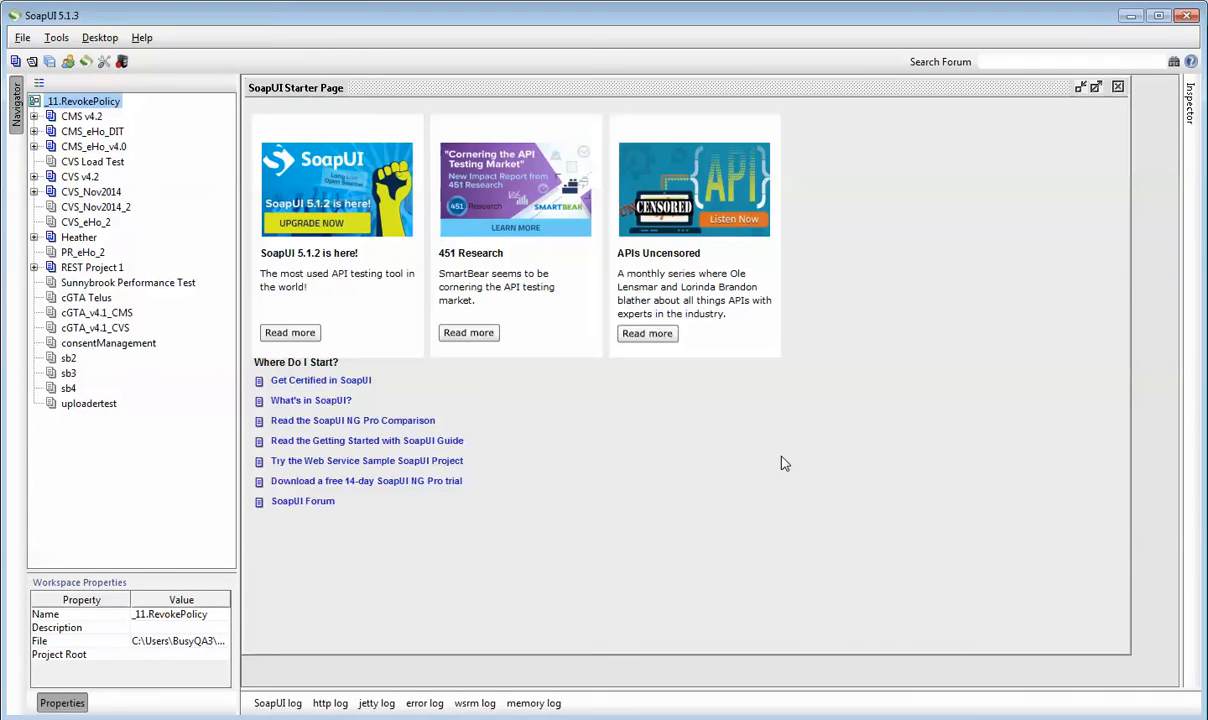
pyautogui.click(96, 252)
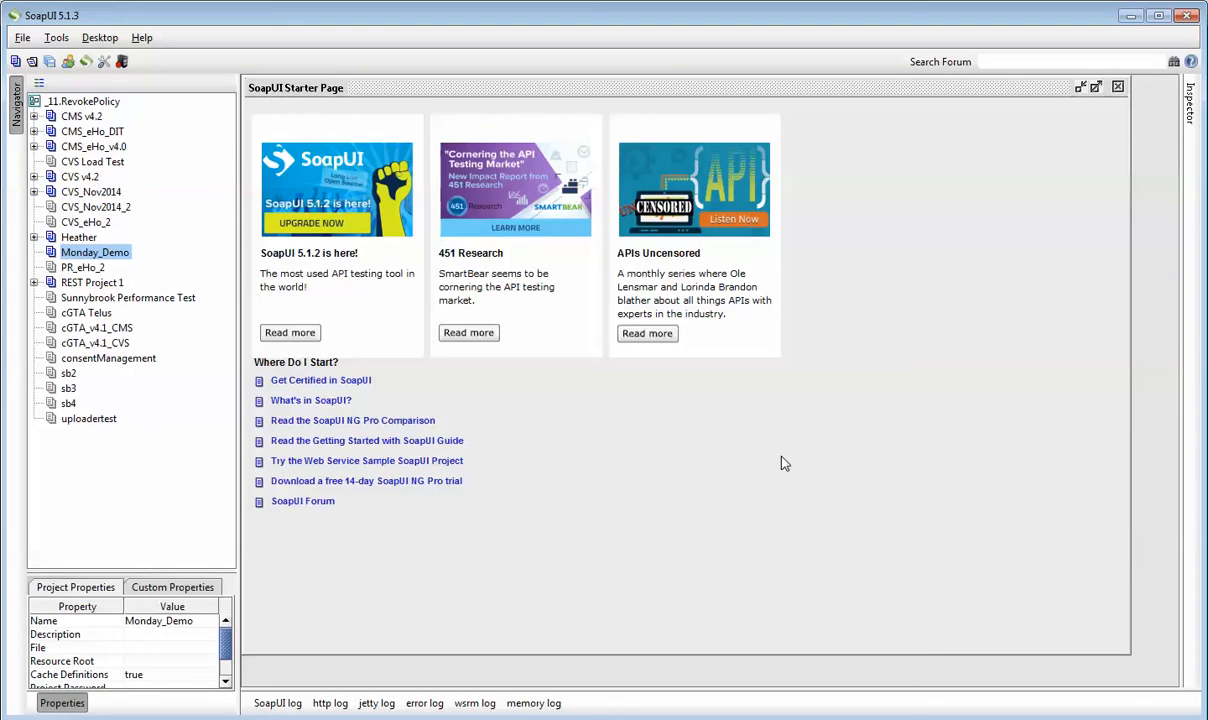
pyautogui.click(34, 252)
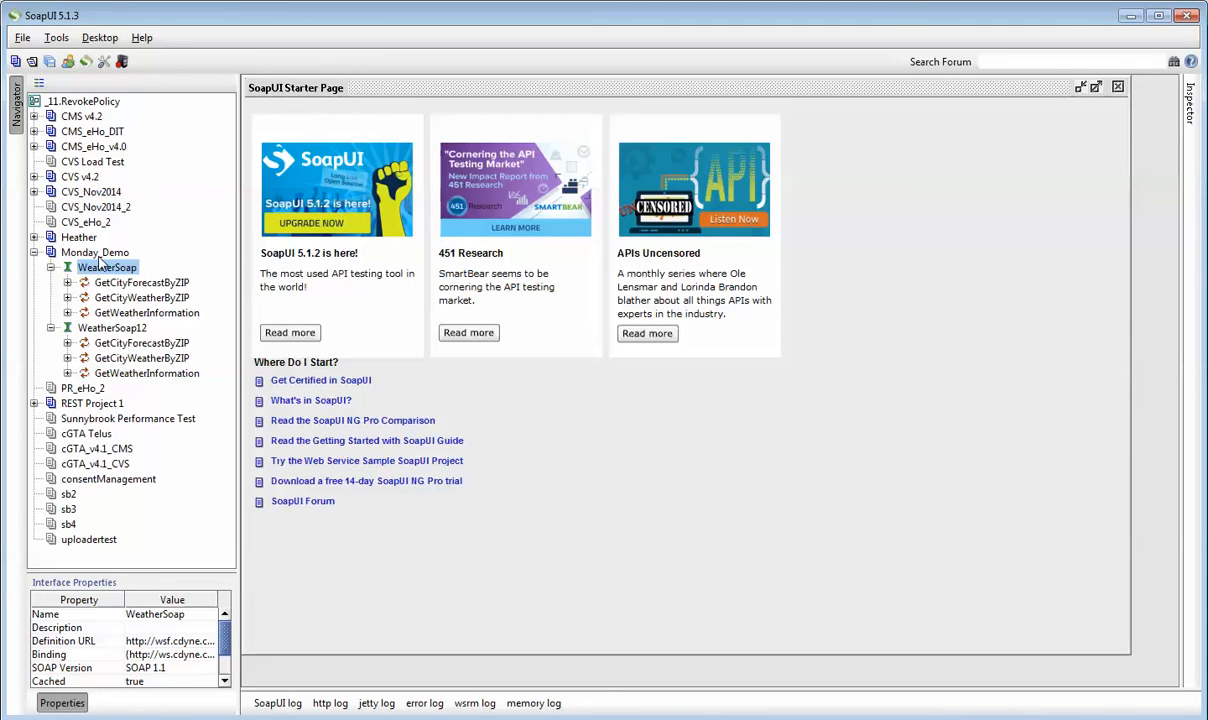
pyautogui.moveTo(118, 288)
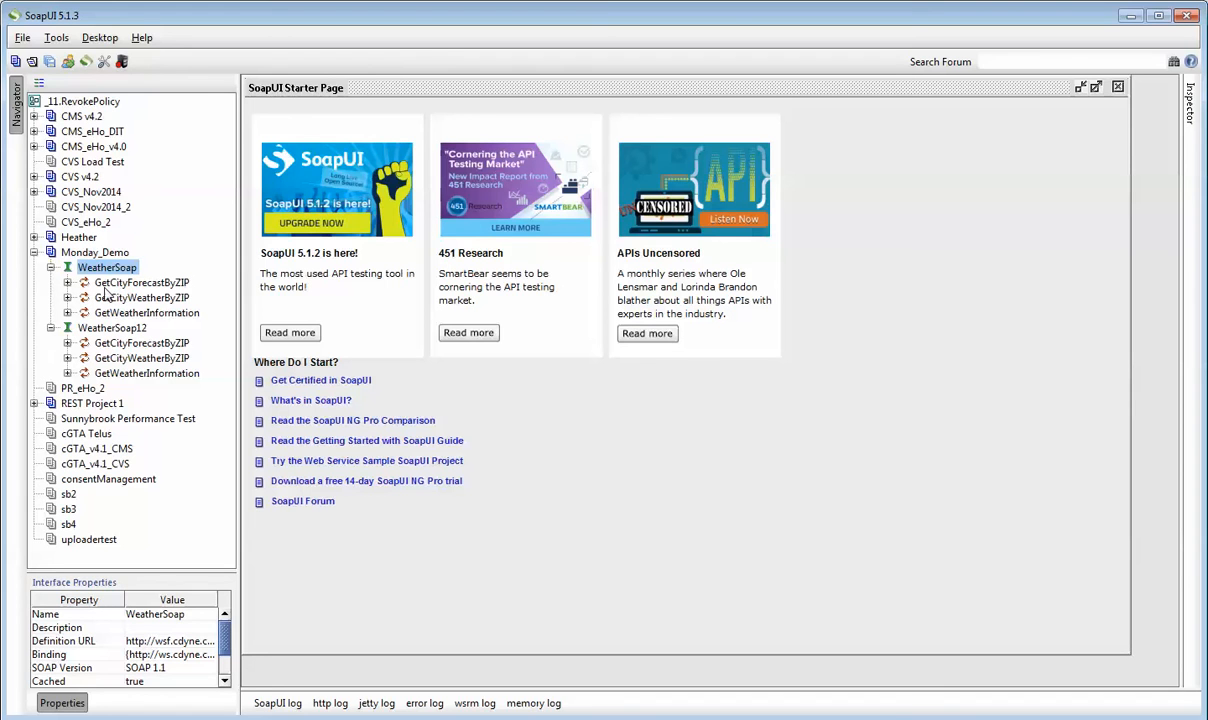
pyautogui.moveTo(132, 298)
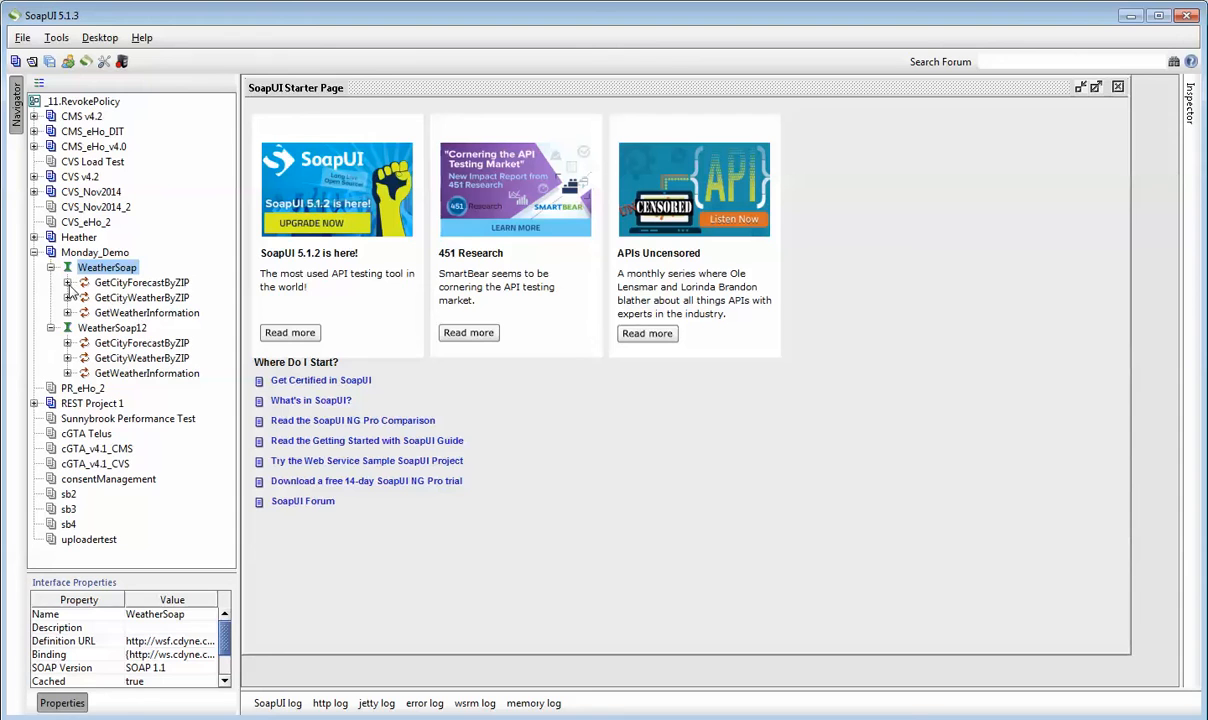
# Submit GetCityForecastByZIP Request 1 with ZIP 48174 and receive Detroit's forecast
pyautogui.click(68, 282)
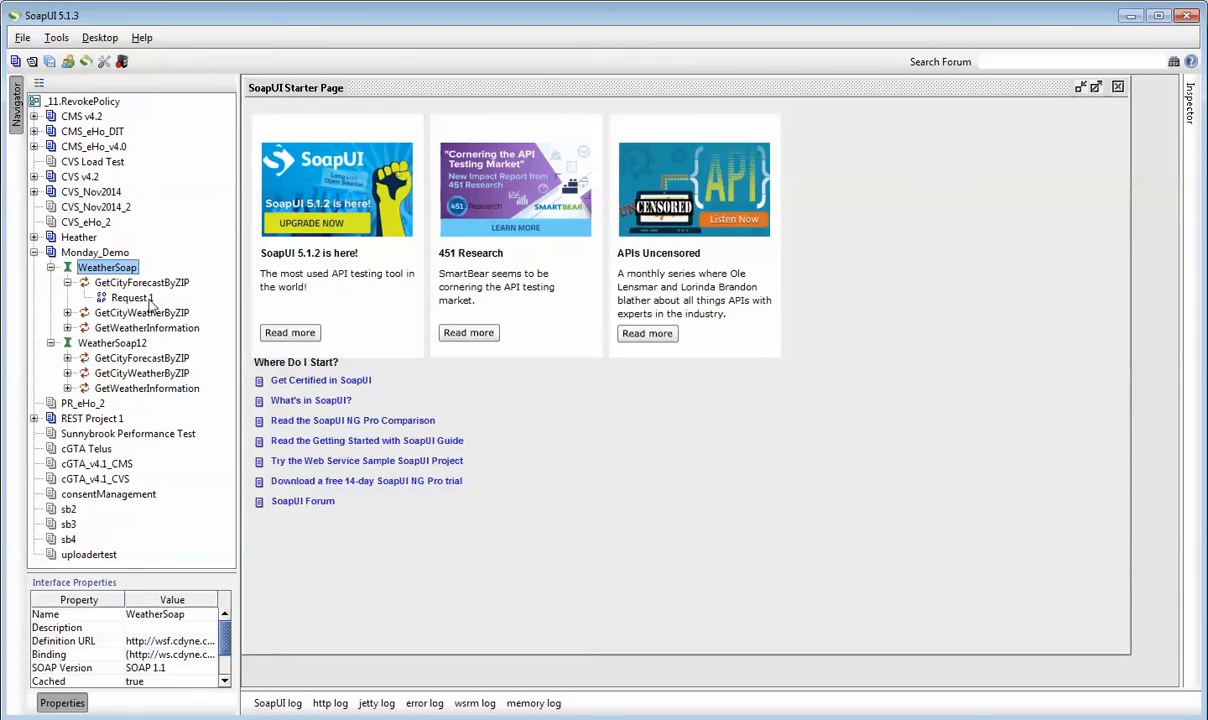
pyautogui.click(132, 298)
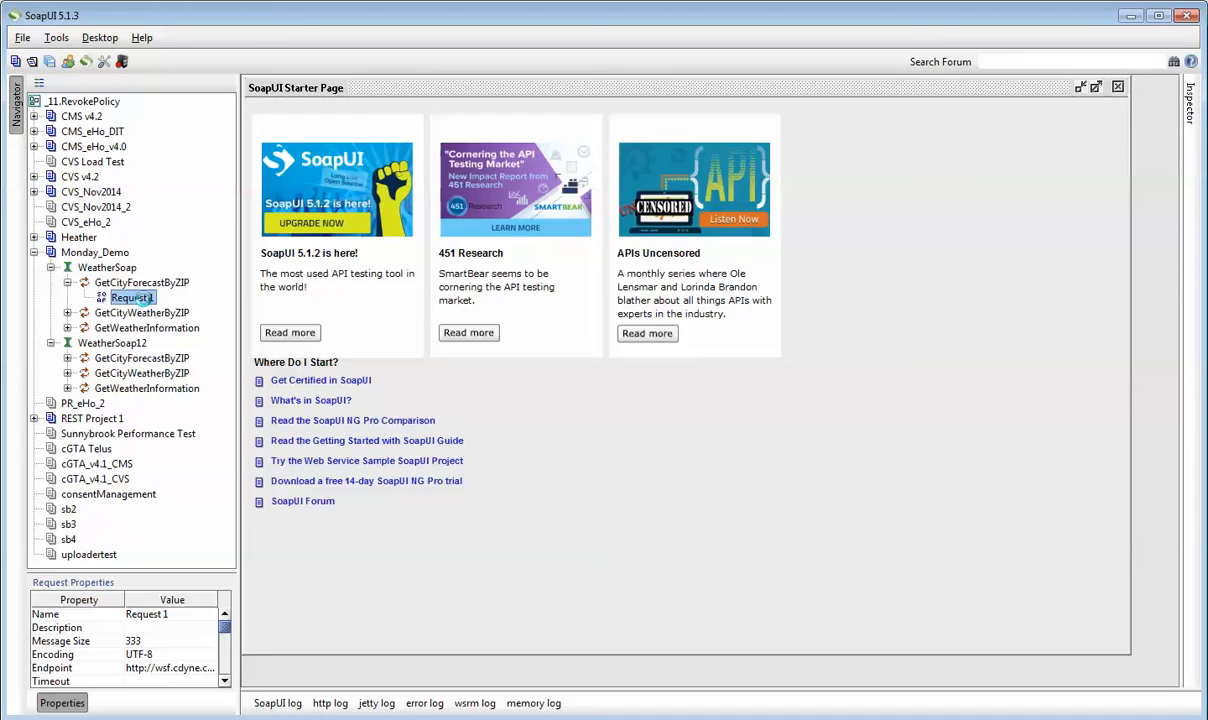
pyautogui.doubleClick(132, 296)
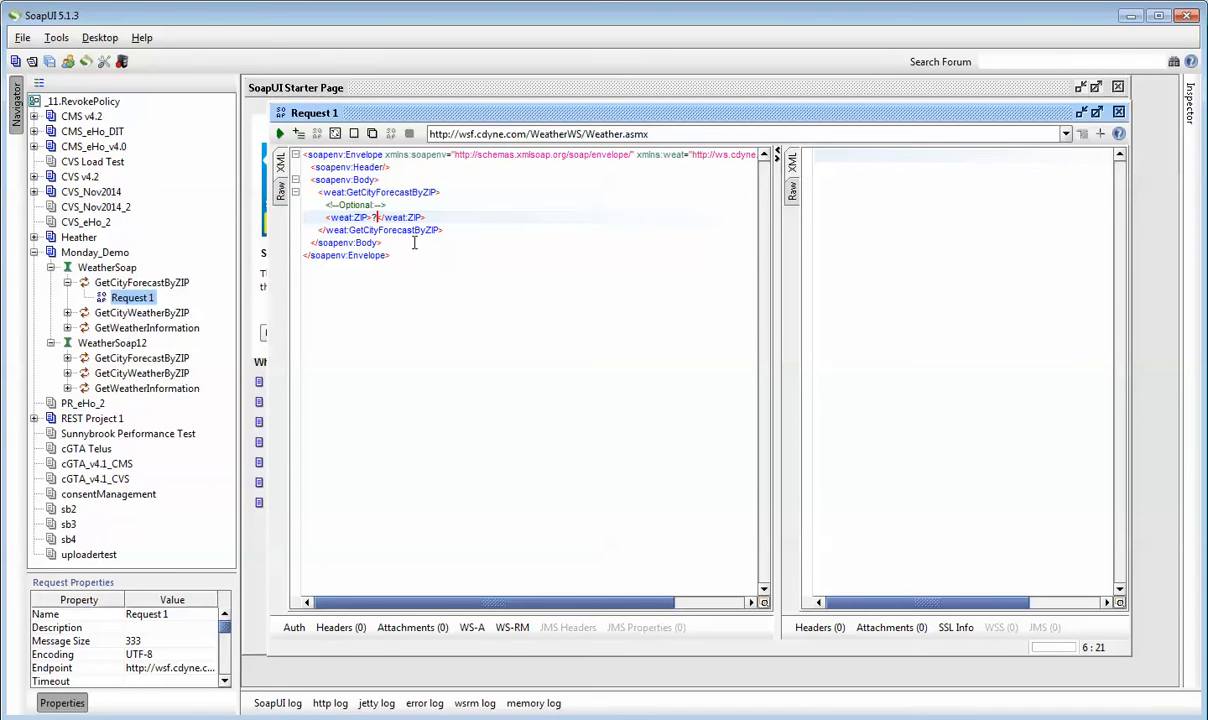
pyautogui.press('backspace')
pyautogui.write('48174')
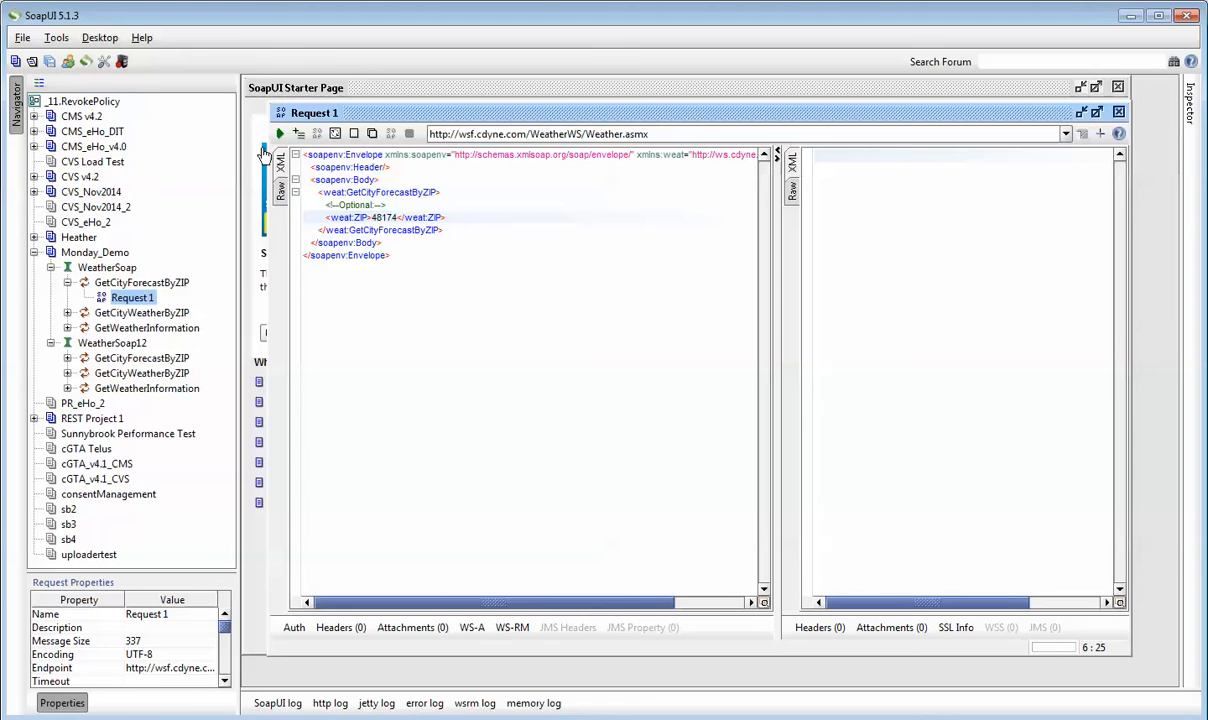
pyautogui.click(280, 132)
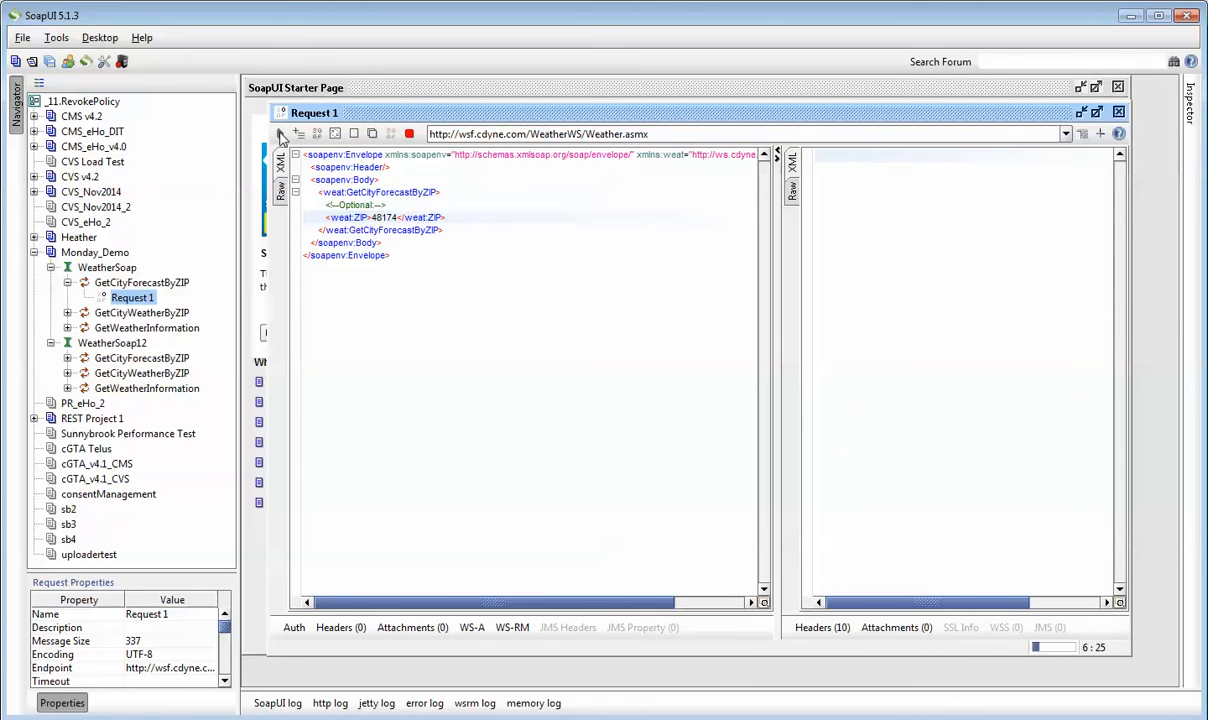
pyautogui.click(296, 132)
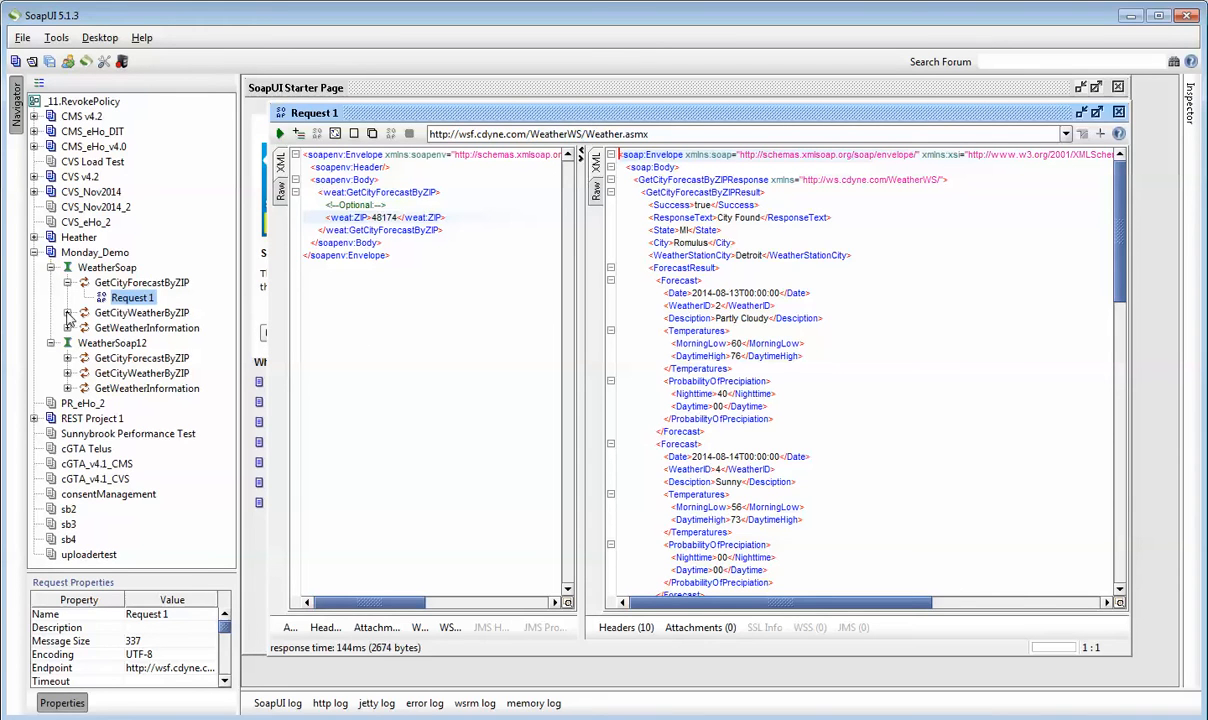
# Submit the GetCityWeatherByZIP request for ZIP 33351 and get Fort Lauderdale's weather
pyautogui.click(84, 312)
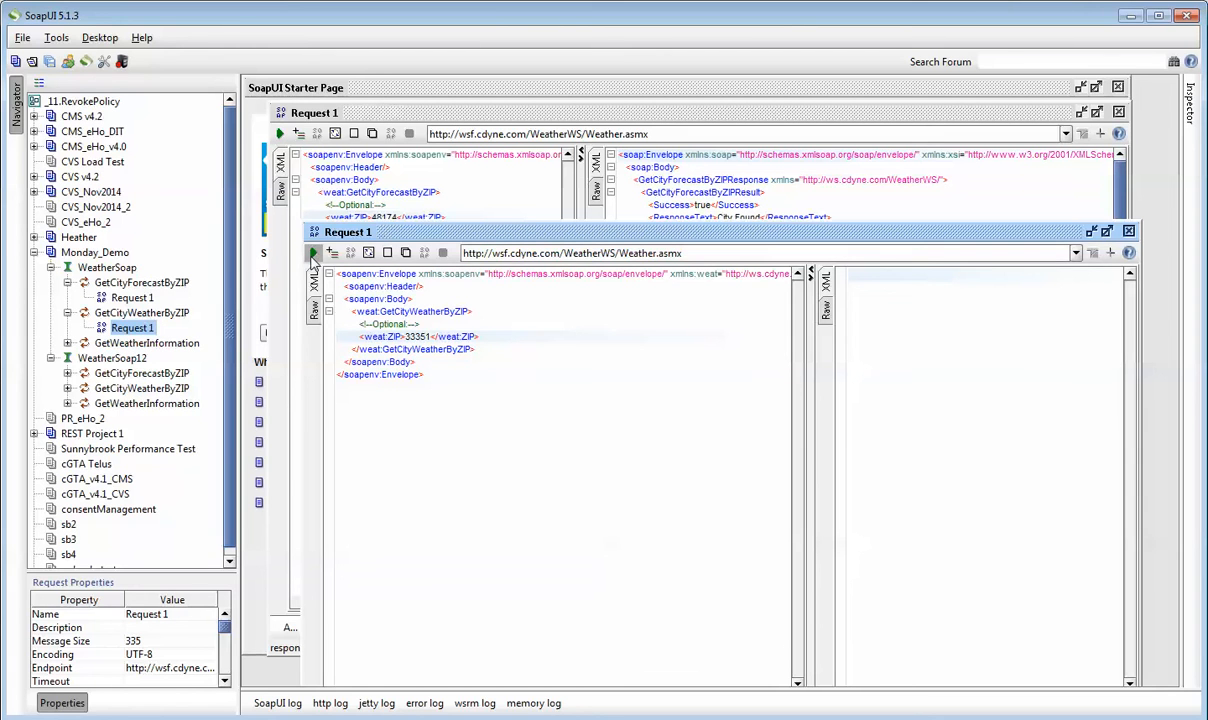
pyautogui.click(312, 252)
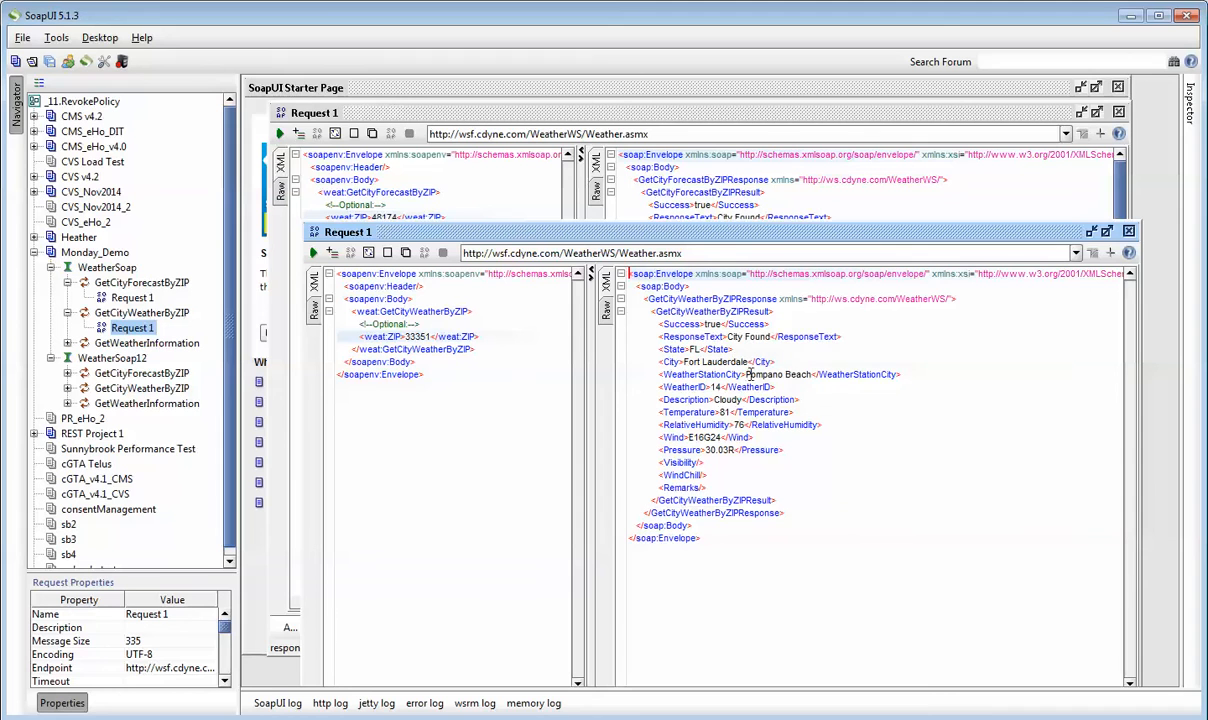
pyautogui.moveTo(794, 376)
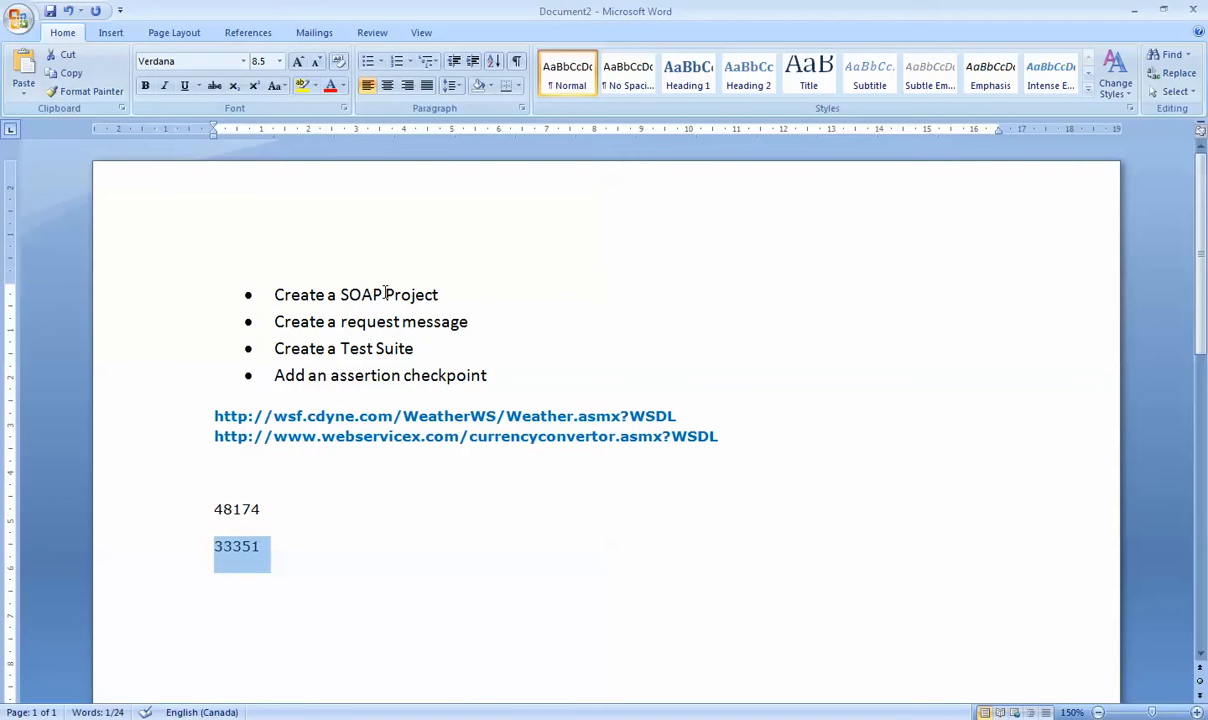
pyautogui.moveTo(424, 350)
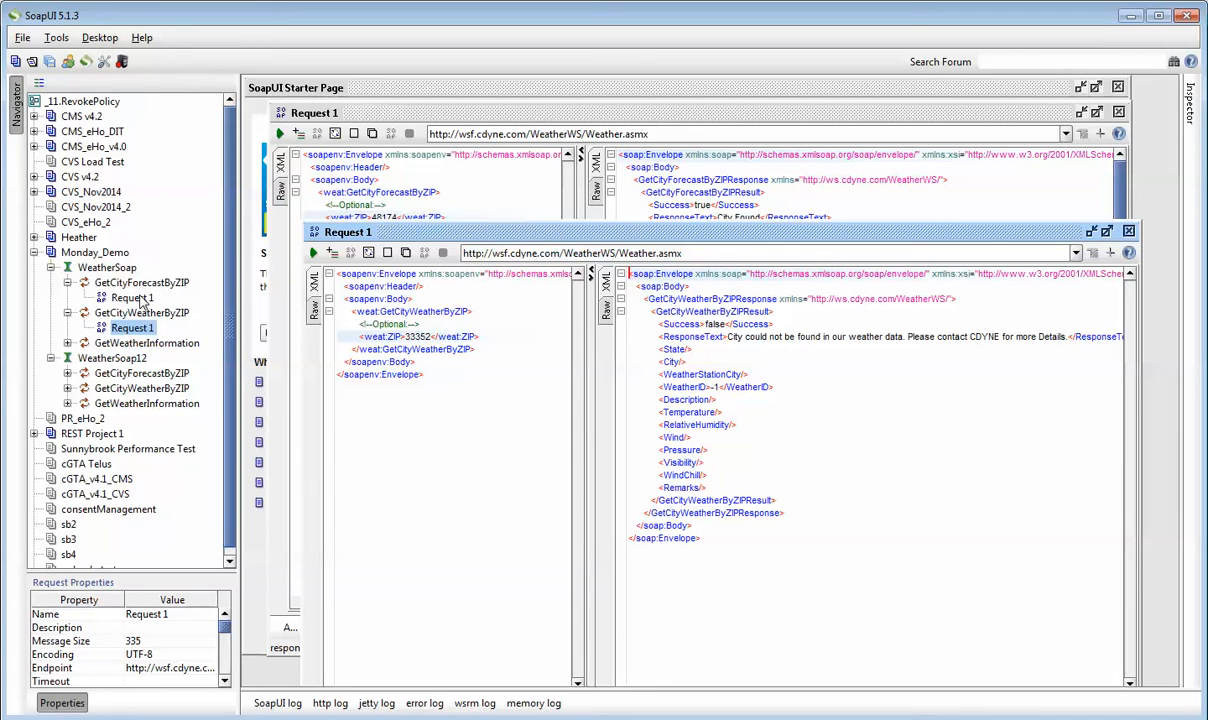
# Add the forecast Request 1 to a test case in a new suite named TestSuite_Monday
pyautogui.click(132, 328)
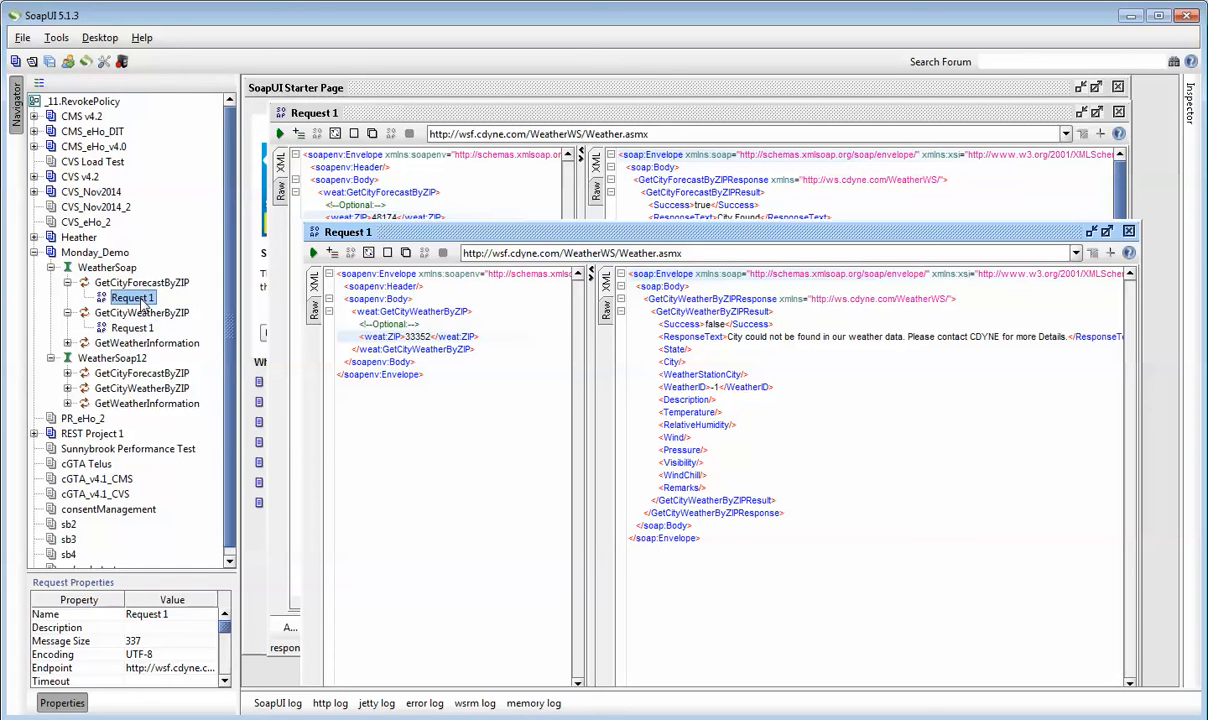
pyautogui.rightClick(132, 296)
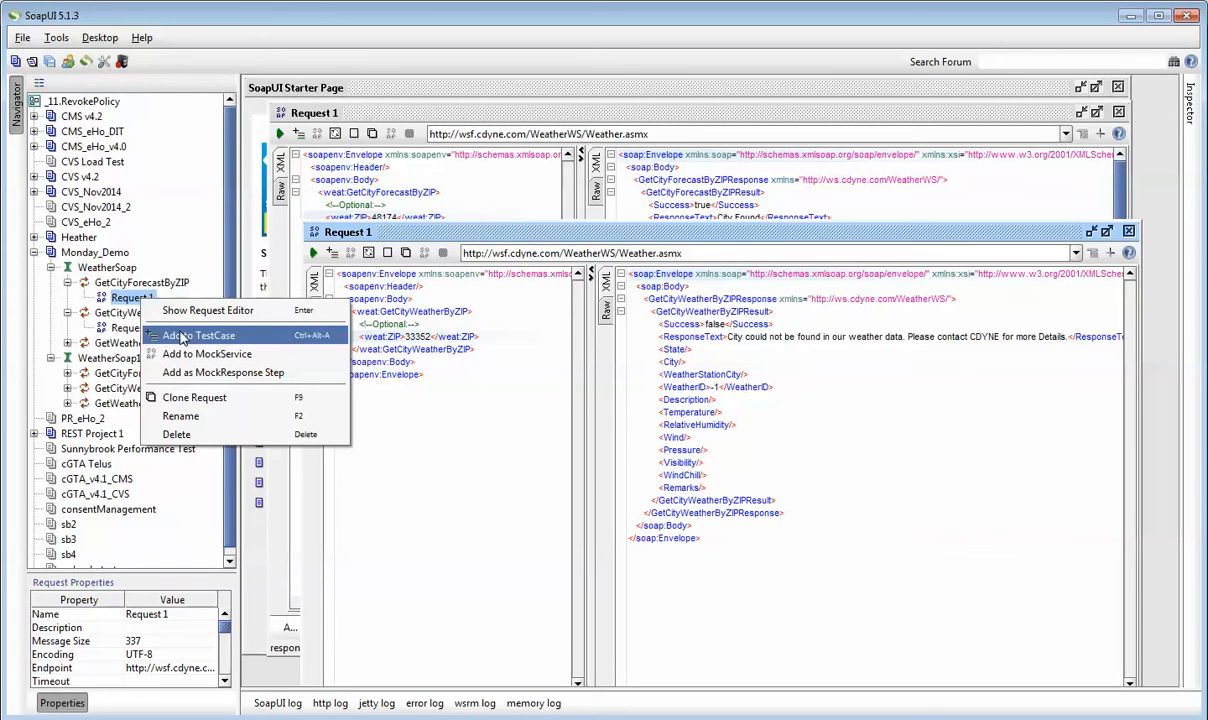
pyautogui.click(196, 336)
pyautogui.write('TestSuite_')
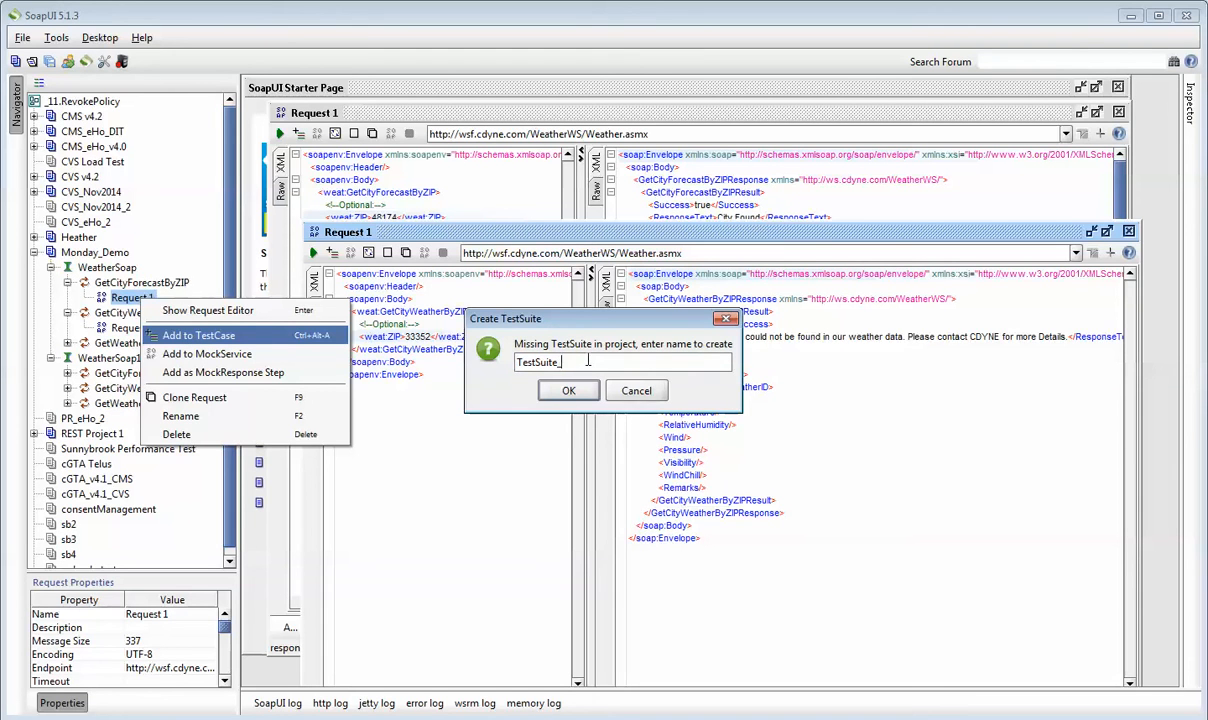
pyautogui.write('Monday')
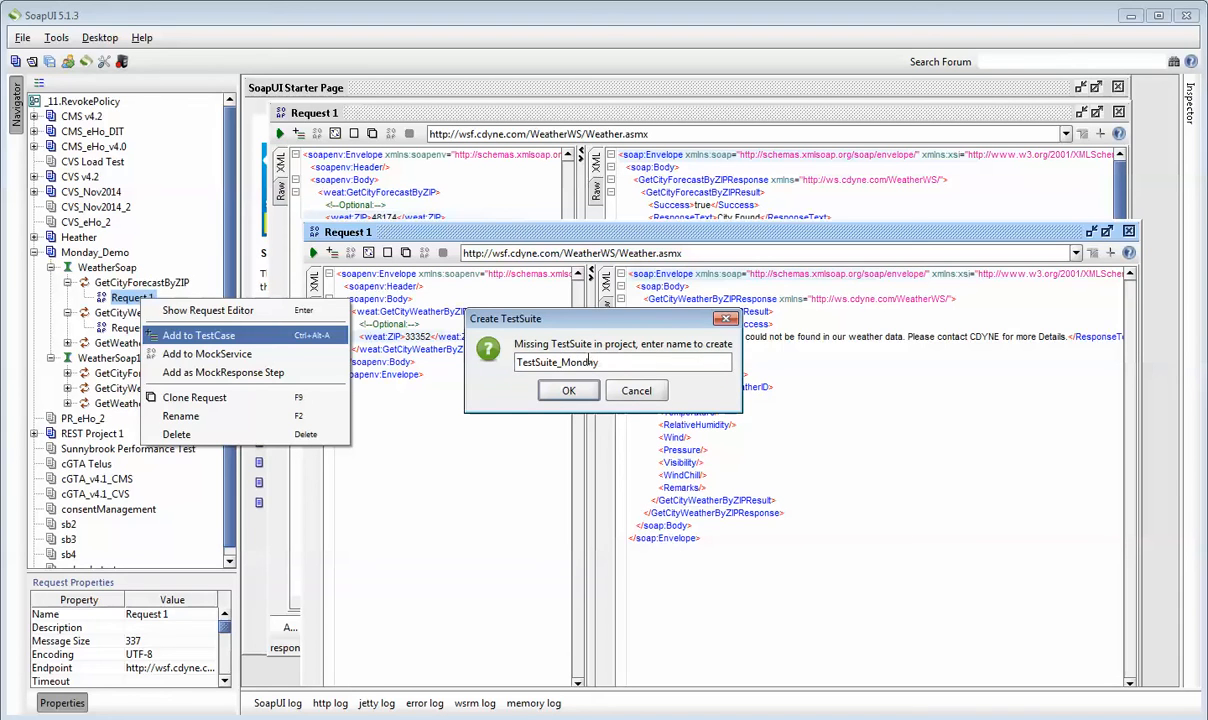
pyautogui.moveTo(648, 410)
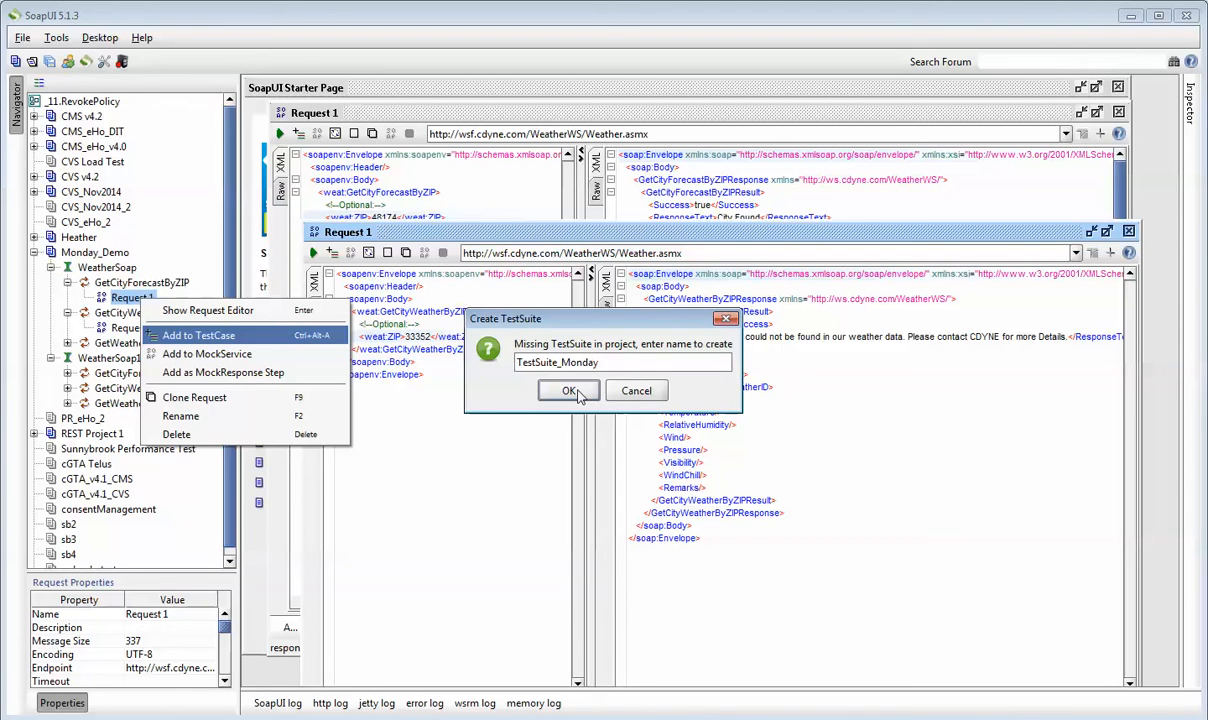
pyautogui.click(568, 390)
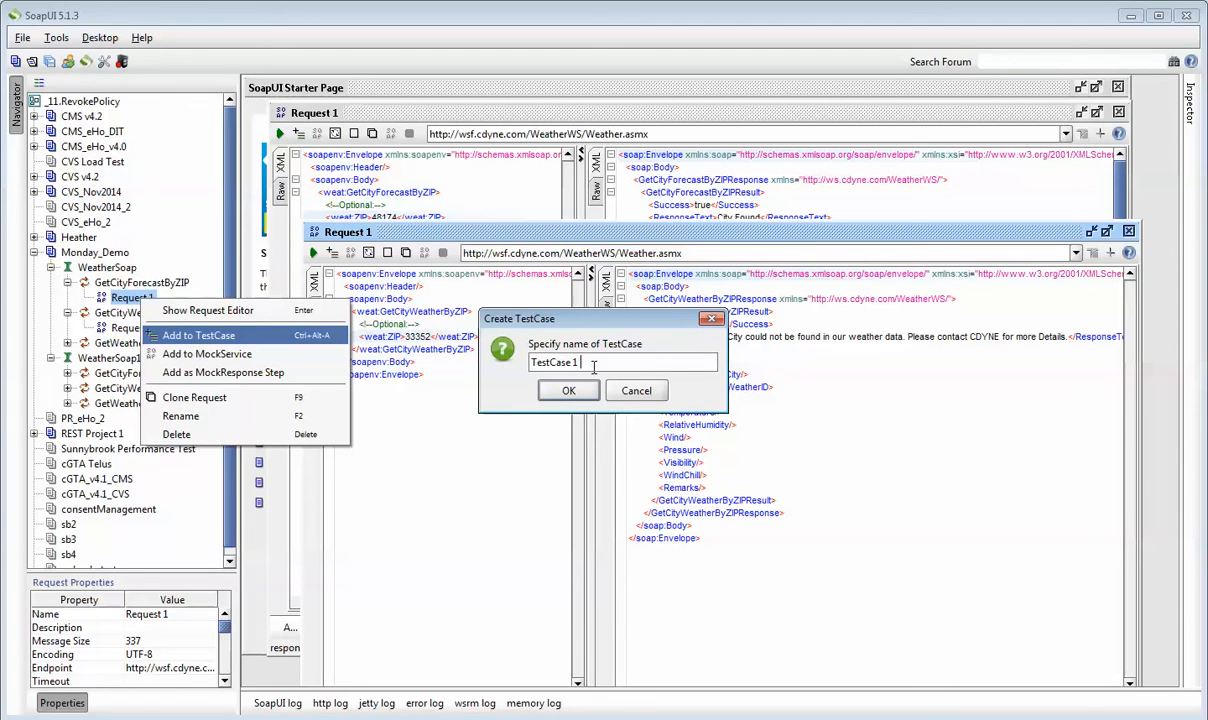
# Name the new test case TestCase 1 - GetCityForecastByZIP and confirm it
pyautogui.write('- Ge')
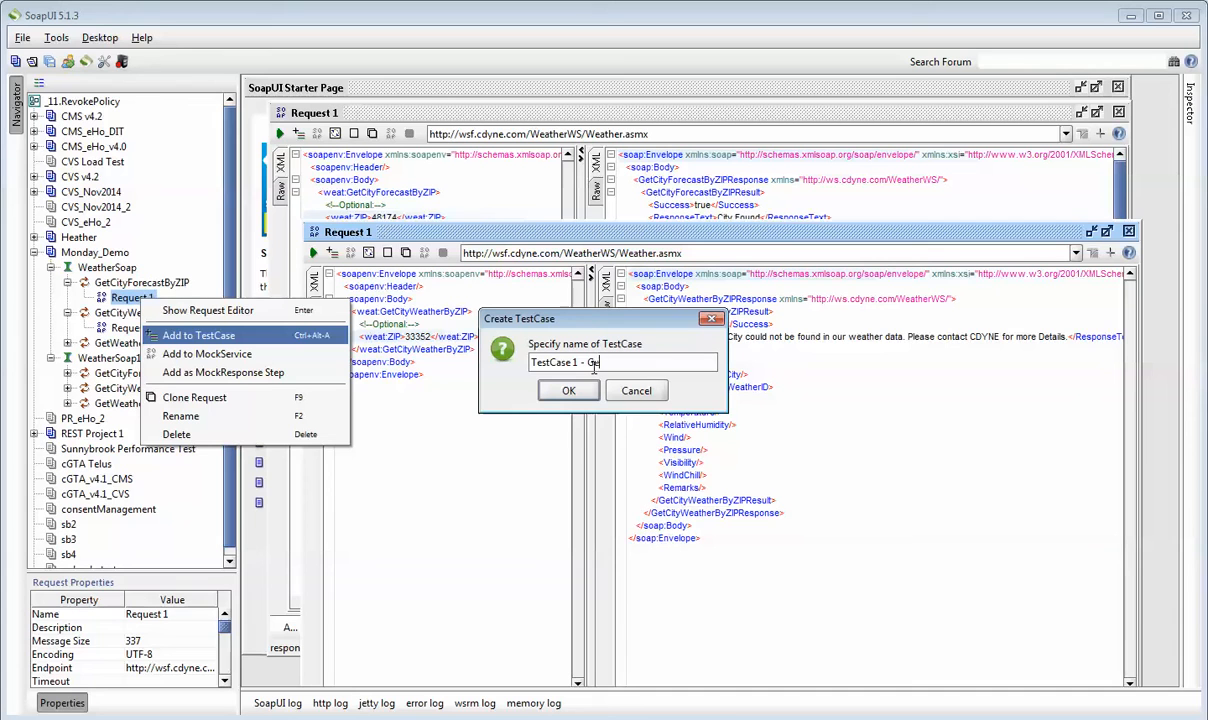
pyautogui.write('etCityForecastbyZI')
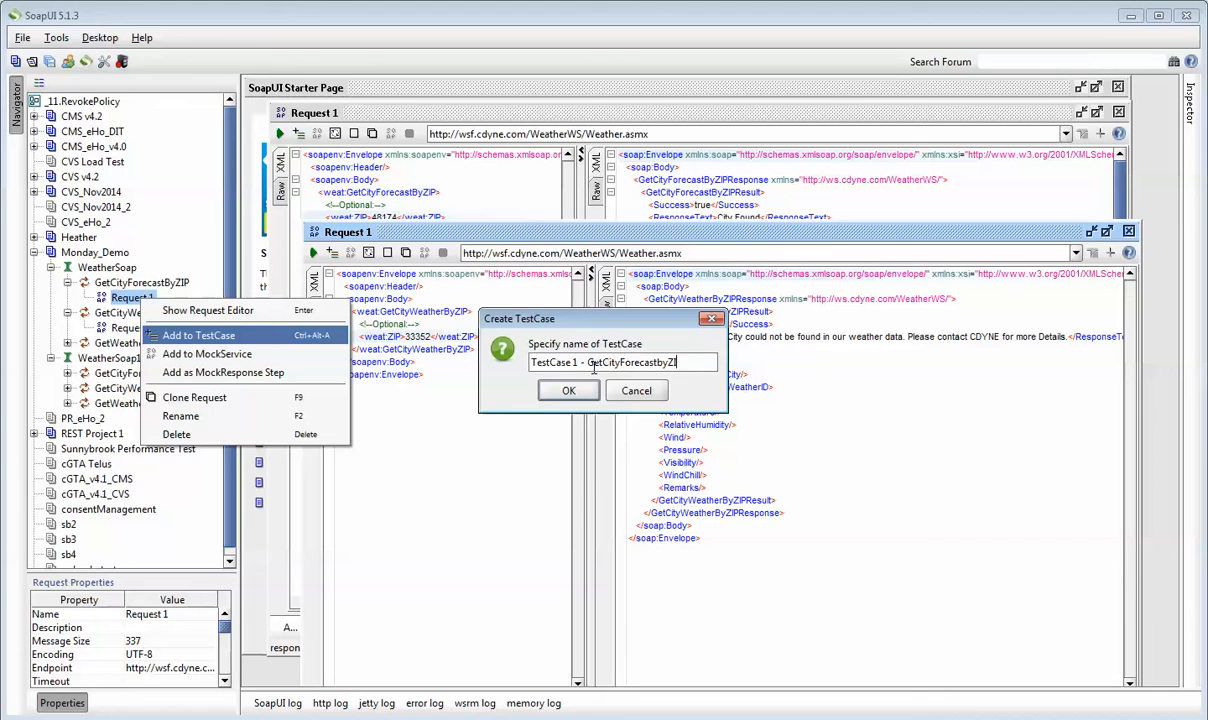
pyautogui.click(568, 390)
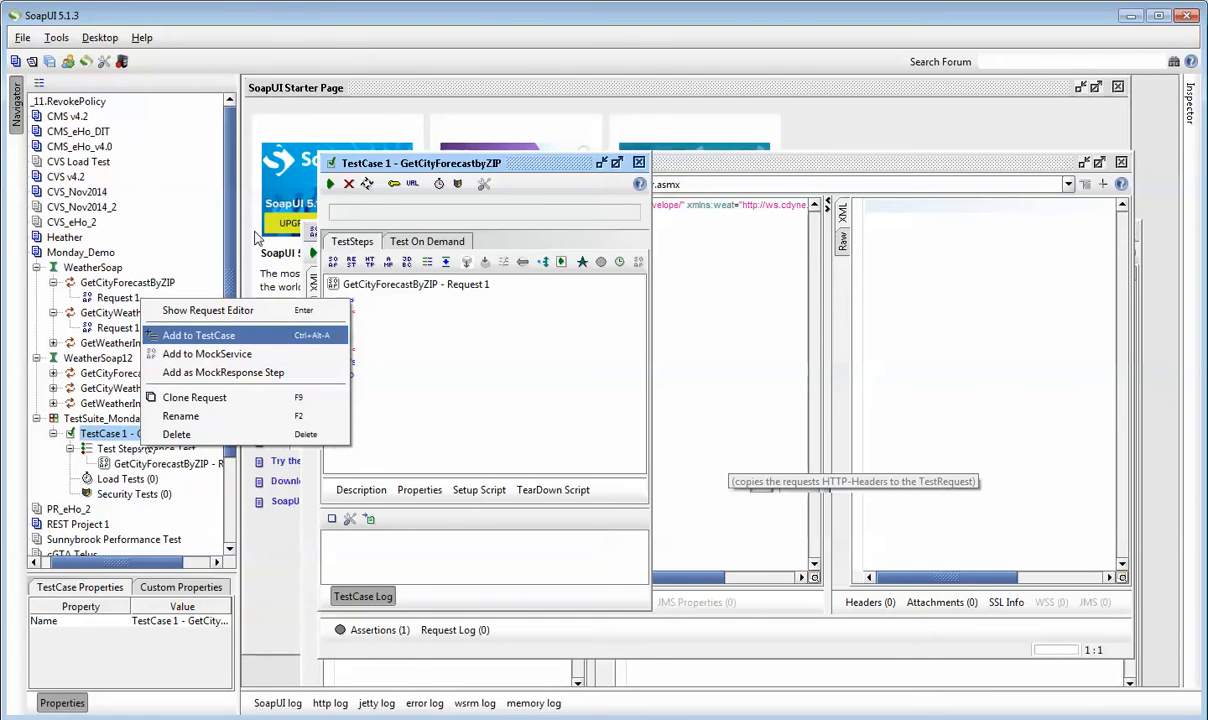
pyautogui.scroll(-3)
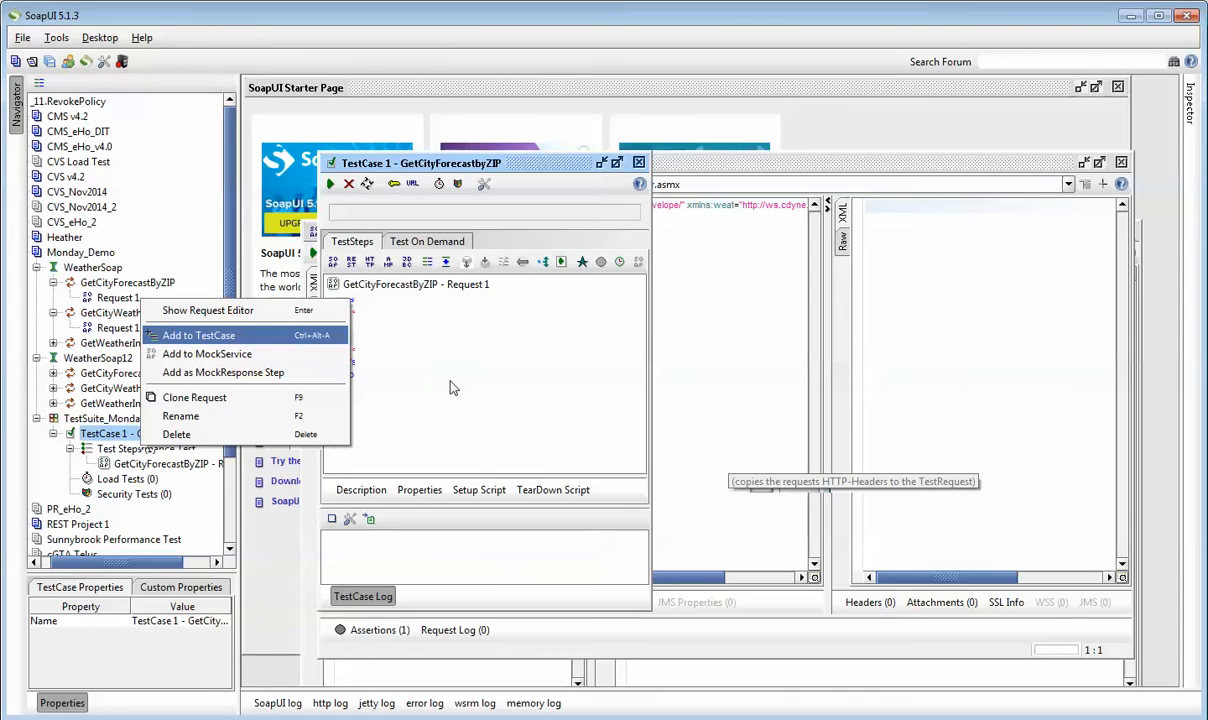
pyautogui.moveTo(316, 382)
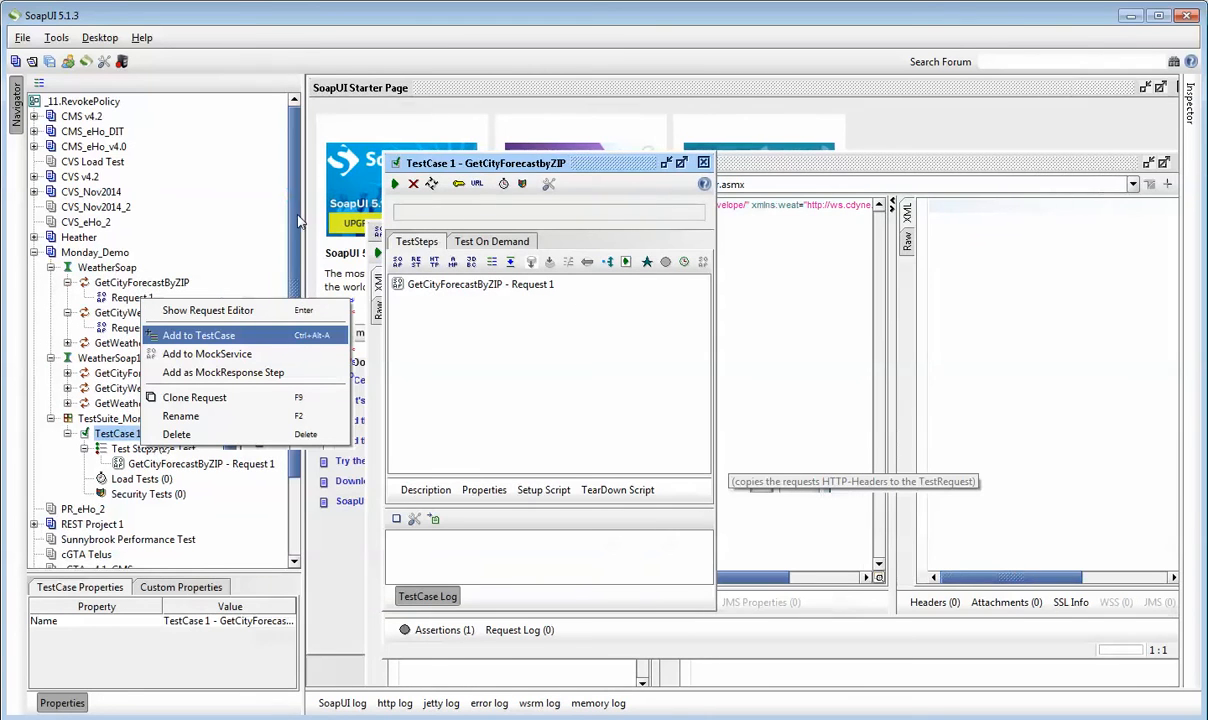
pyautogui.moveTo(248, 384)
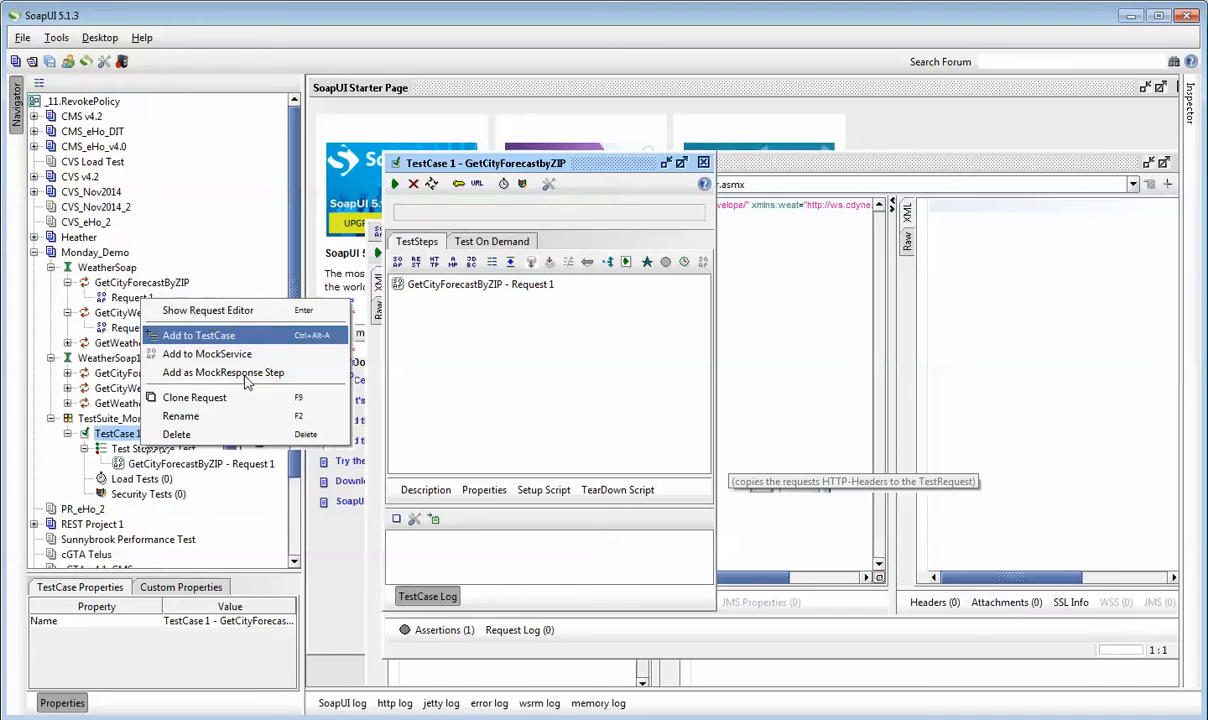
pyautogui.moveTo(304, 208)
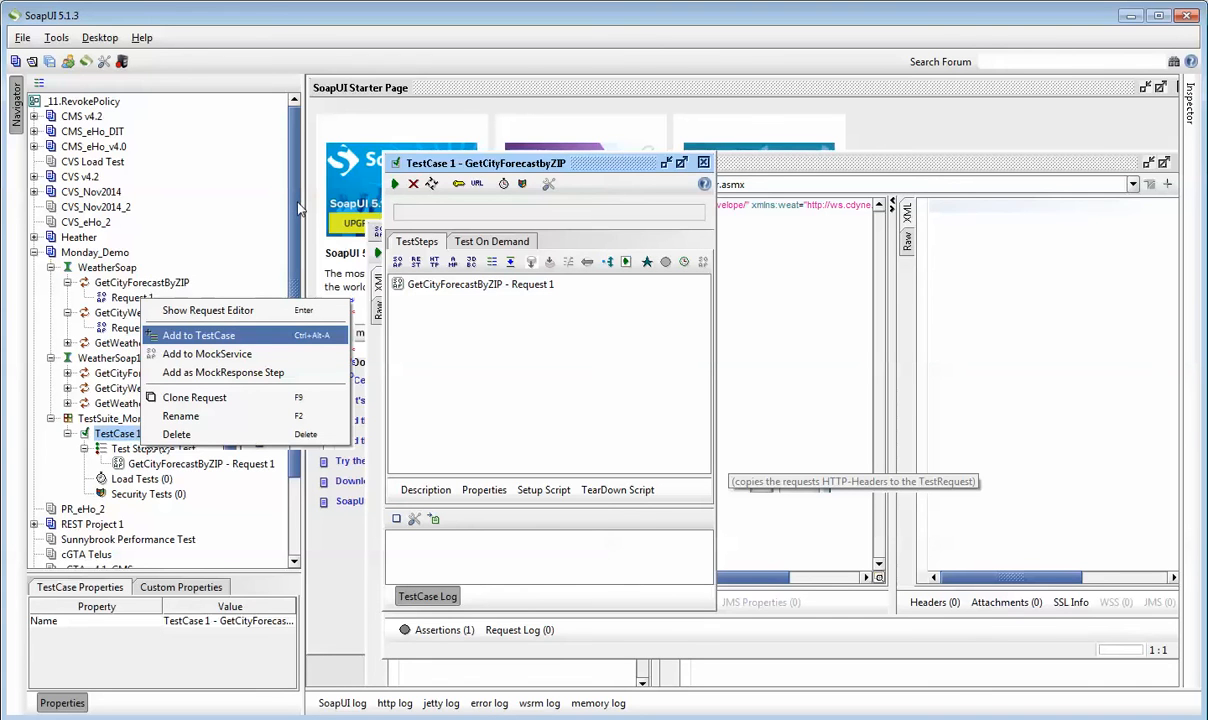
pyautogui.moveTo(312, 238)
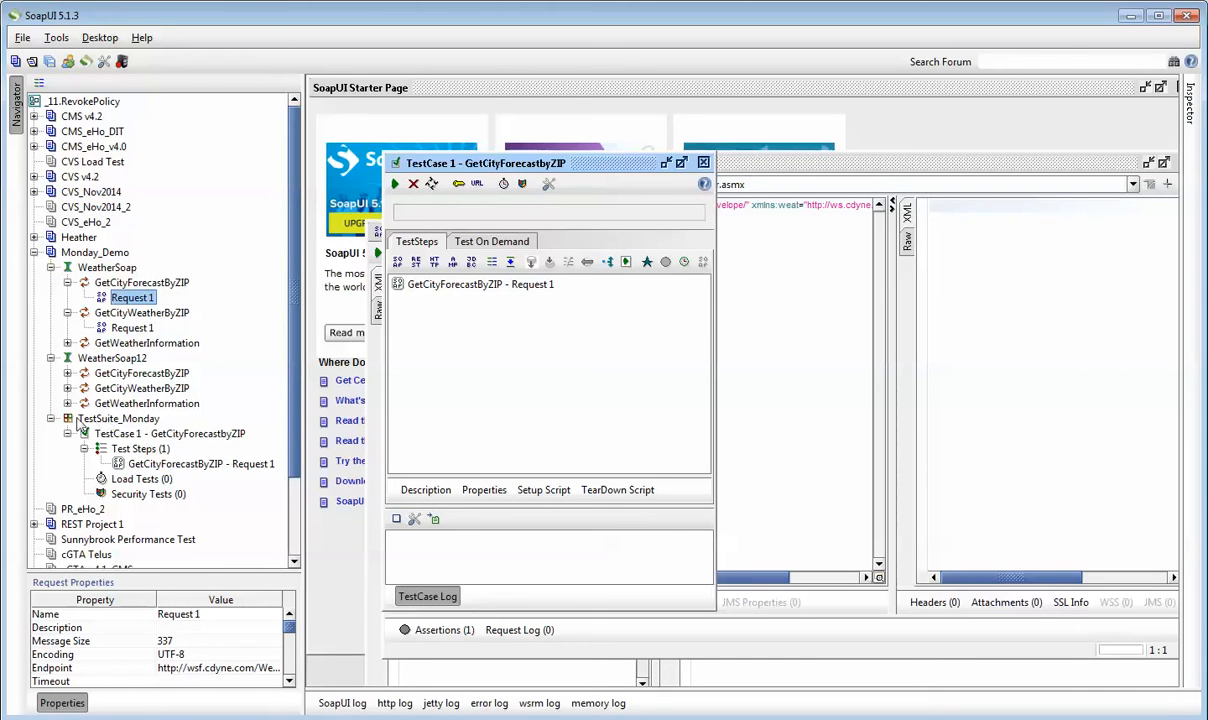
# Select the GetCityWeatherByZIP Request 1 in the Navigator and show its actions
pyautogui.click(118, 418)
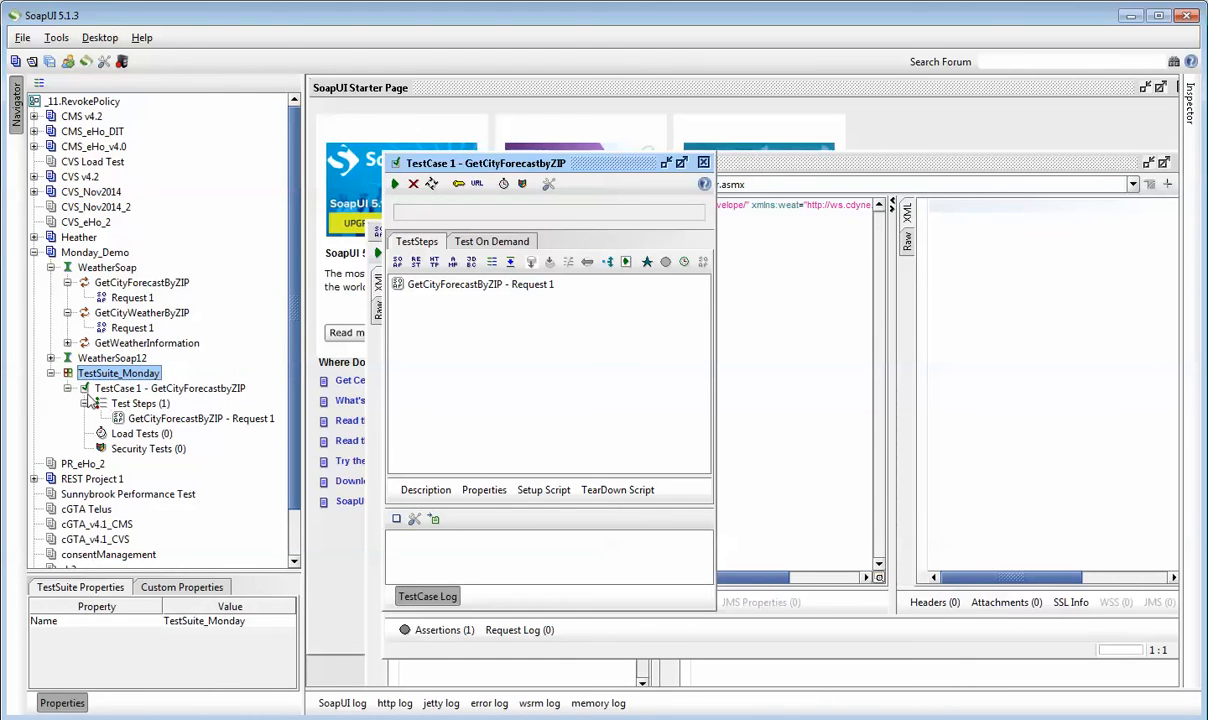
pyautogui.moveTo(160, 292)
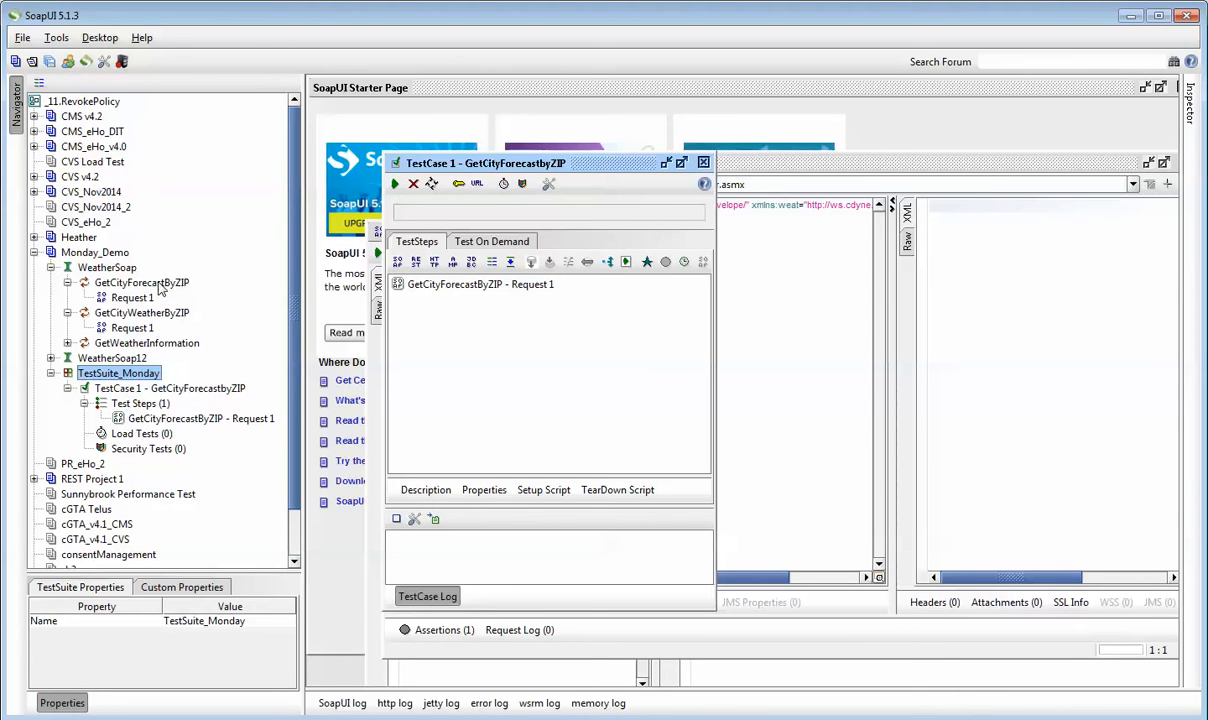
pyautogui.click(132, 298)
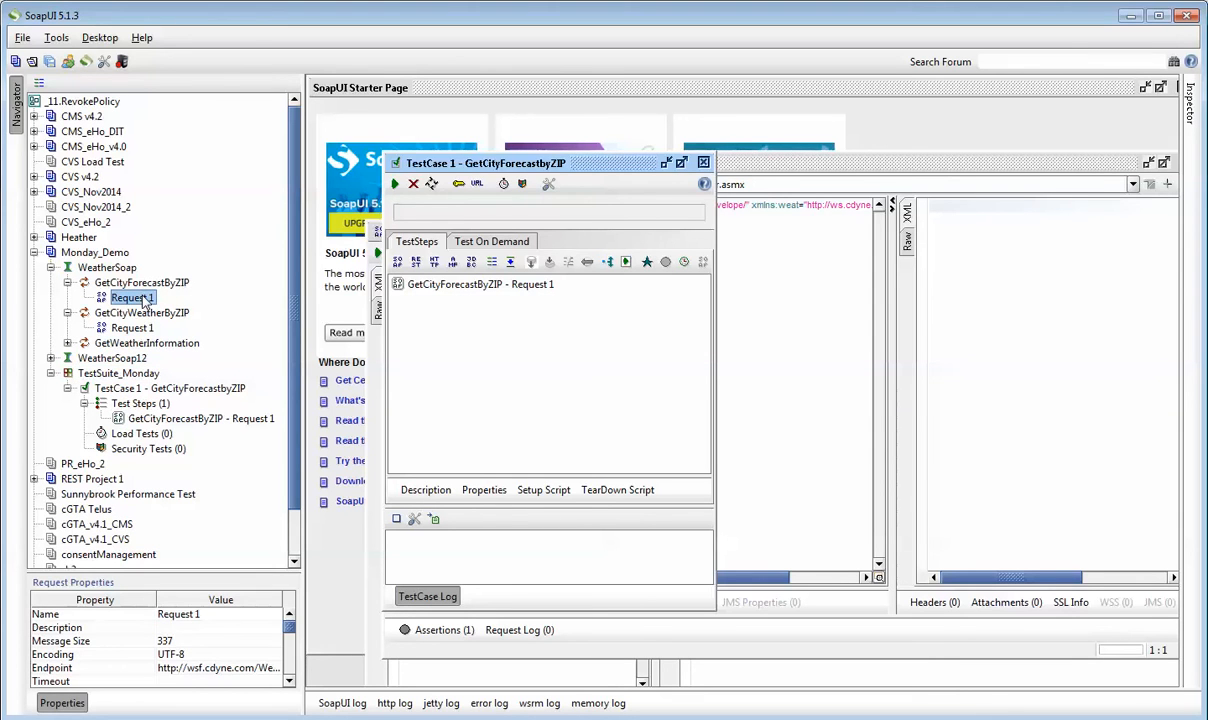
pyautogui.moveTo(156, 372)
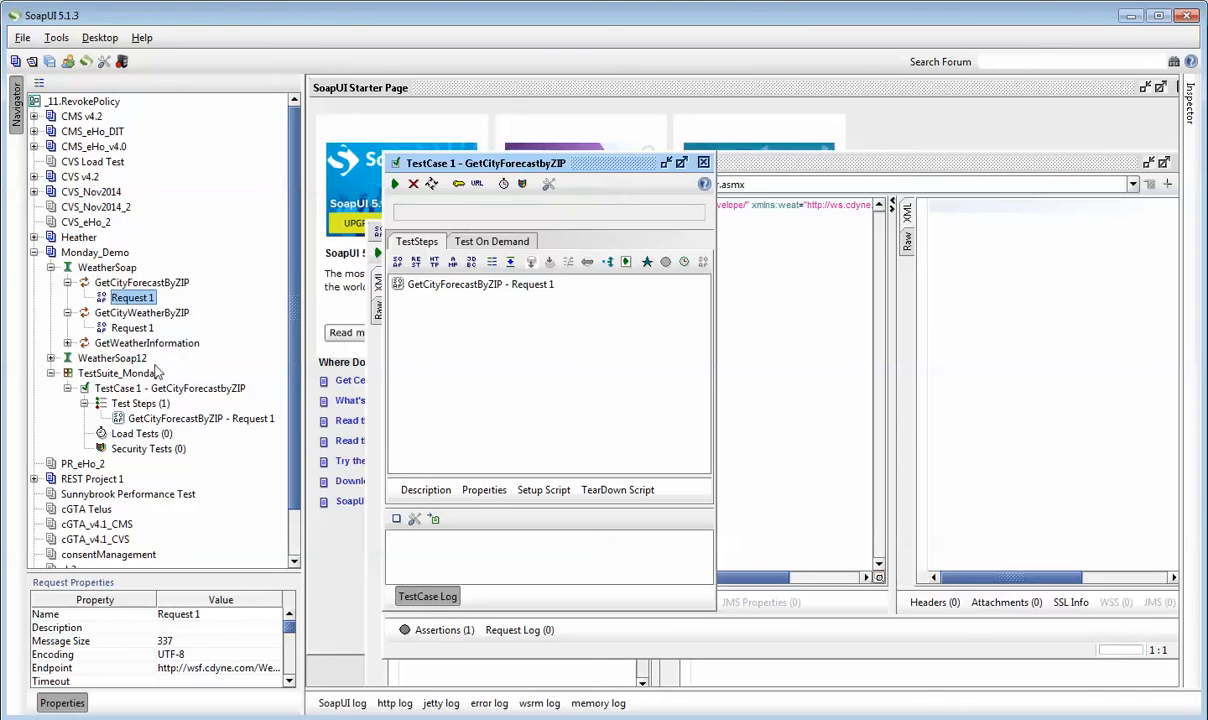
pyautogui.click(132, 328)
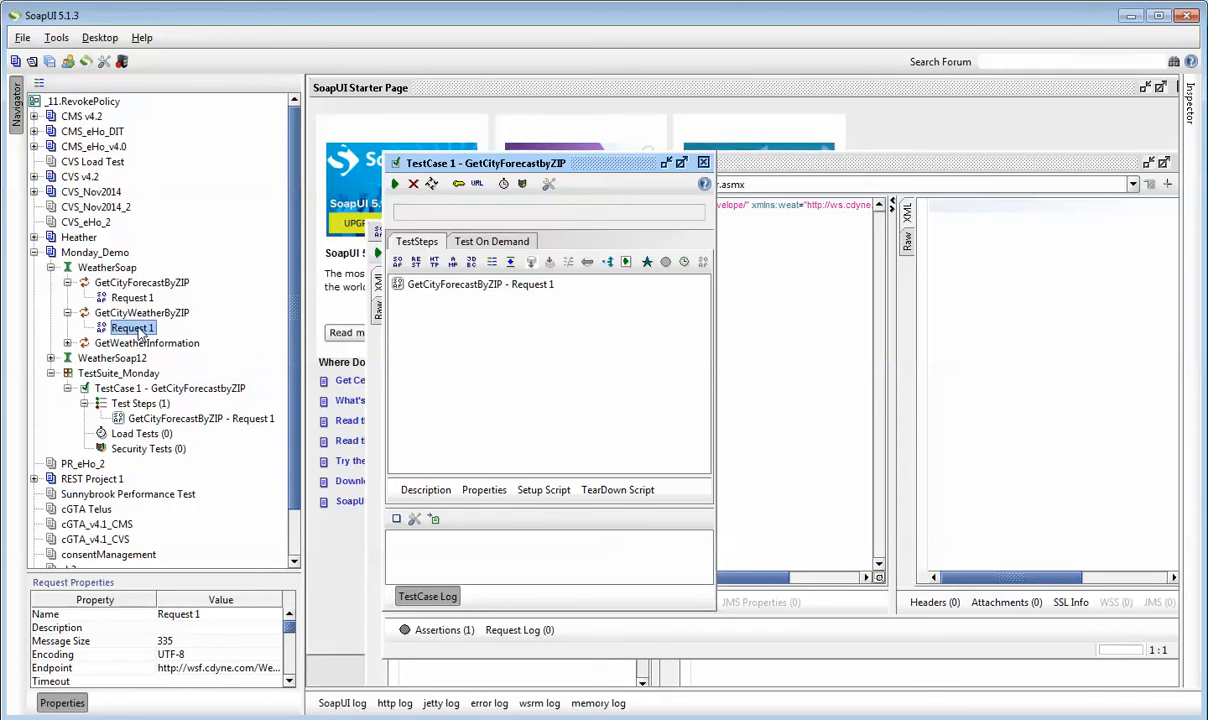
pyautogui.rightClick(132, 328)
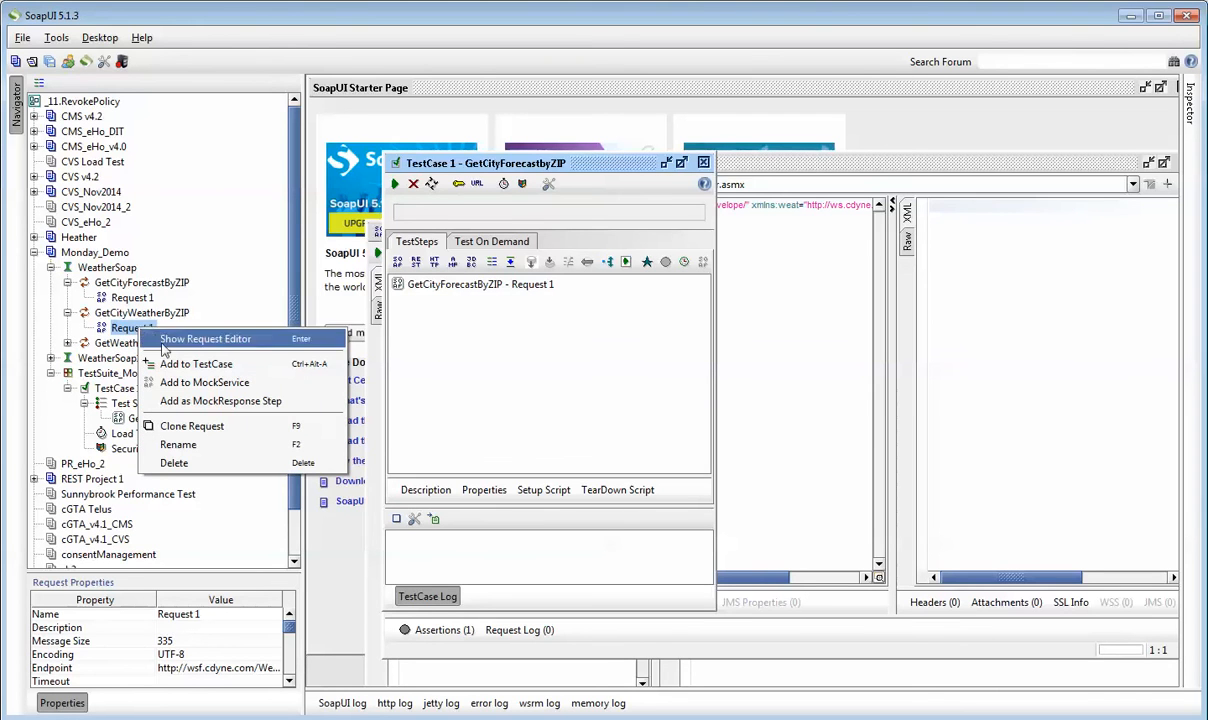
# Add the request to a new test case in TestSuite_Monday and begin naming it TestCase 2
pyautogui.click(196, 364)
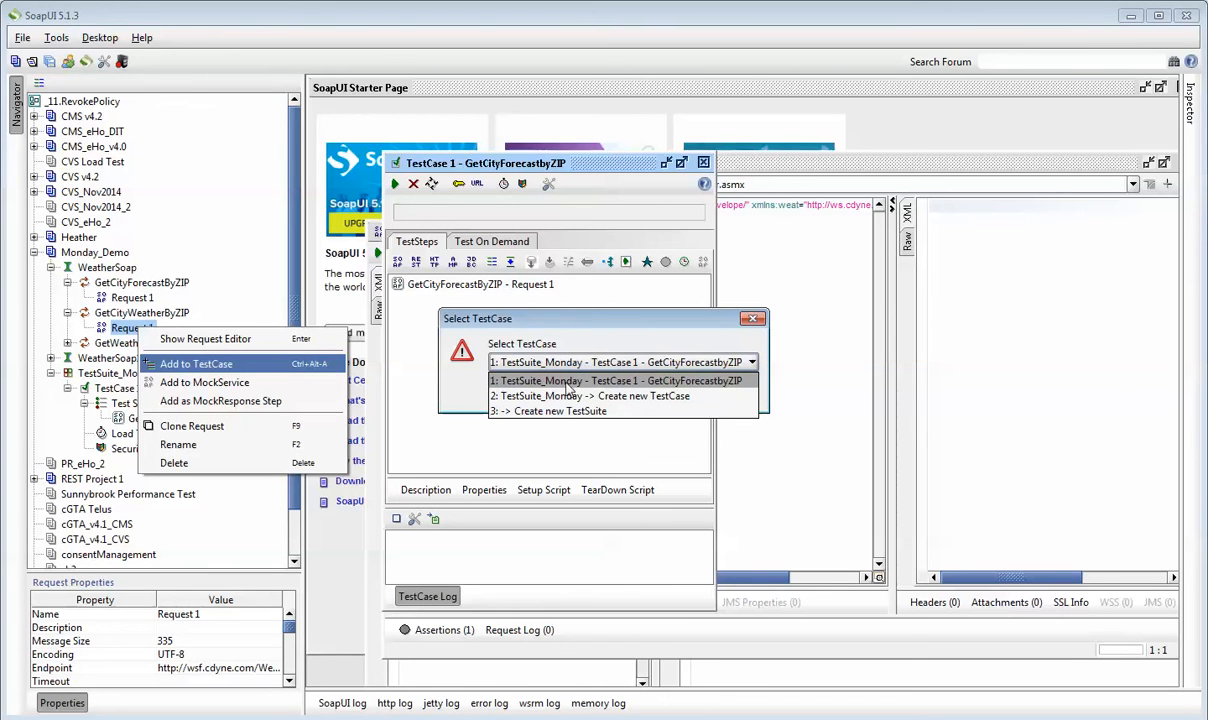
pyautogui.moveTo(644, 388)
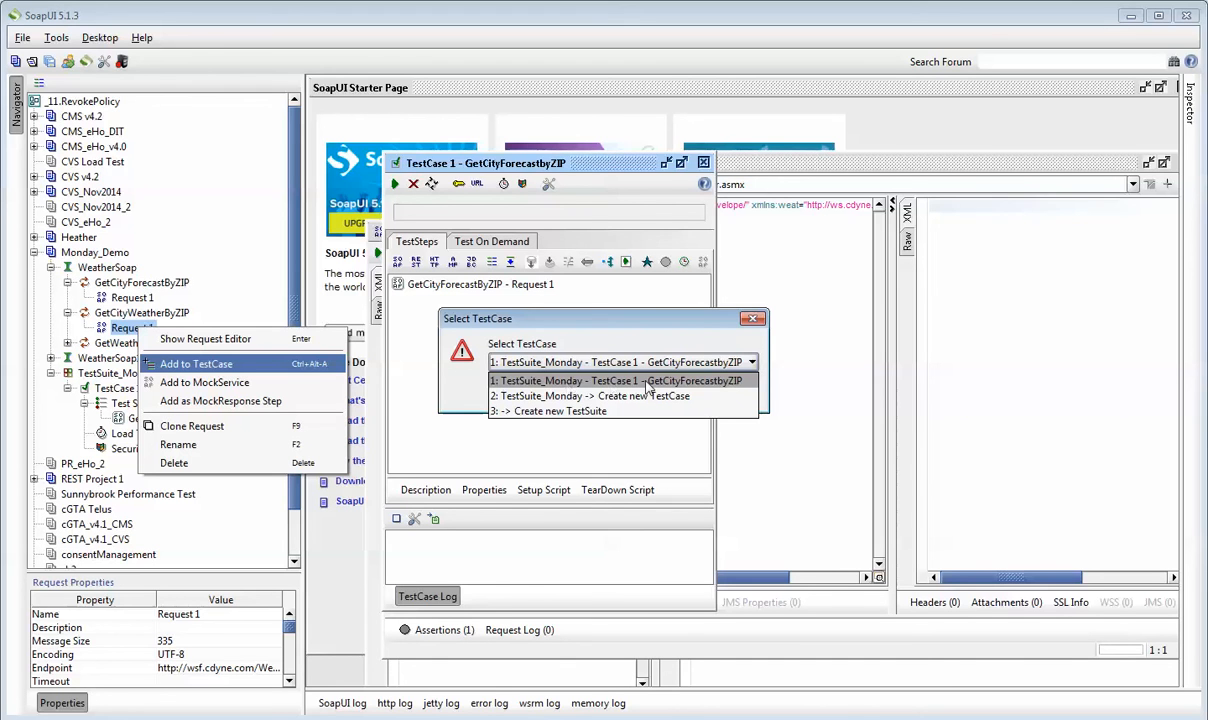
pyautogui.moveTo(624, 396)
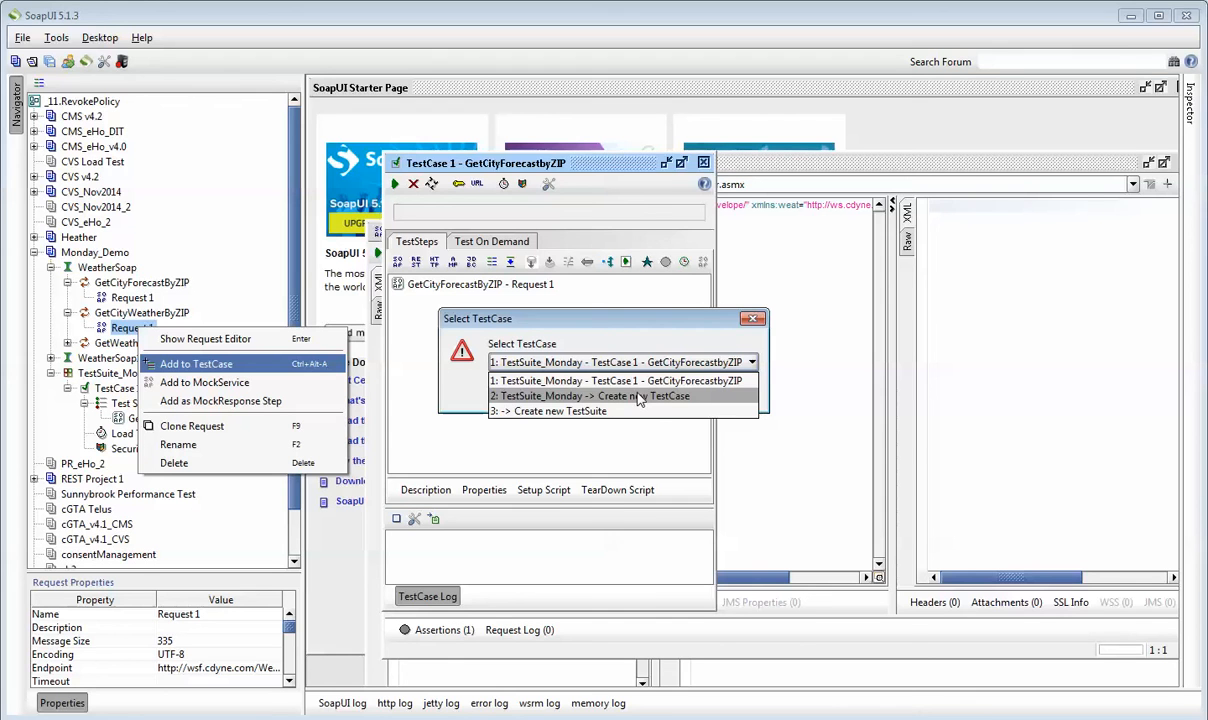
pyautogui.moveTo(630, 410)
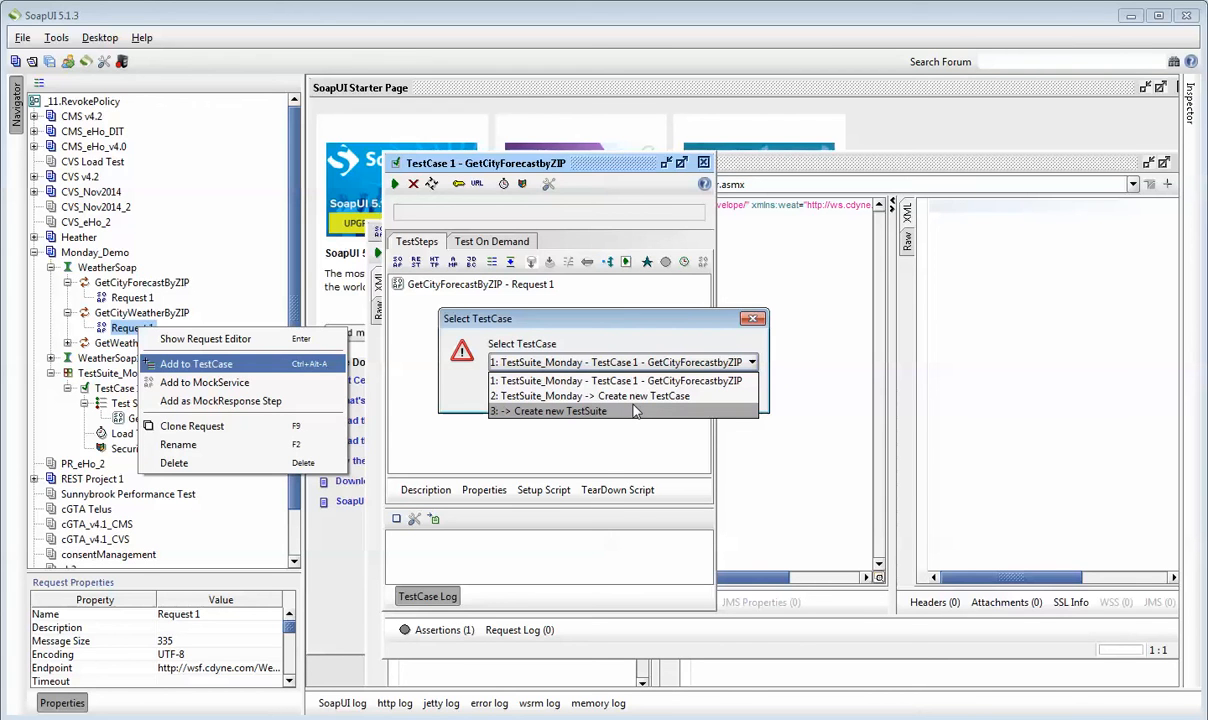
pyautogui.moveTo(636, 396)
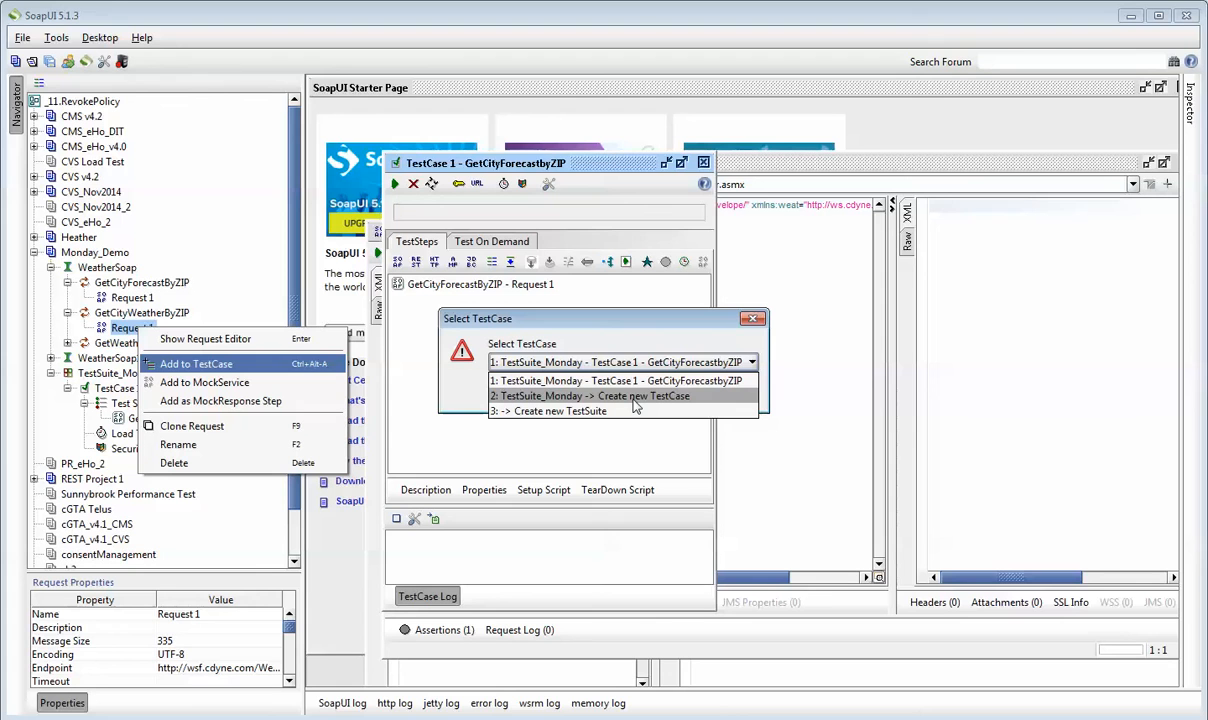
pyautogui.click(588, 396)
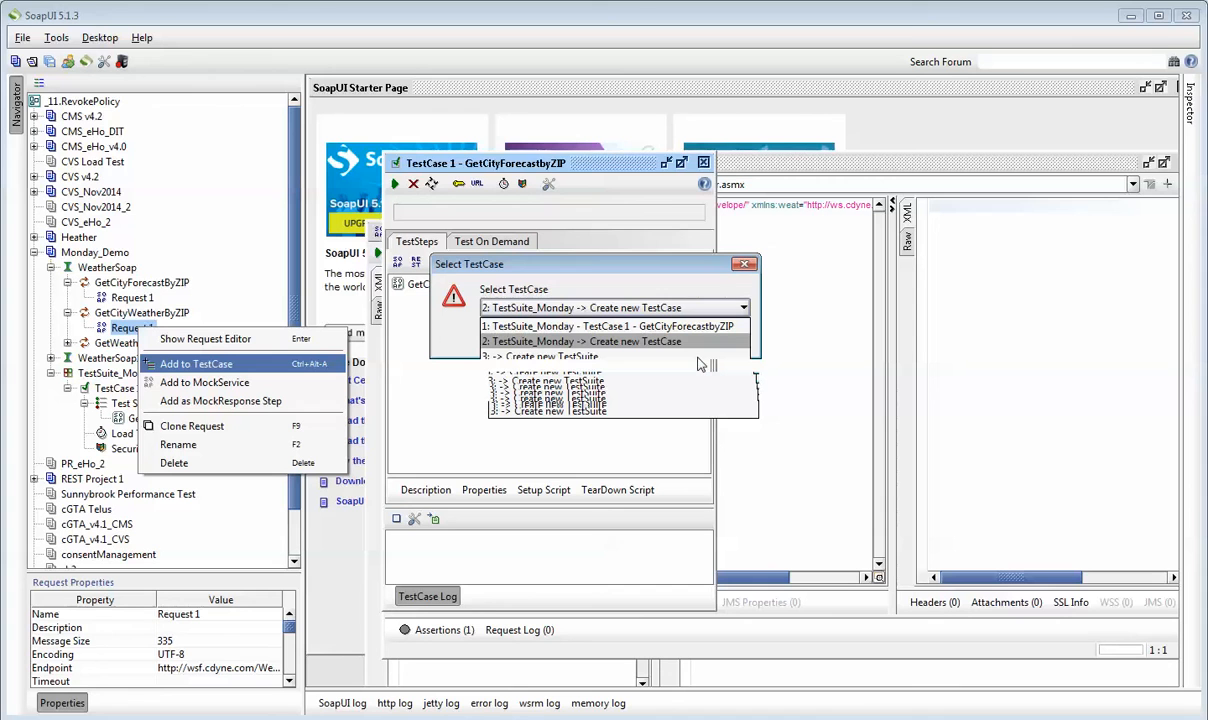
pyautogui.moveTo(696, 490)
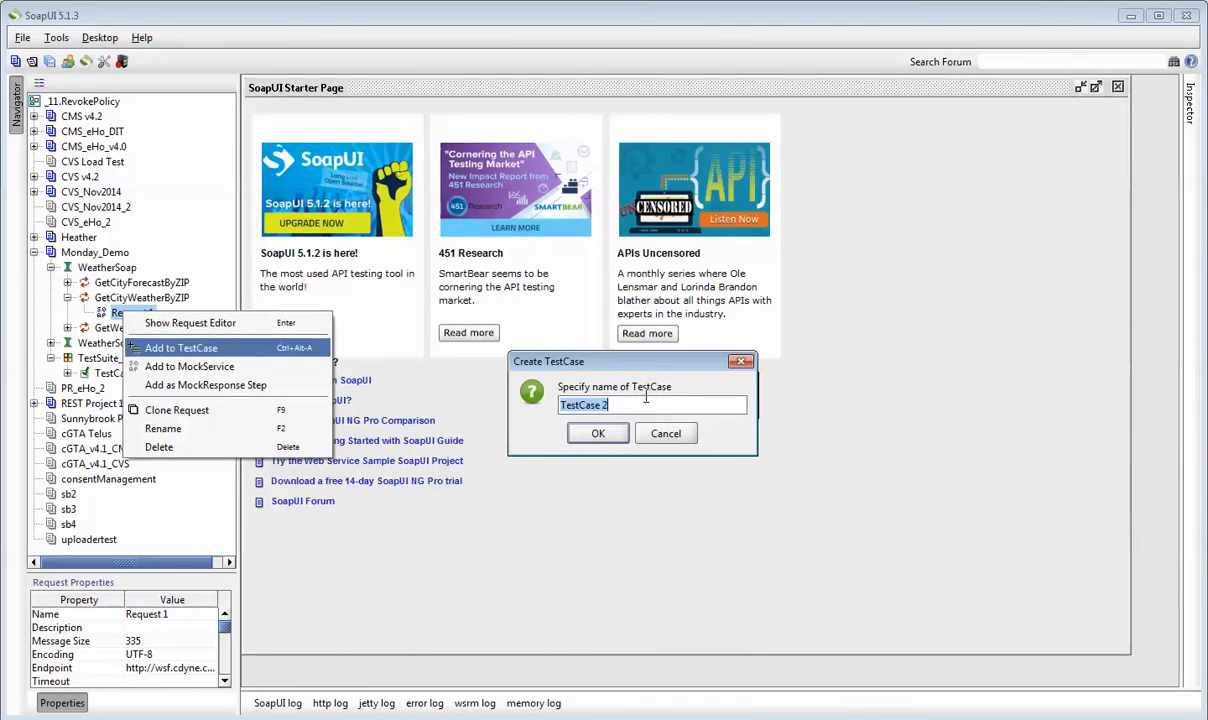
pyautogui.write('- GetCityWeat')
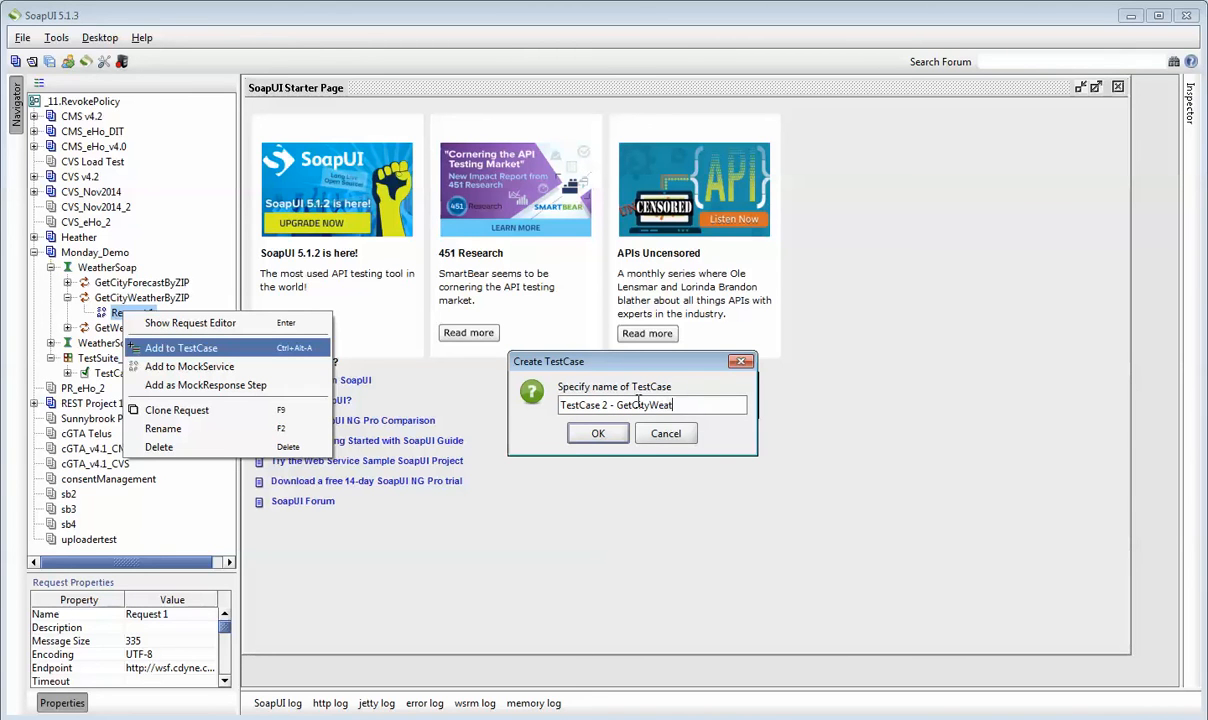
# Finish the name TestCase 2 - GetCityWeather and confirm the new test case
pyautogui.write('her')
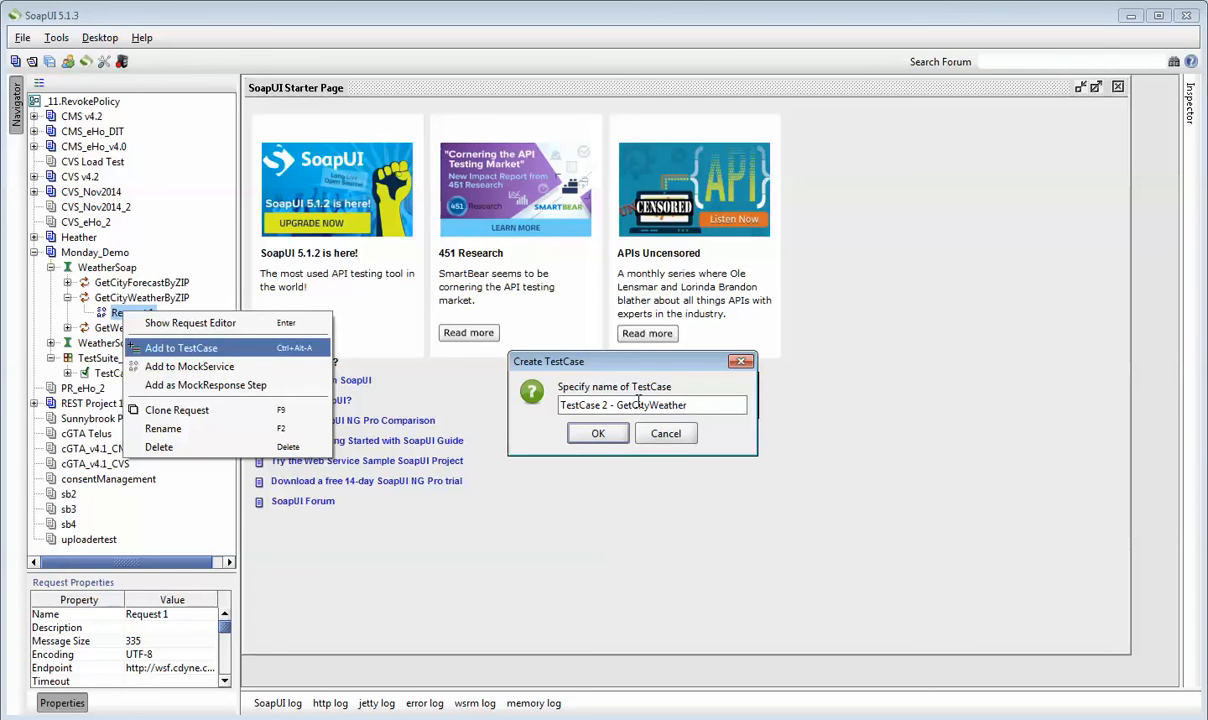
pyautogui.click(596, 432)
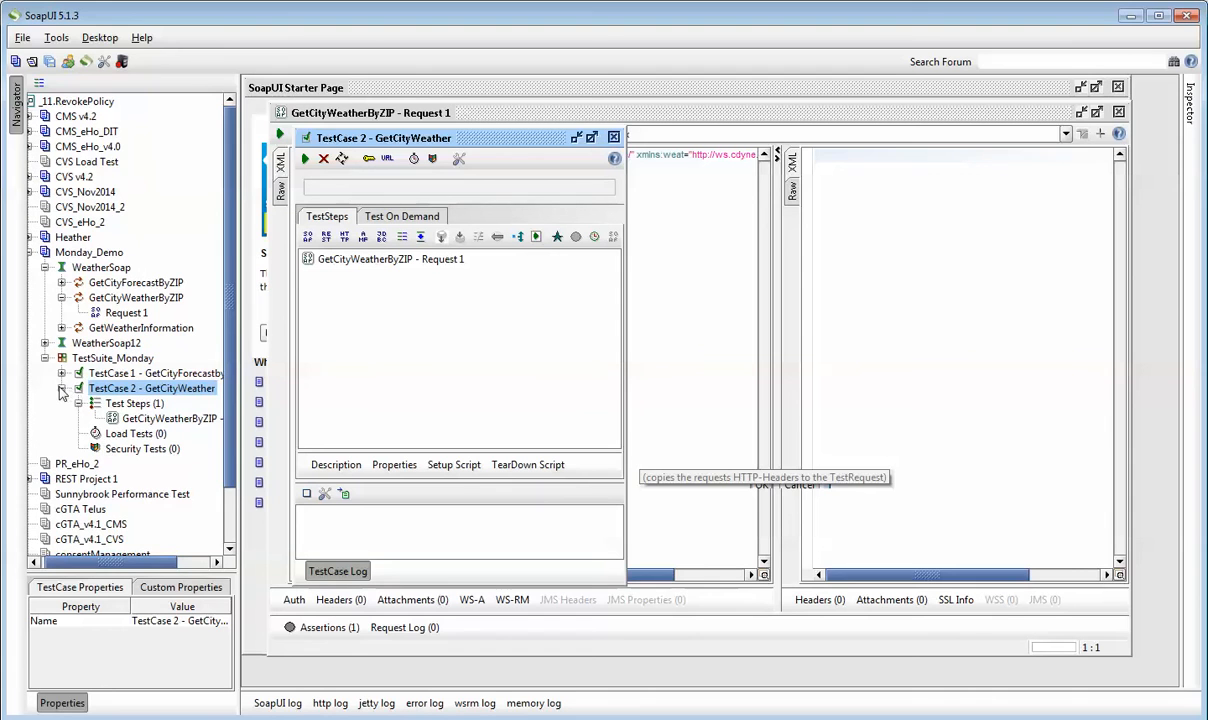
pyautogui.click(62, 388)
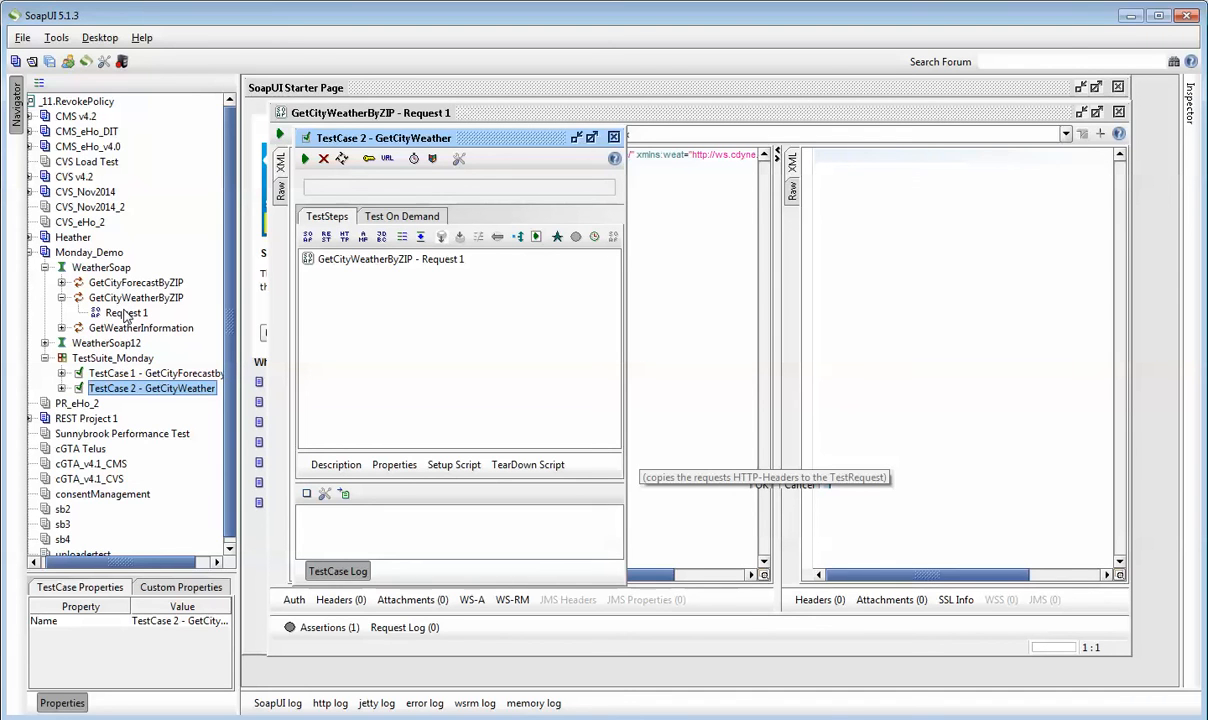
pyautogui.moveTo(112, 364)
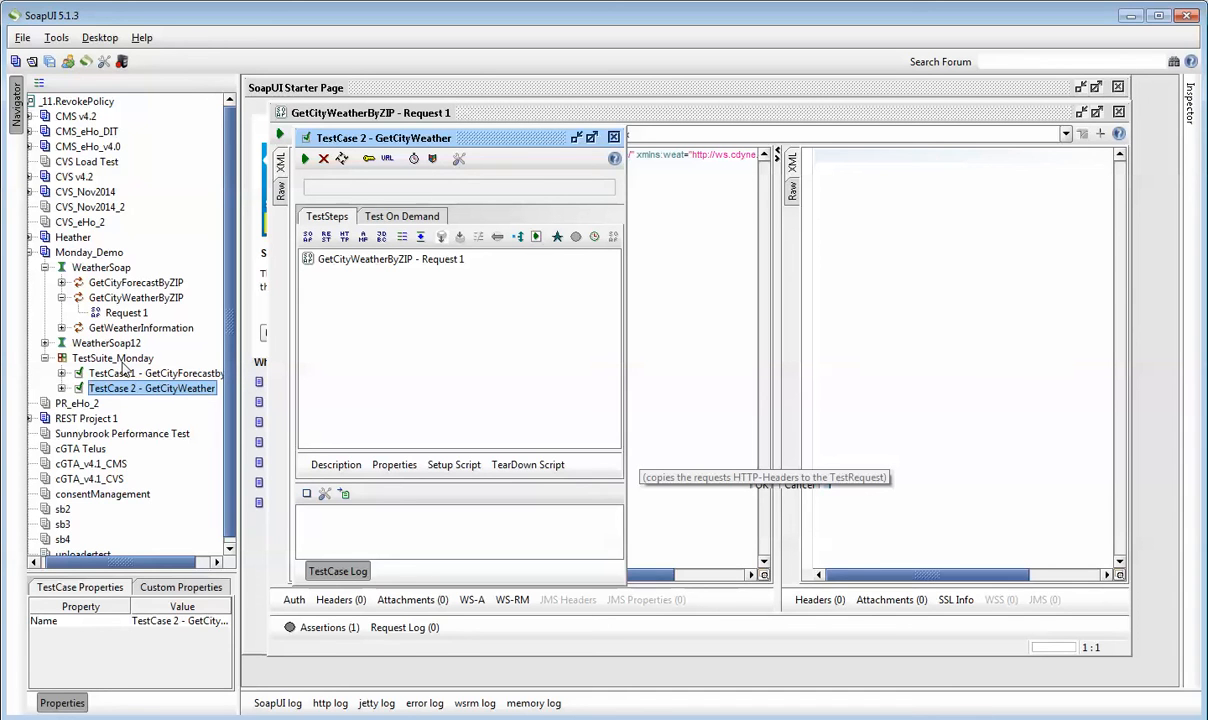
pyautogui.click(112, 358)
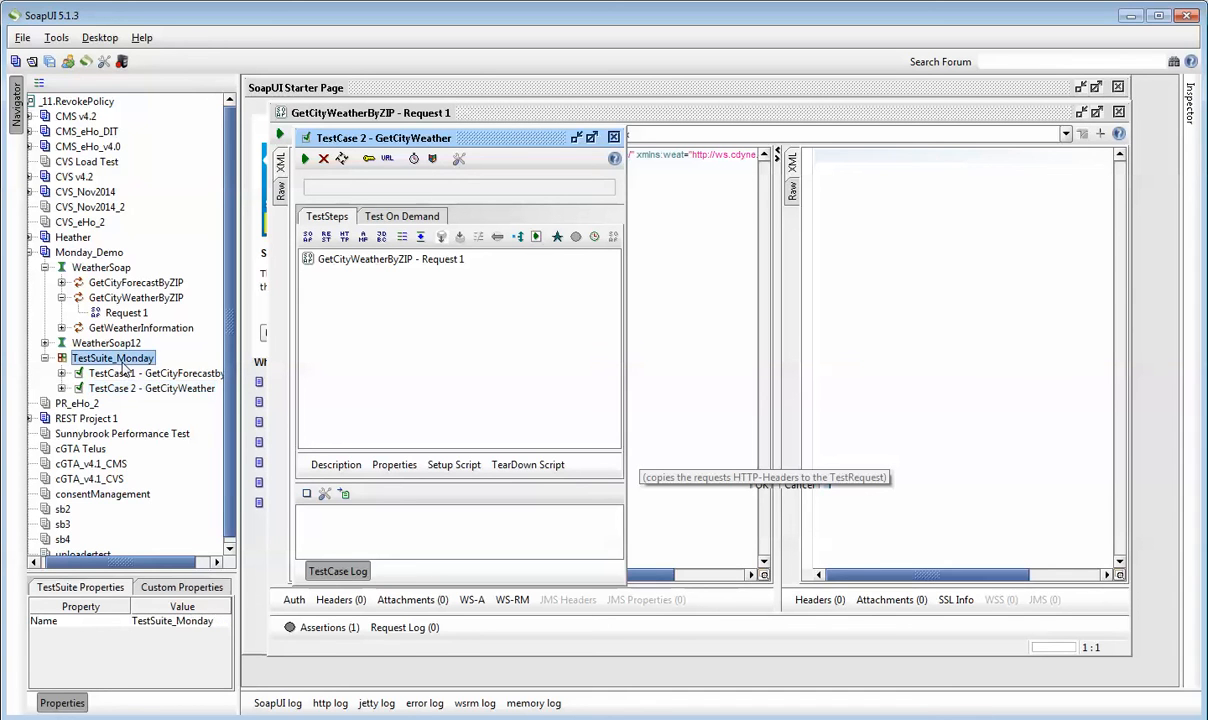
# Run TestSuite_Monday so TestCase 1 and TestCase 2 both finish, then select the GetCityWeatherByZIP request
pyautogui.doubleClick(112, 356)
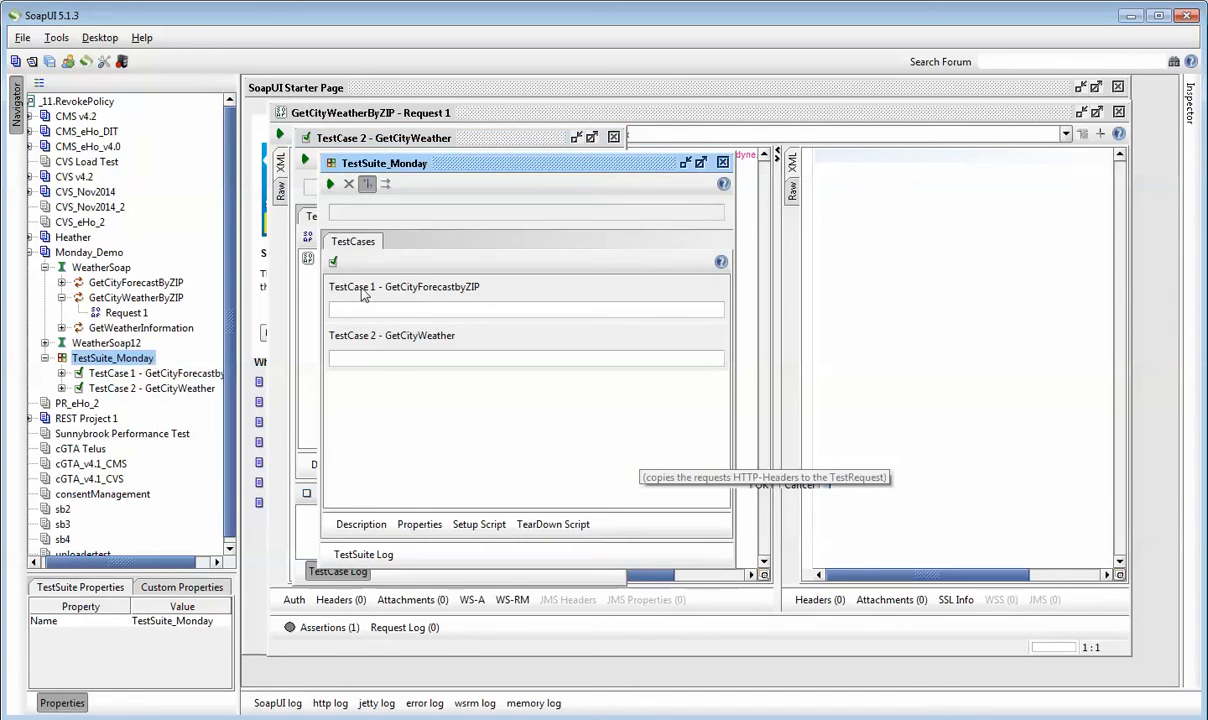
pyautogui.moveTo(364, 298)
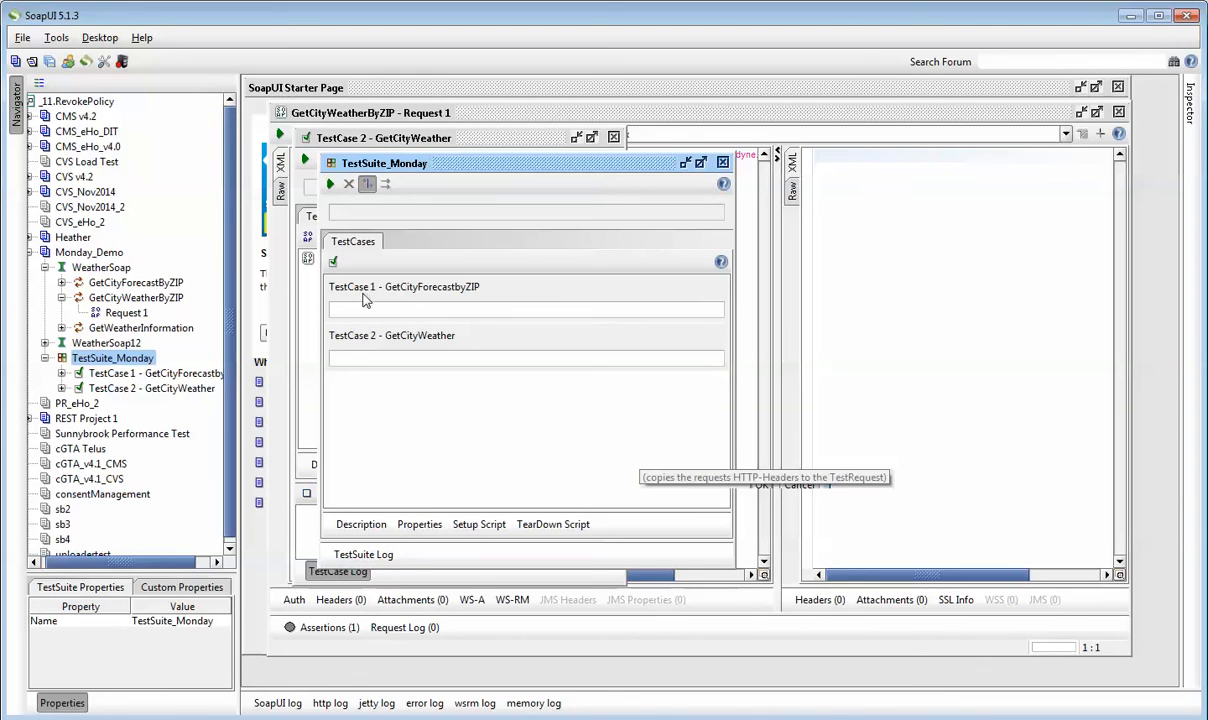
pyautogui.moveTo(366, 304)
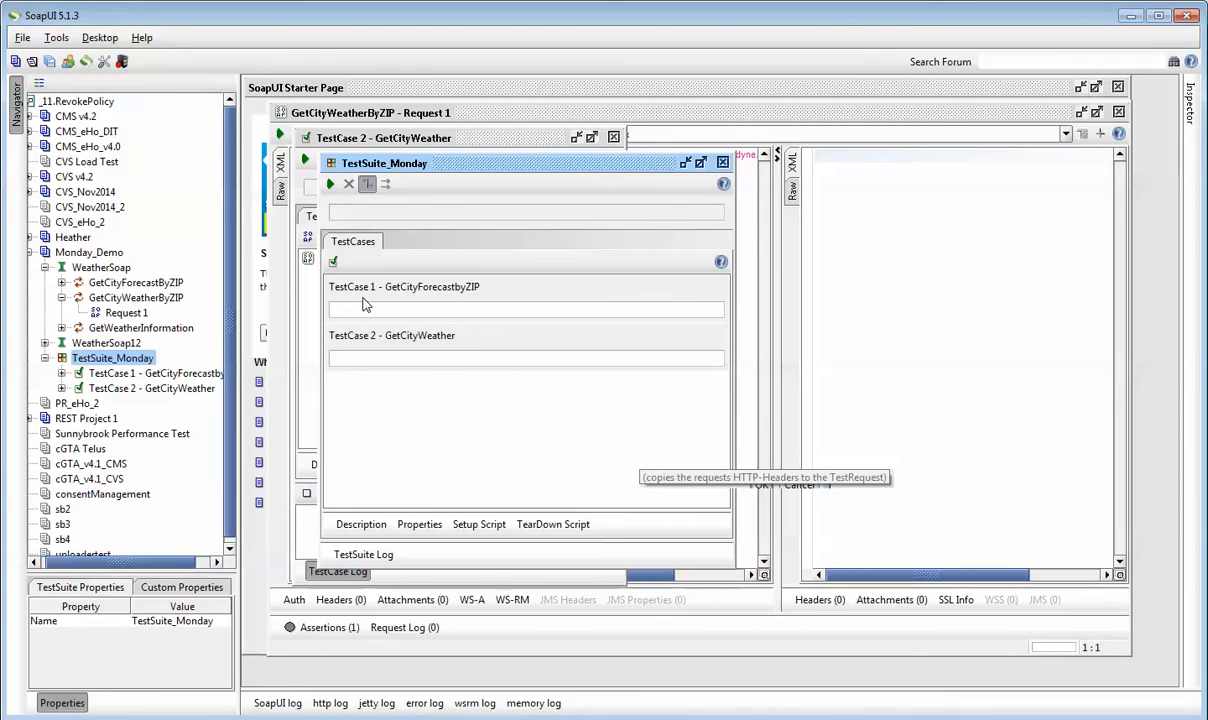
pyautogui.moveTo(384, 354)
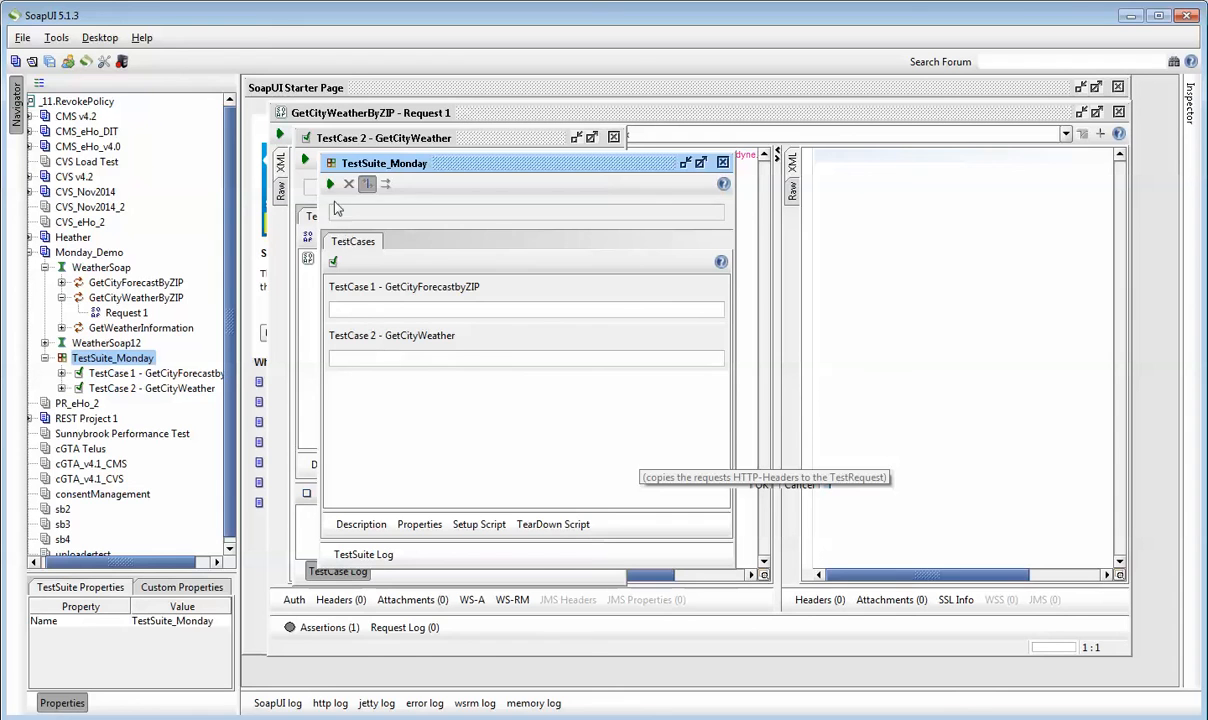
pyautogui.click(330, 184)
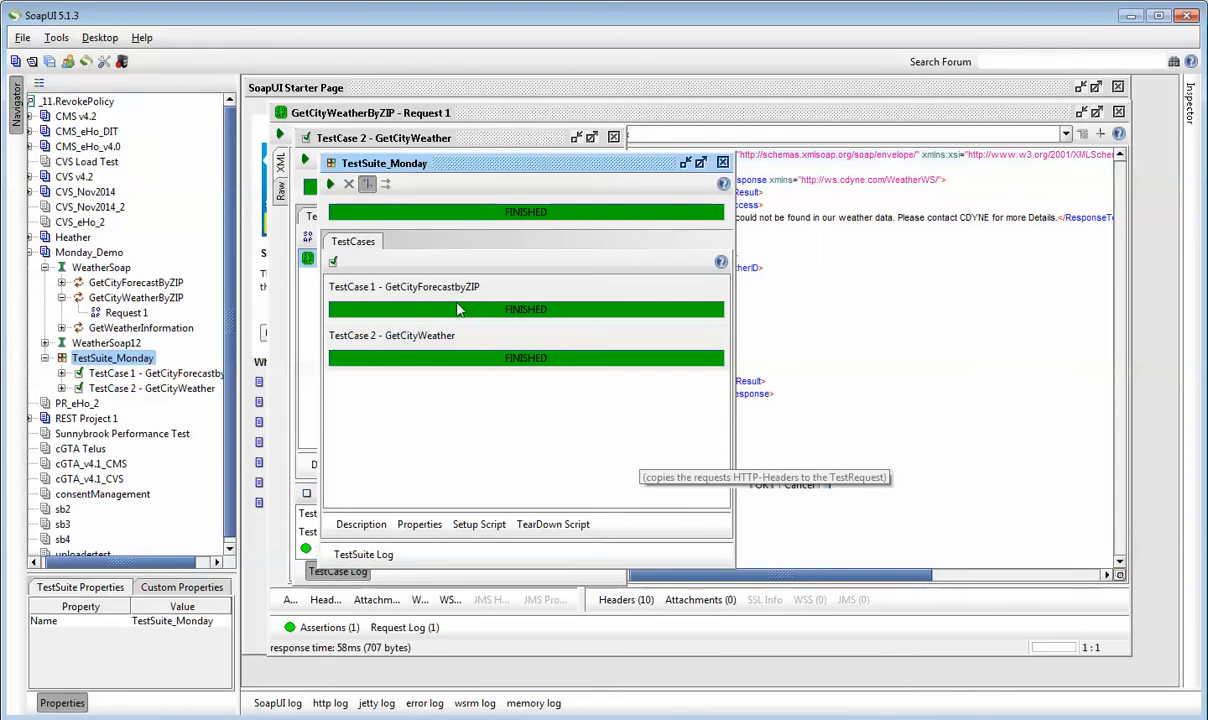
pyautogui.moveTo(480, 364)
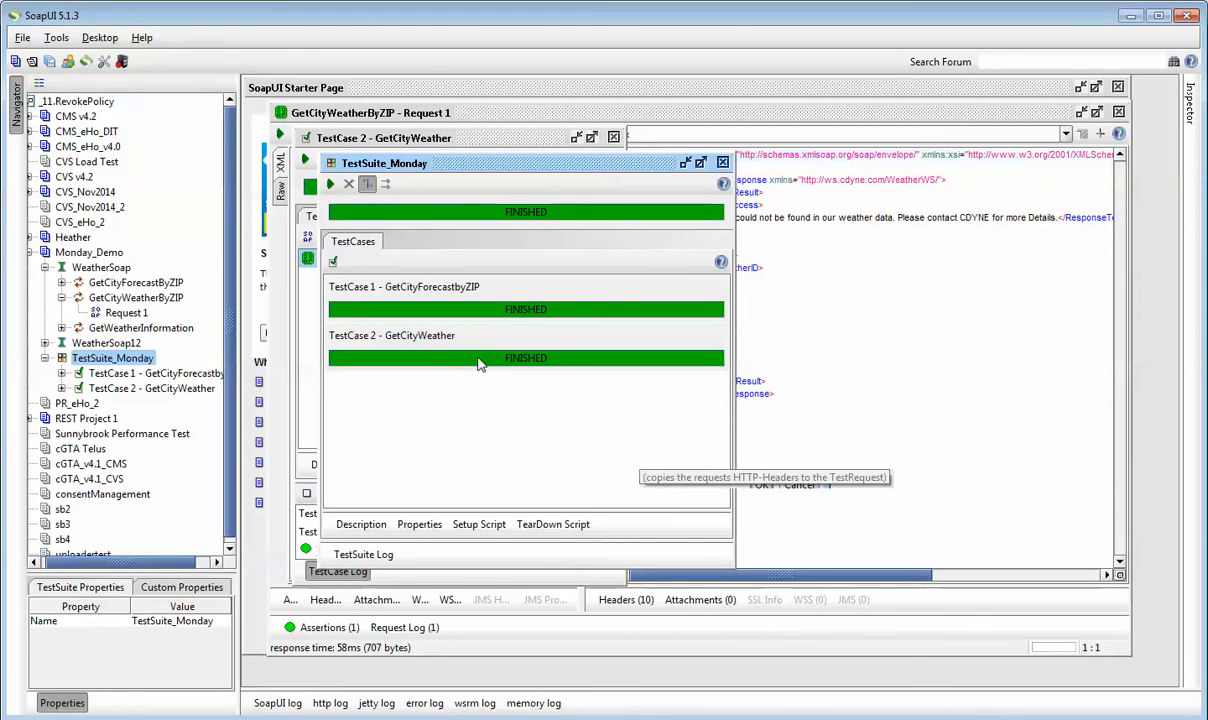
pyautogui.click(128, 312)
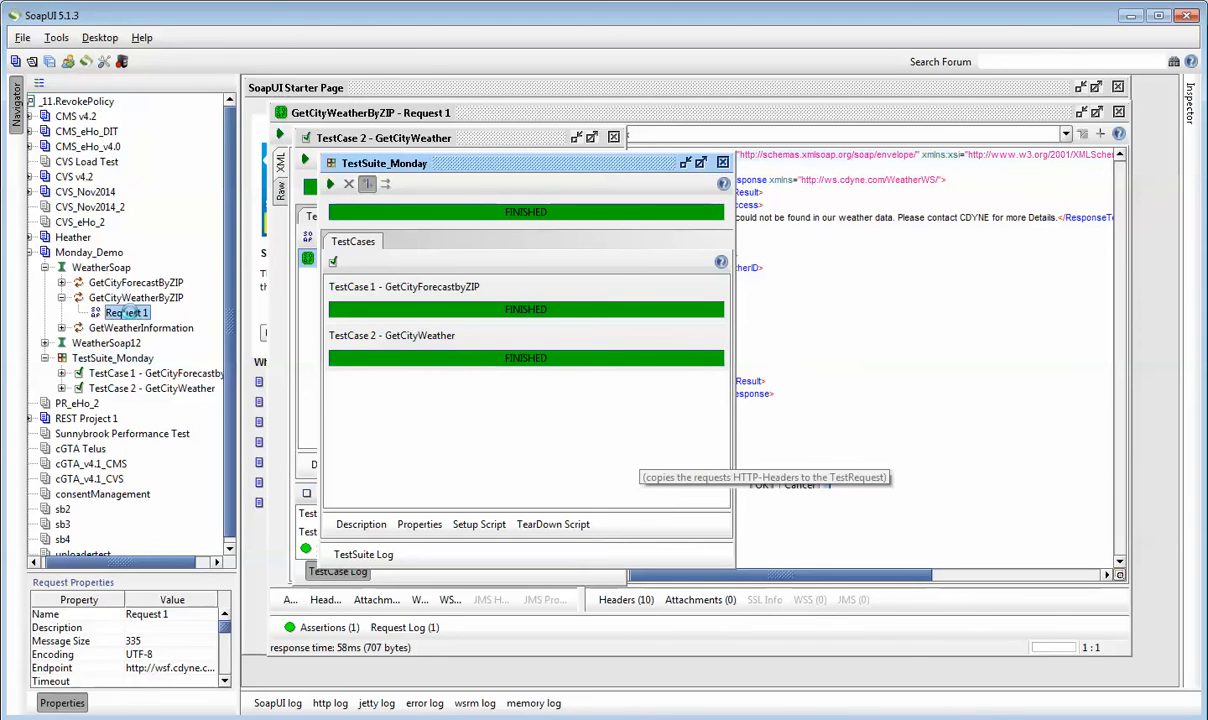
# Resend the GetCityWeatherByZIP request for ZIP 33351 and expand TestCase 1 in the Navigator
pyautogui.doubleClick(126, 312)
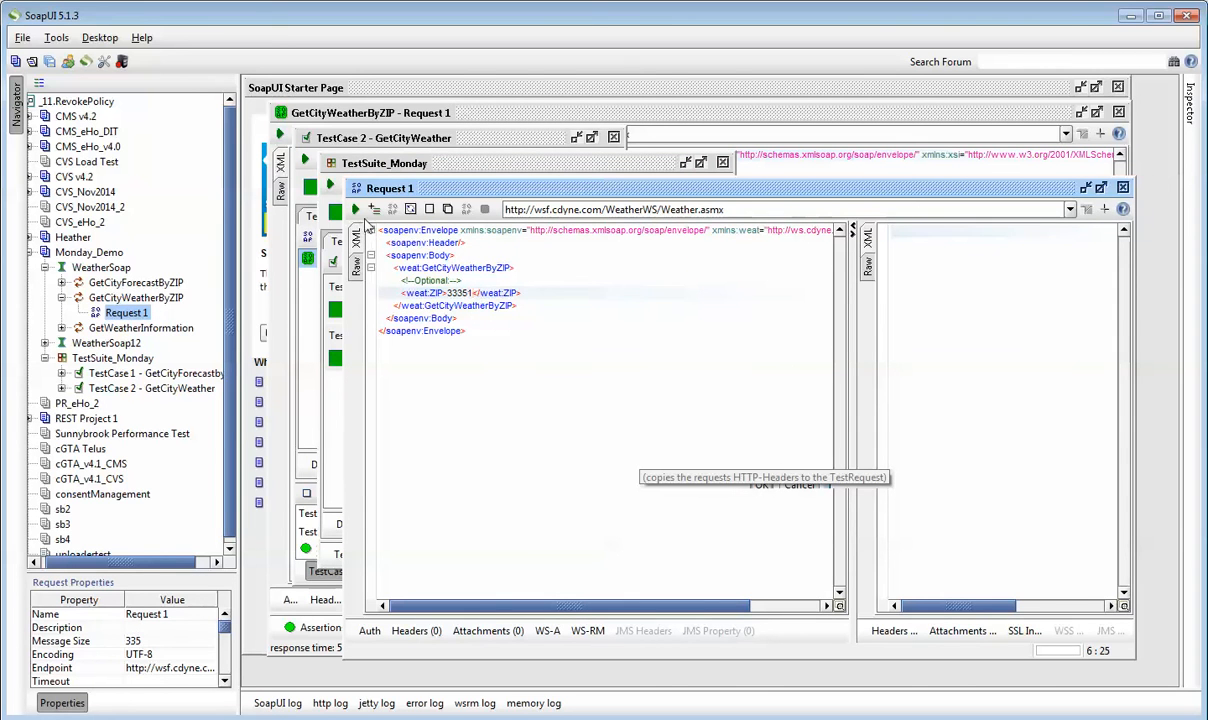
pyautogui.click(354, 210)
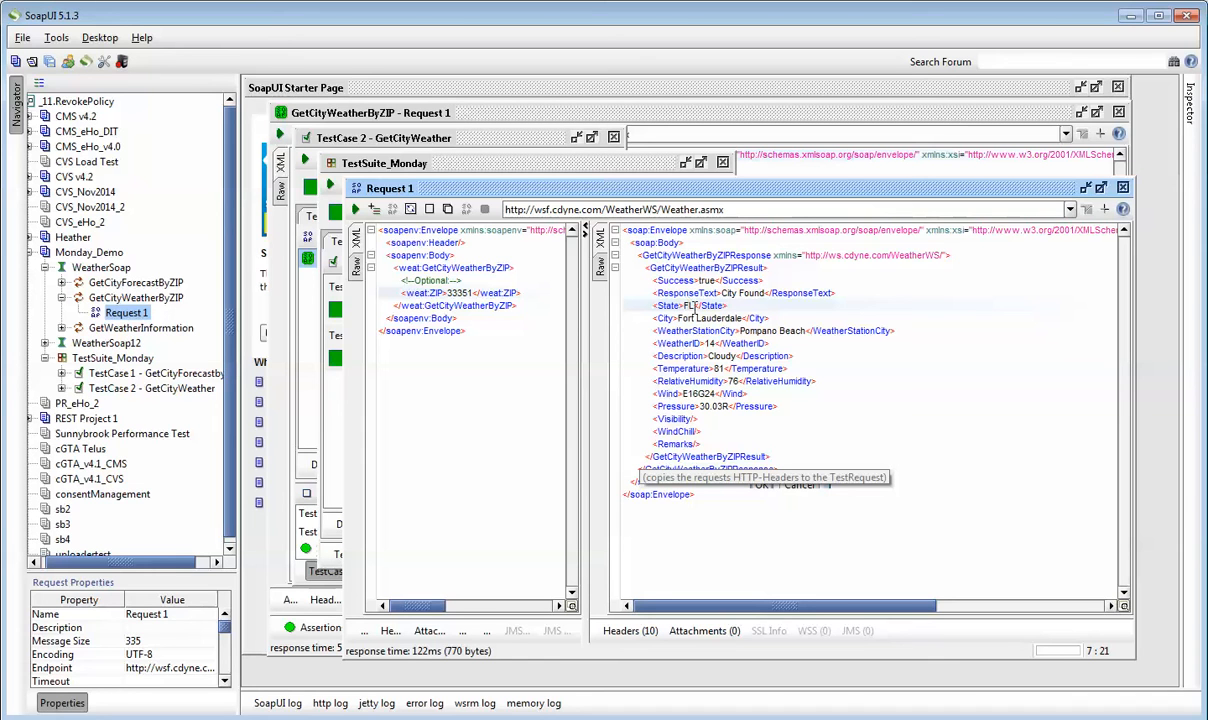
pyautogui.moveTo(716, 304)
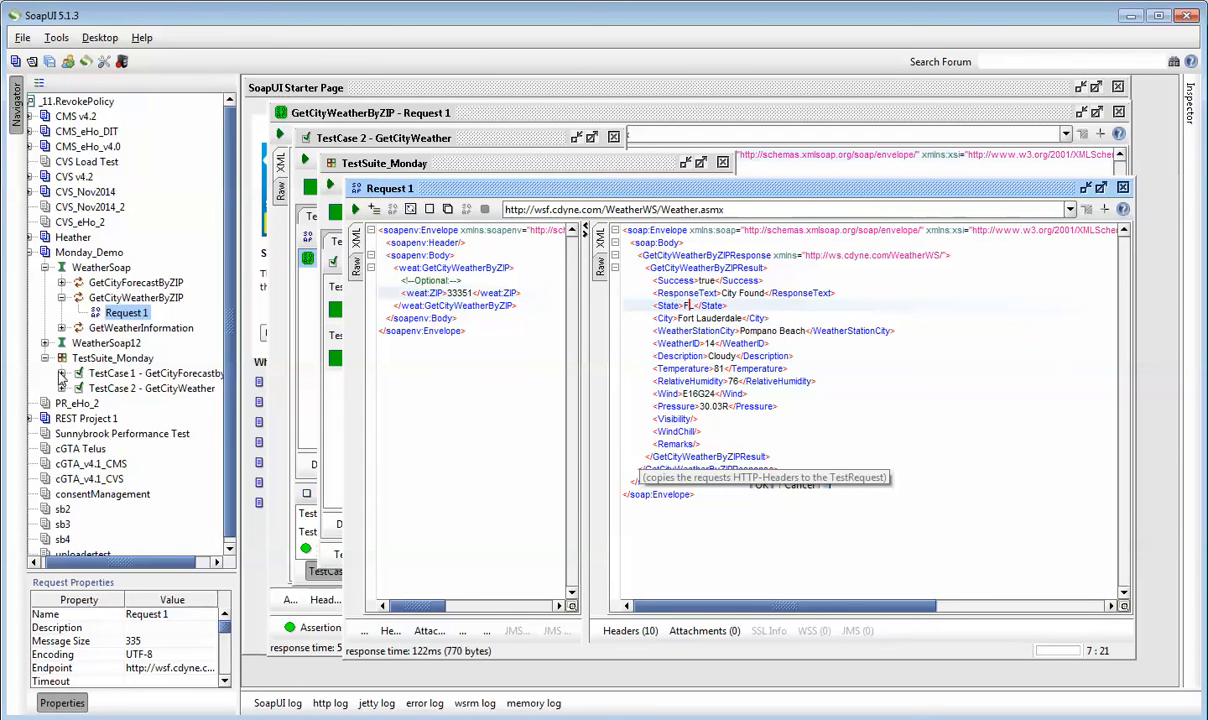
pyautogui.click(64, 374)
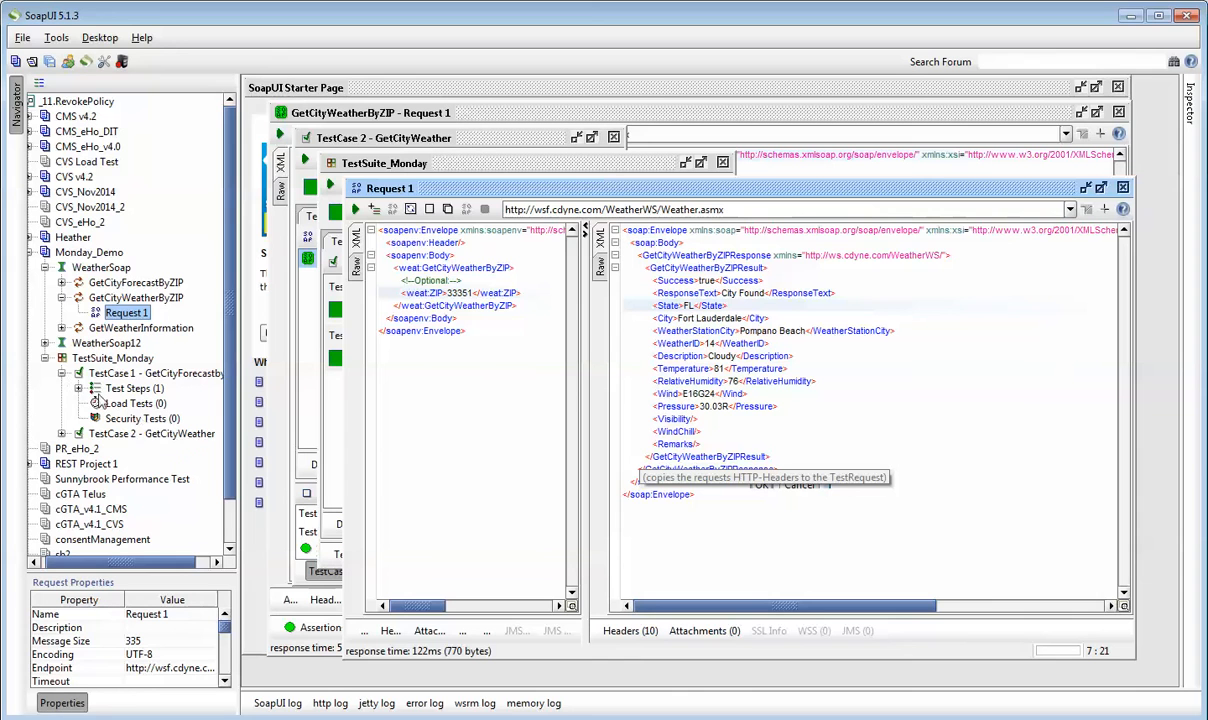
# Reveal the GetCityForecastByZIP request step inside TestCase 1
pyautogui.click(80, 388)
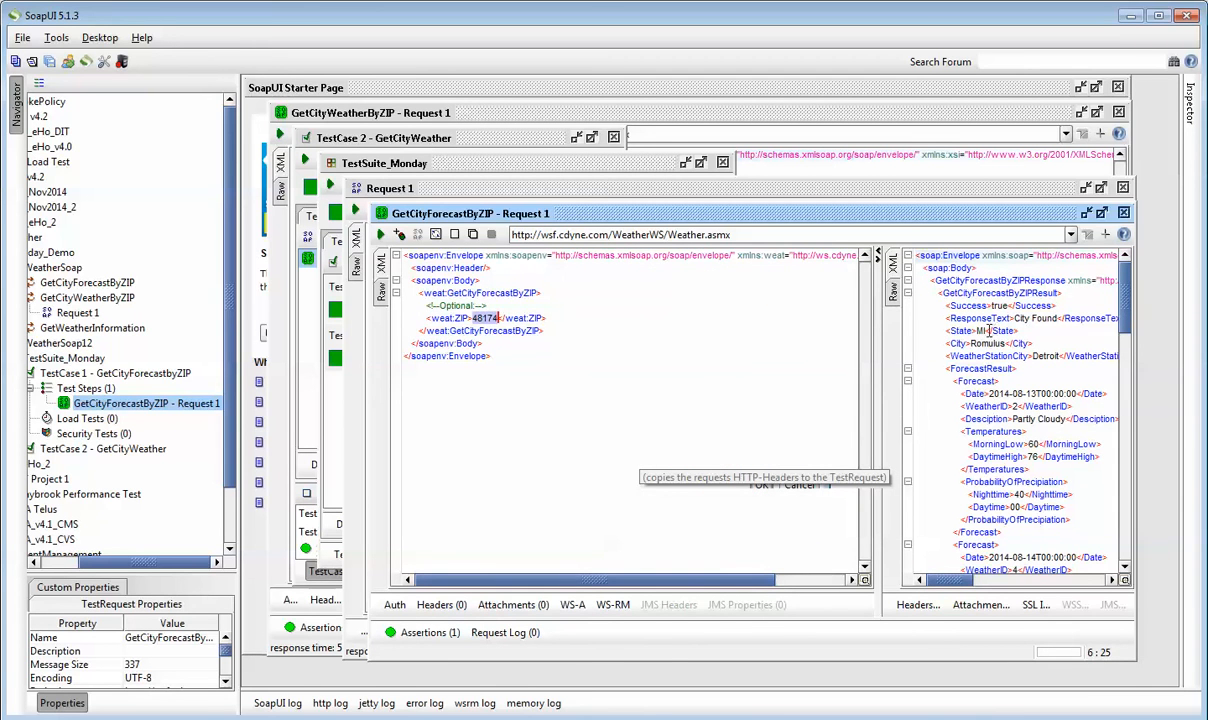
pyautogui.moveTo(786, 224)
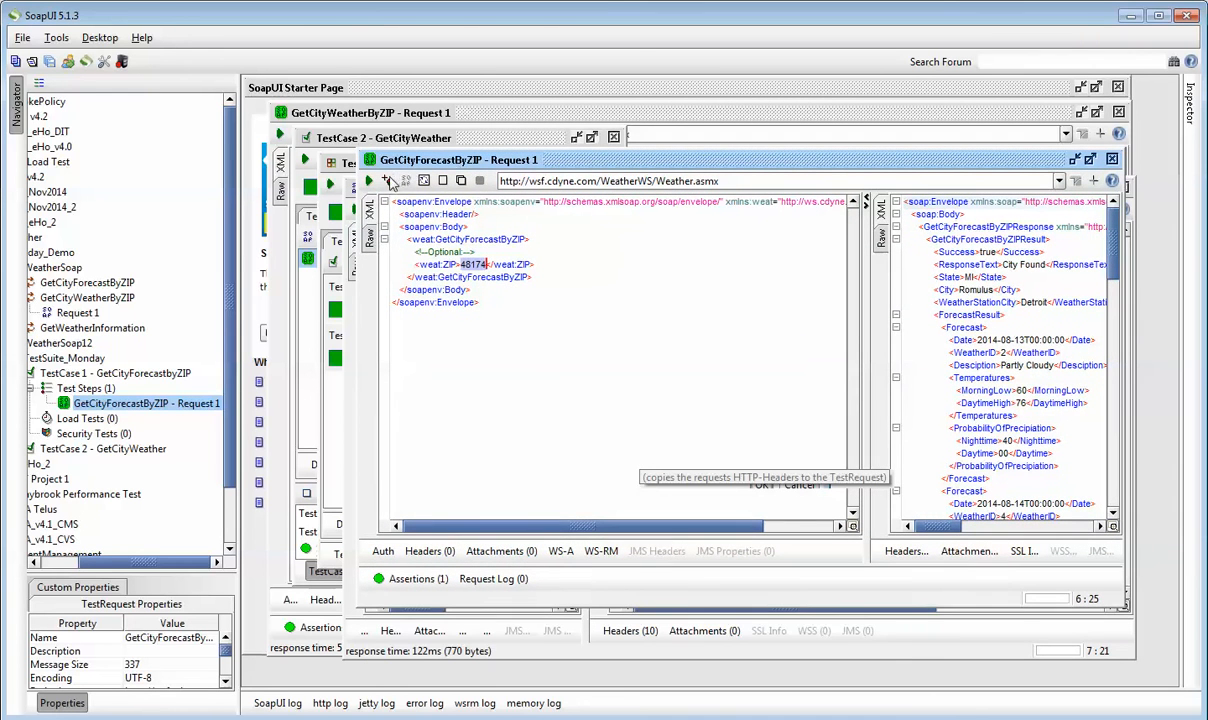
pyautogui.moveTo(386, 180)
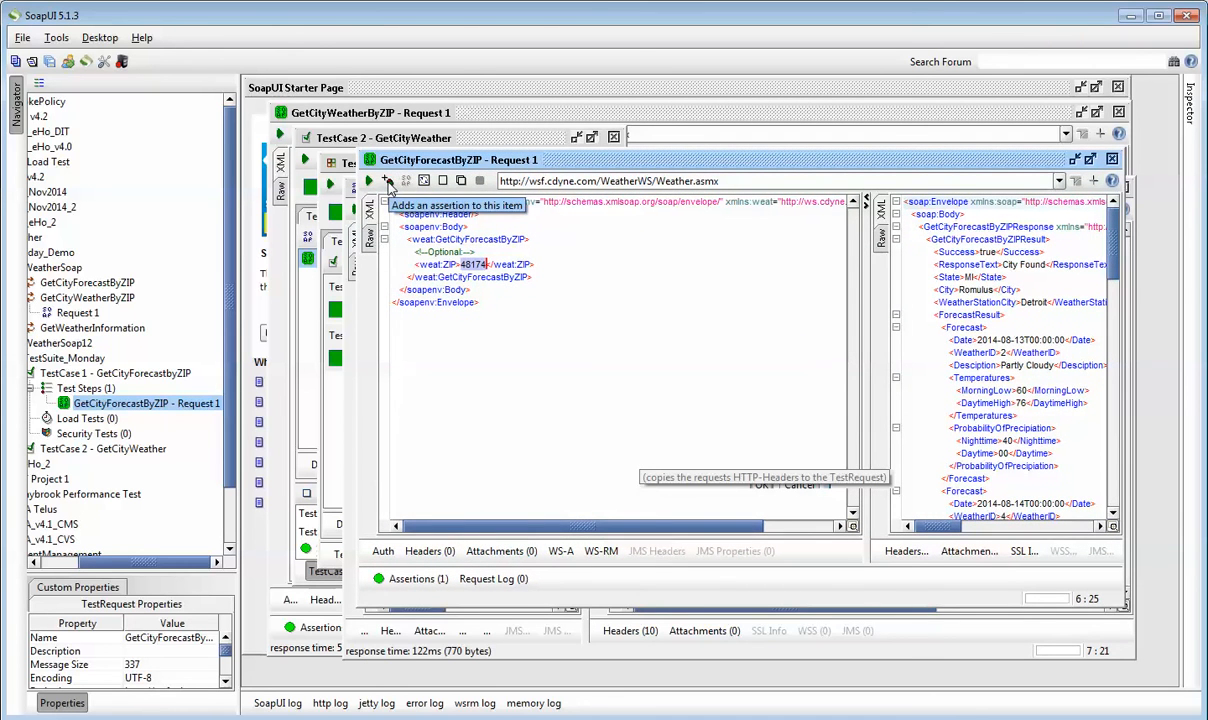
pyautogui.moveTo(892, 300)
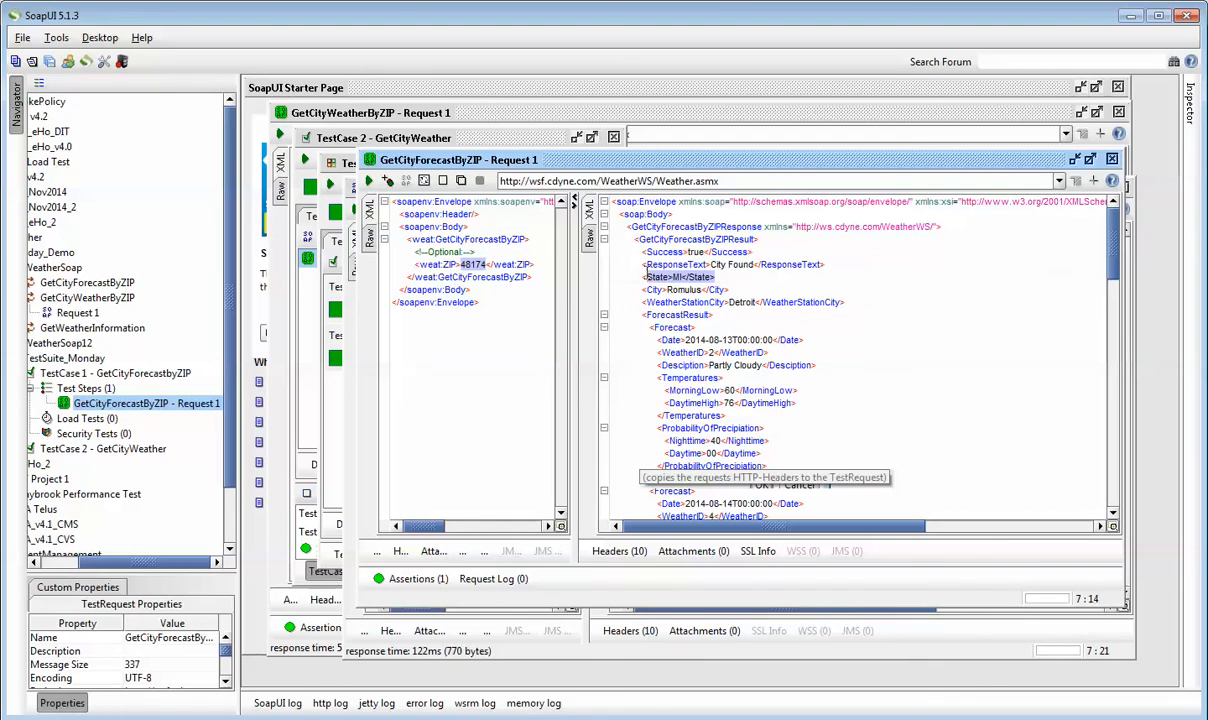
# Add a Contains assertion with content <State>MI</State>, ignoring case, to the forecast request
pyautogui.rightClick(680, 280)
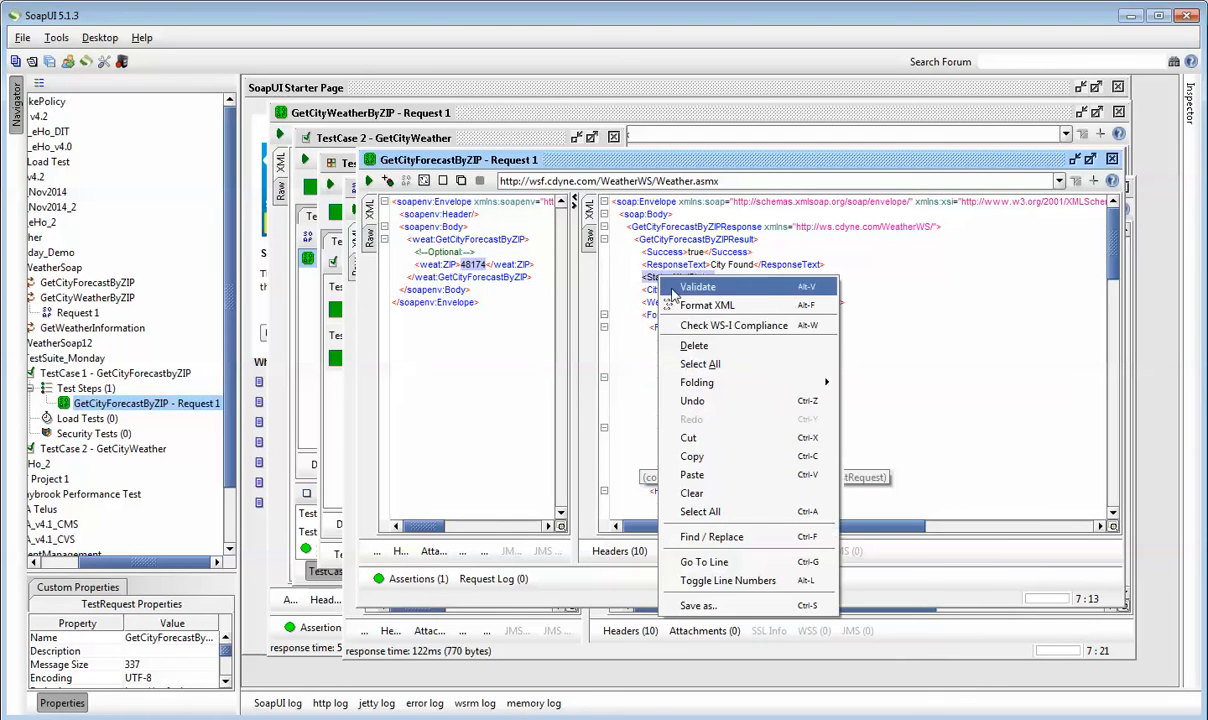
pyautogui.moveTo(690, 456)
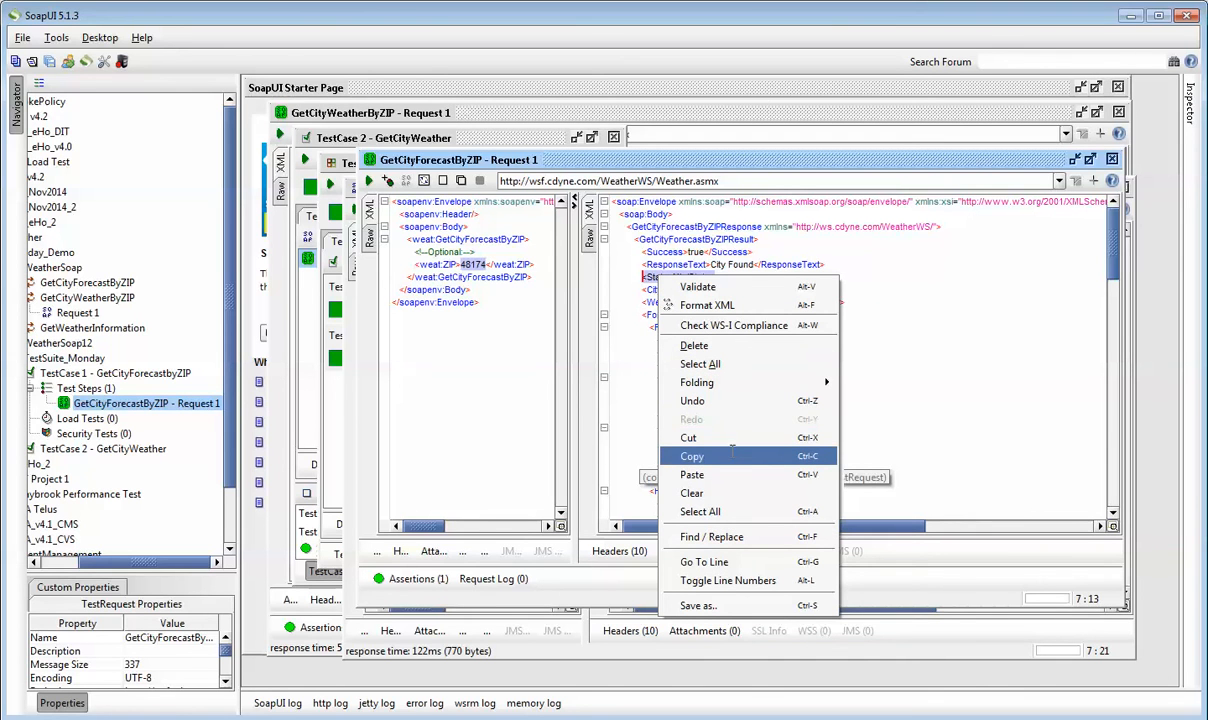
pyautogui.moveTo(384, 180)
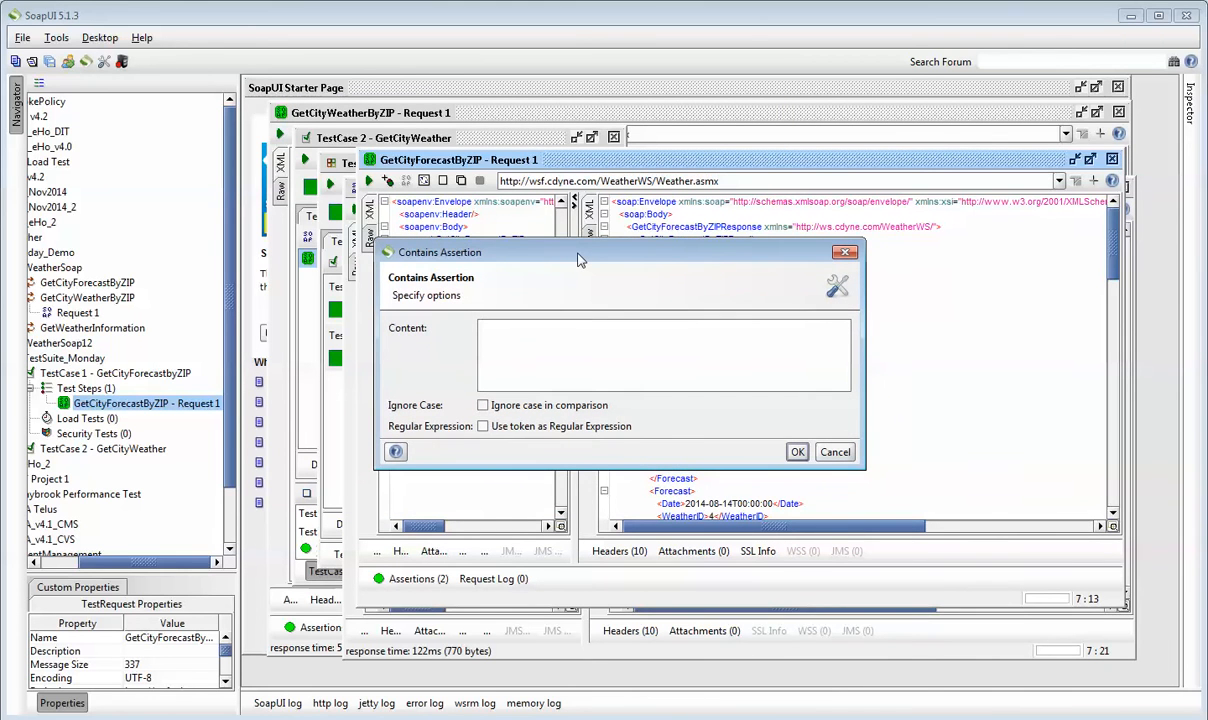
pyautogui.write('<State>MI</State>')
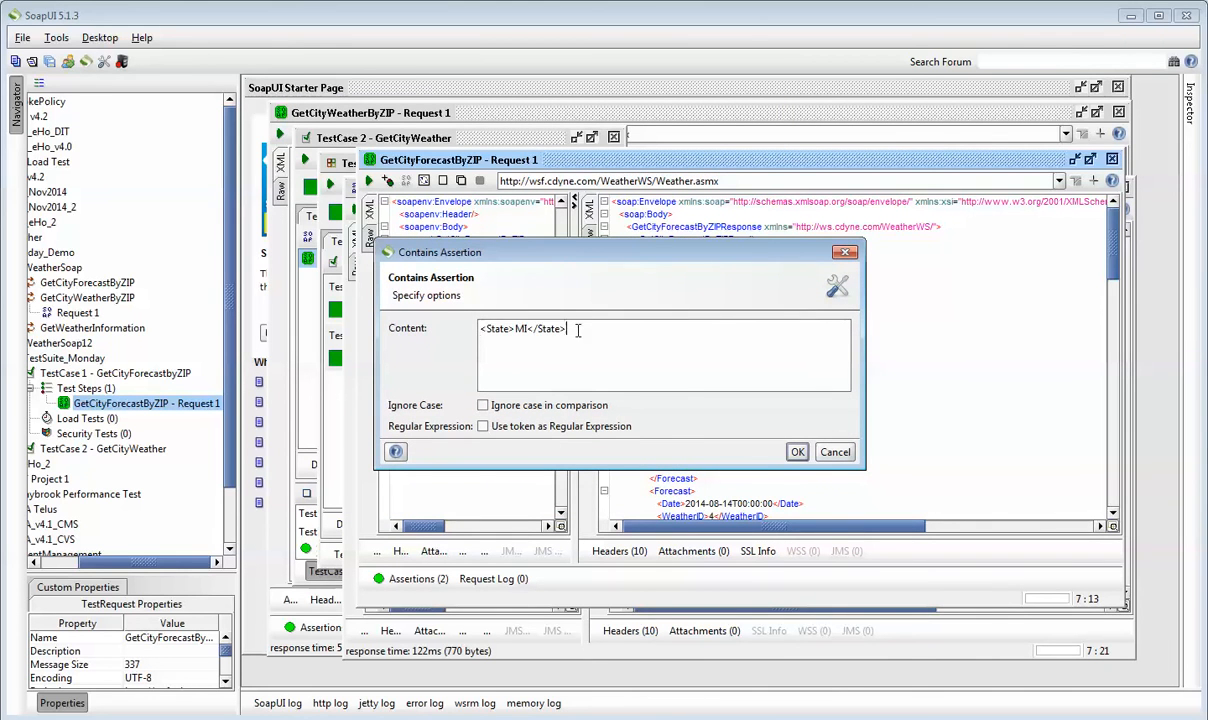
pyautogui.moveTo(598, 340)
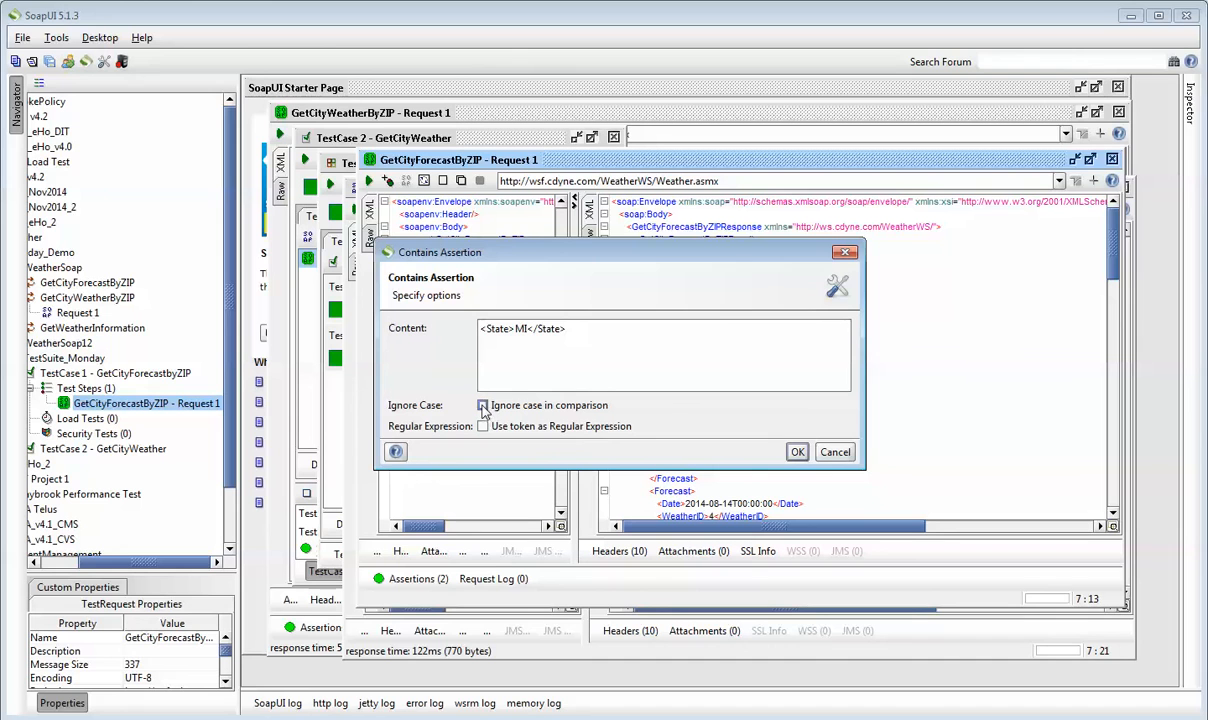
pyautogui.click(484, 404)
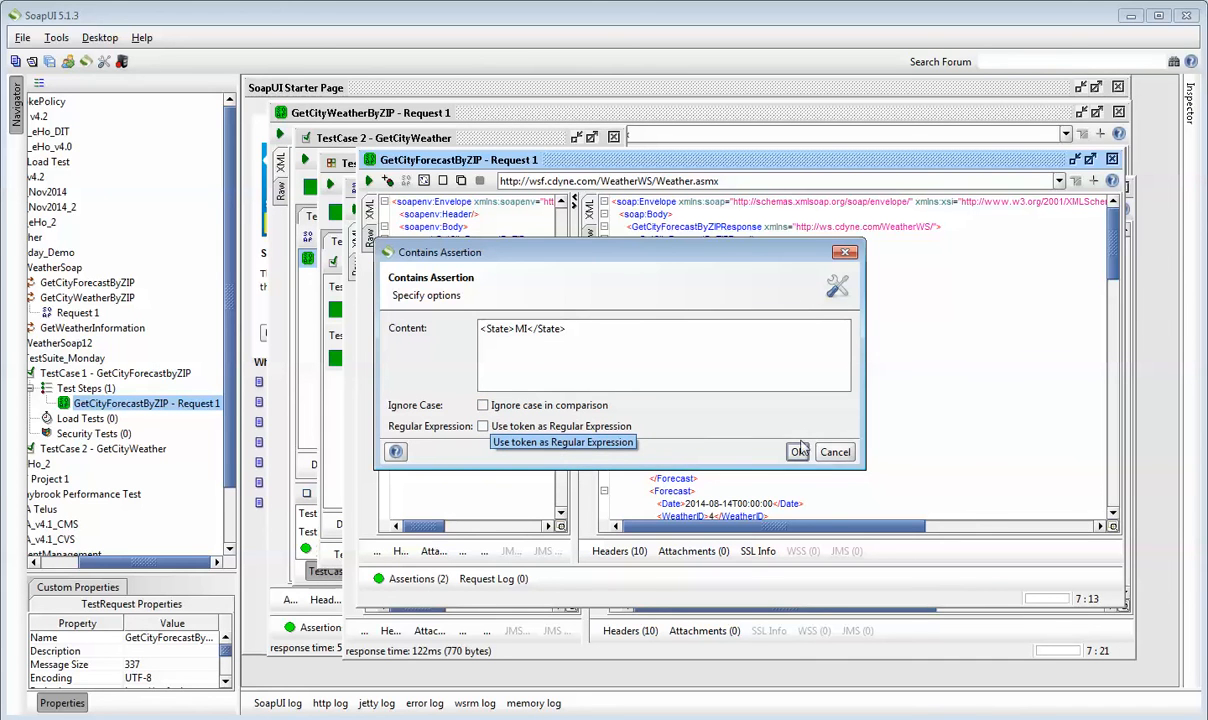
pyautogui.click(796, 452)
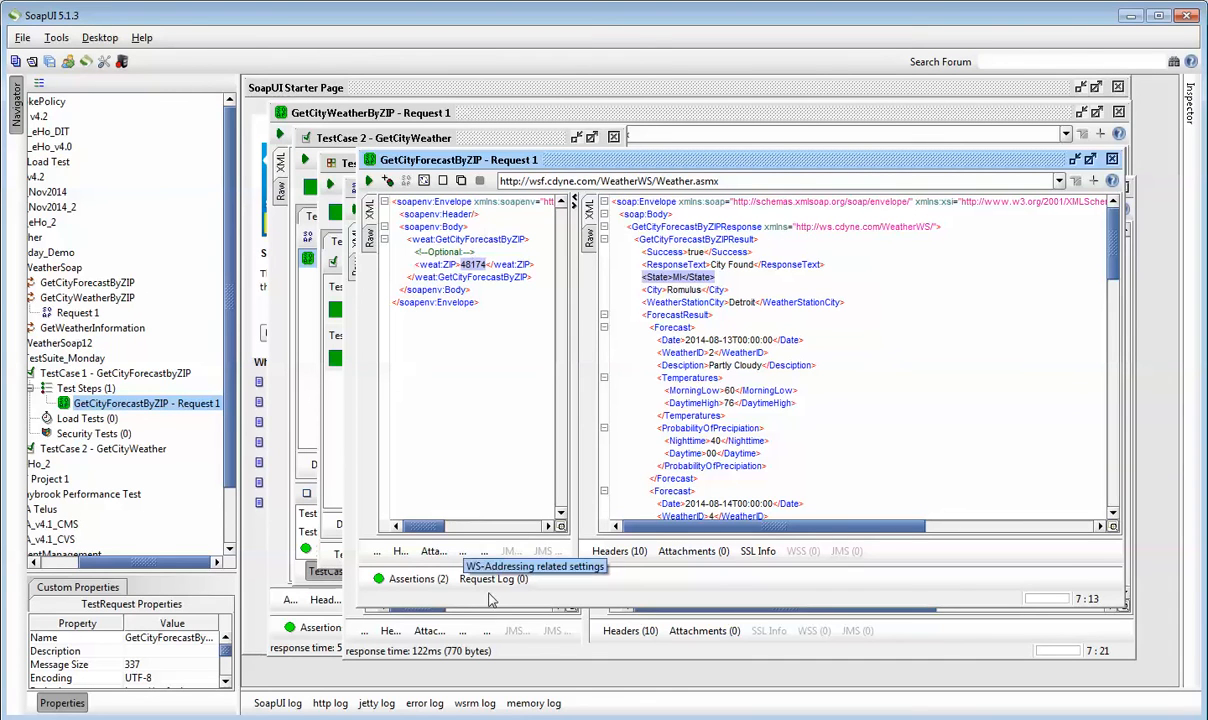
pyautogui.moveTo(416, 578)
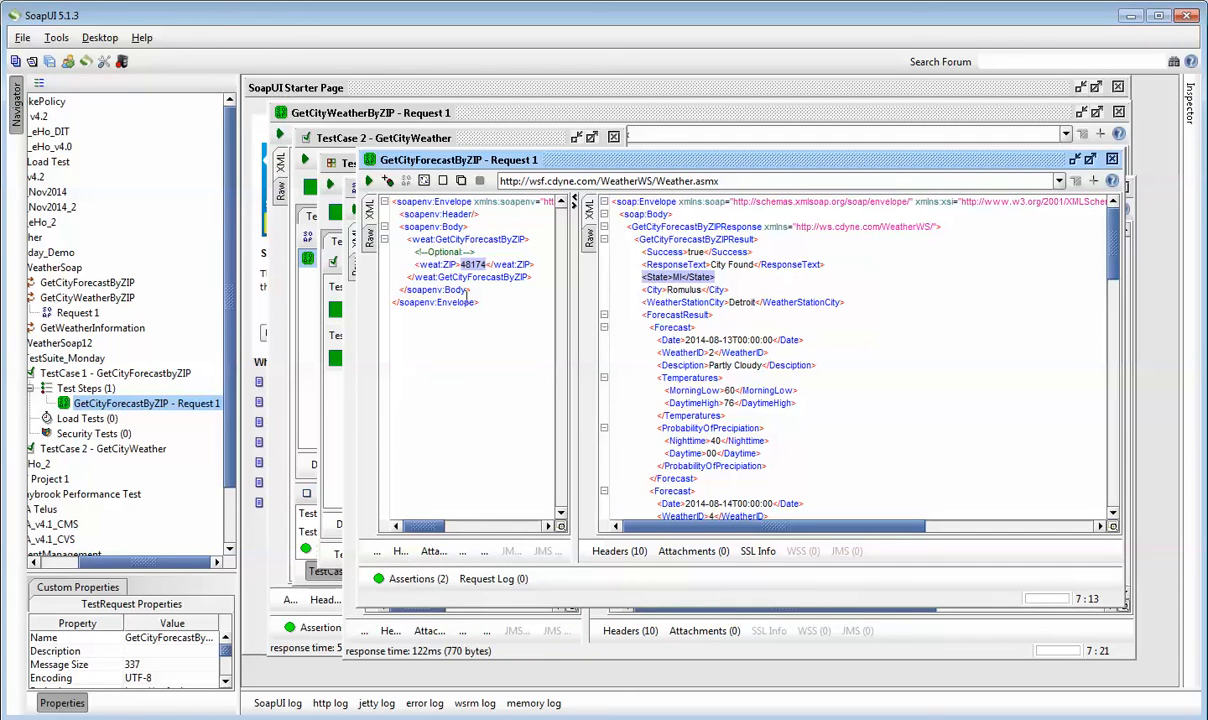
pyautogui.moveTo(416, 578)
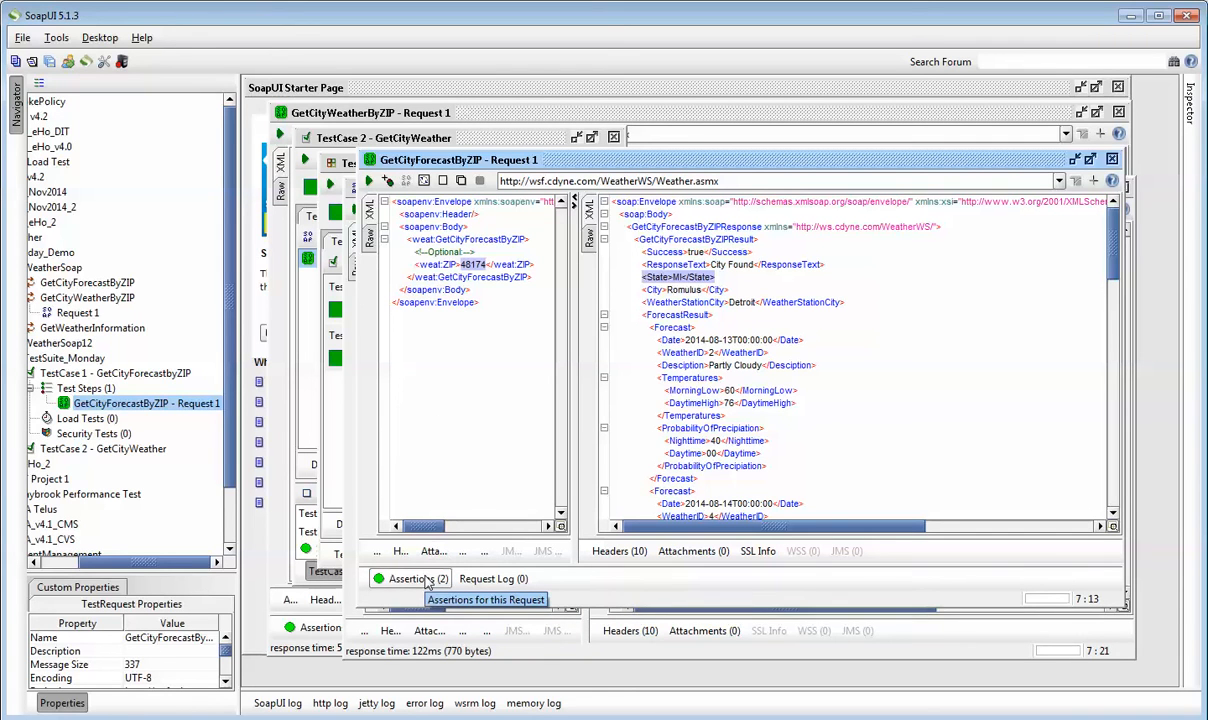
pyautogui.moveTo(788, 332)
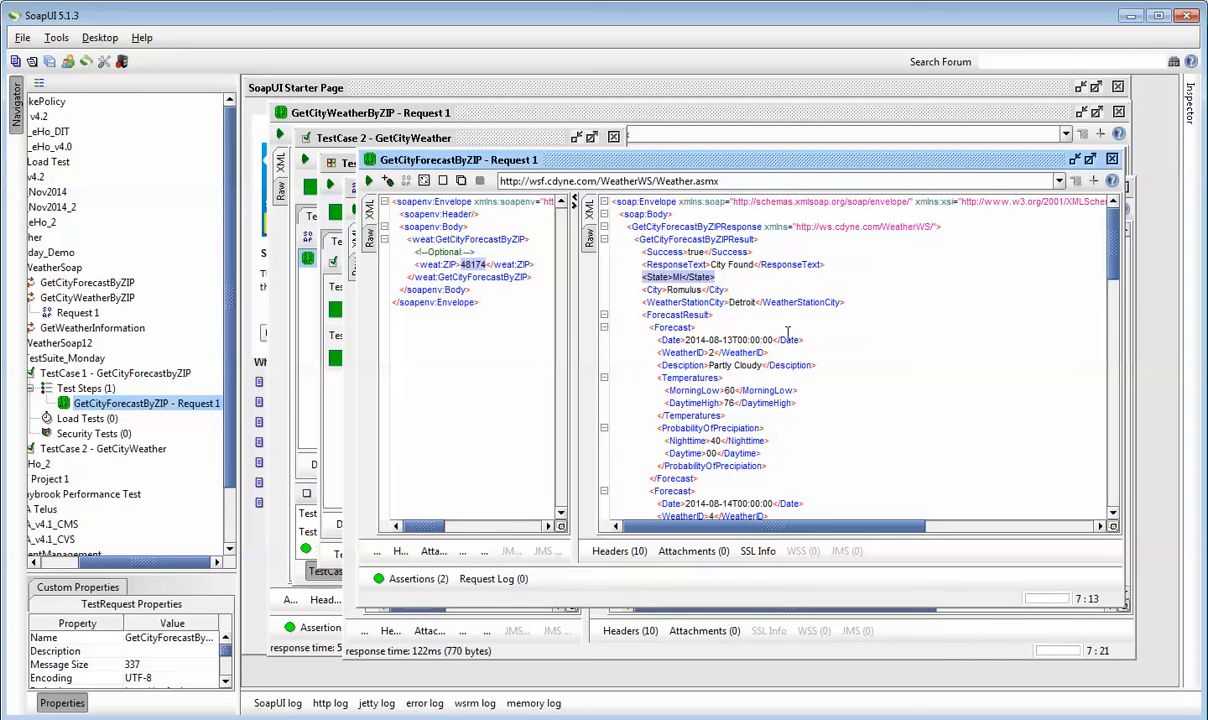
pyautogui.moveTo(748, 328)
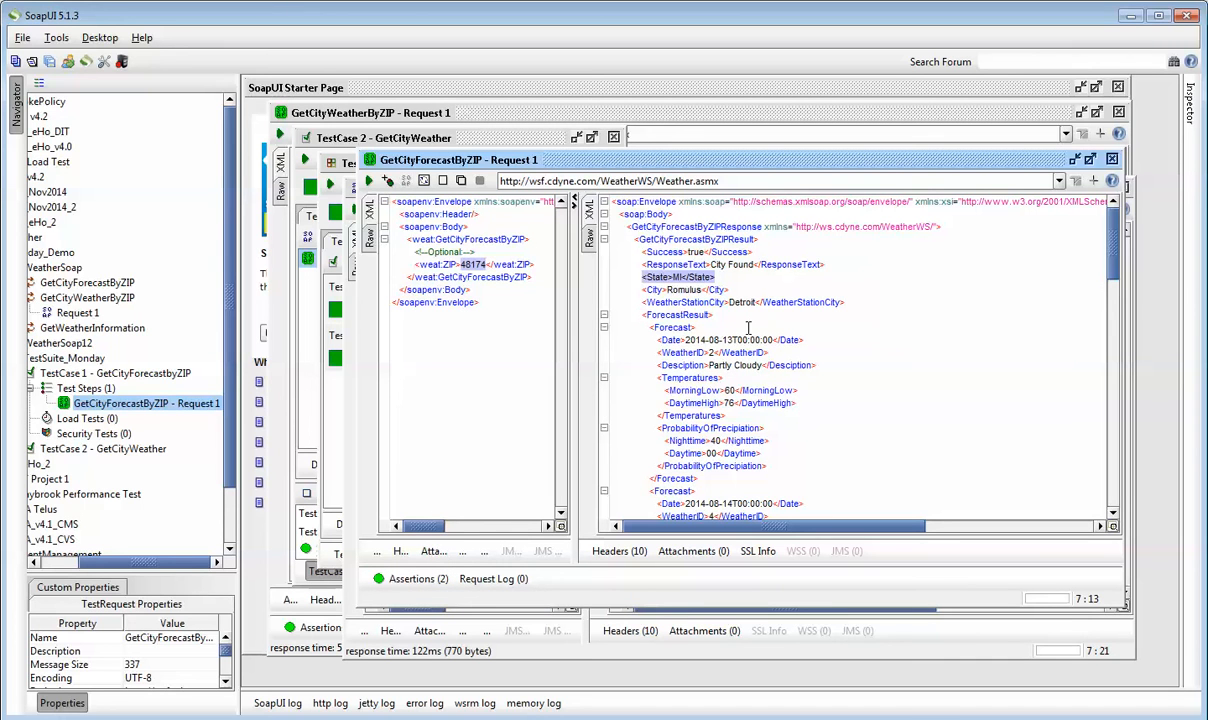
pyautogui.moveTo(410, 578)
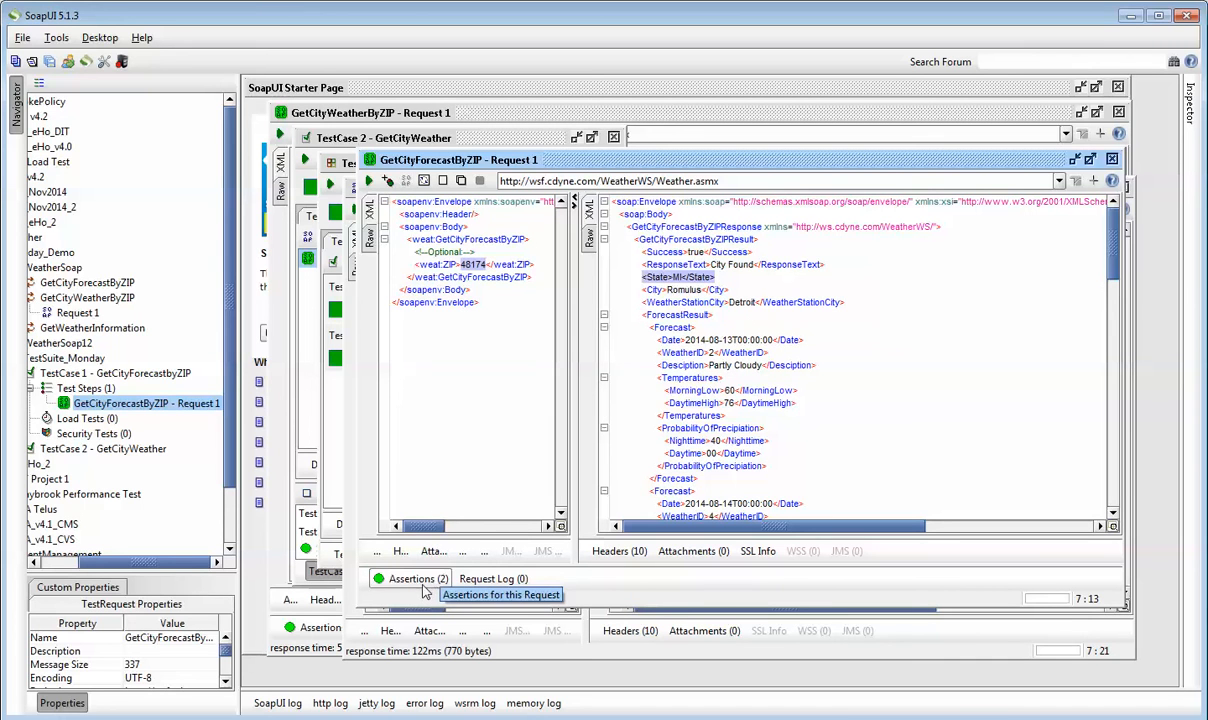
pyautogui.moveTo(388, 332)
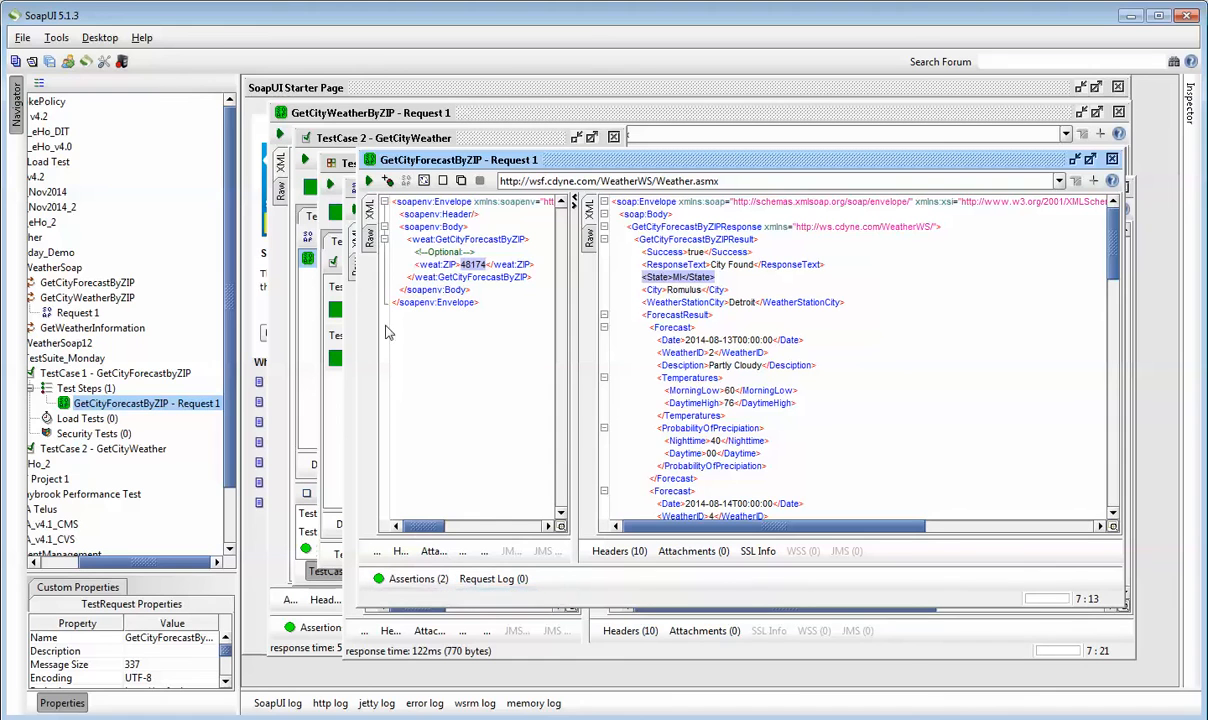
# Resend the forecast request against the new assertion and bring the TestSuite_Monday results forward
pyautogui.click(368, 180)
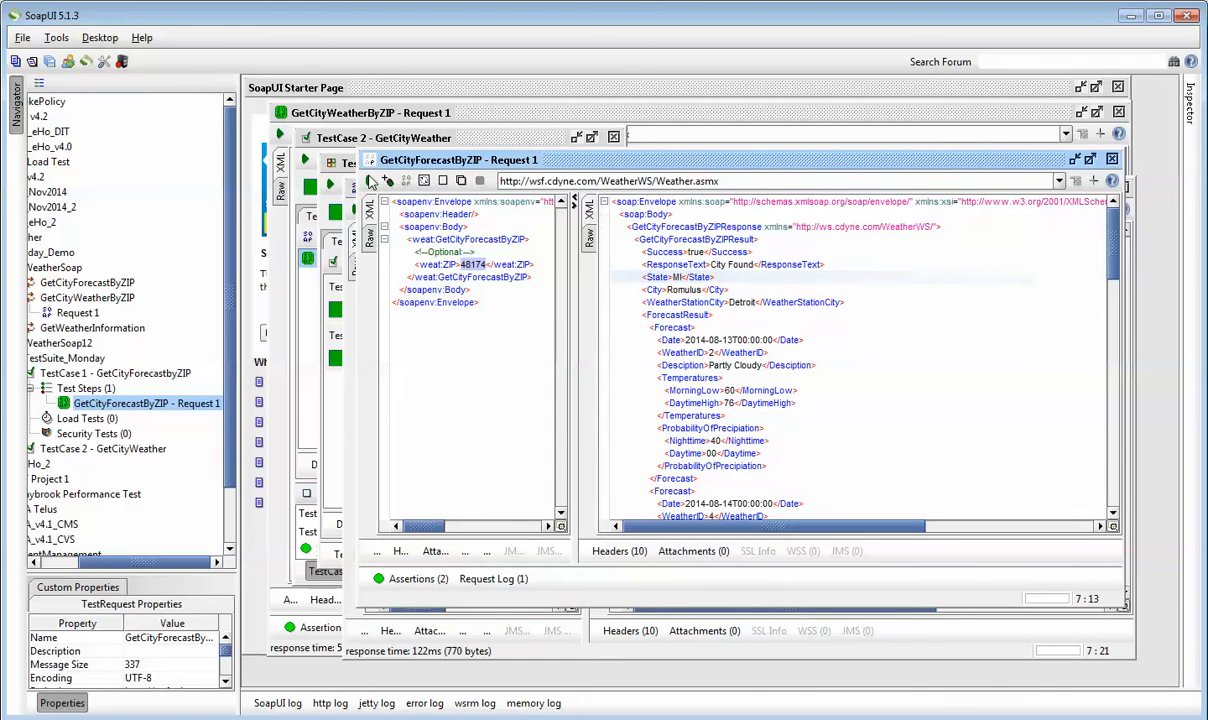
pyautogui.click(368, 180)
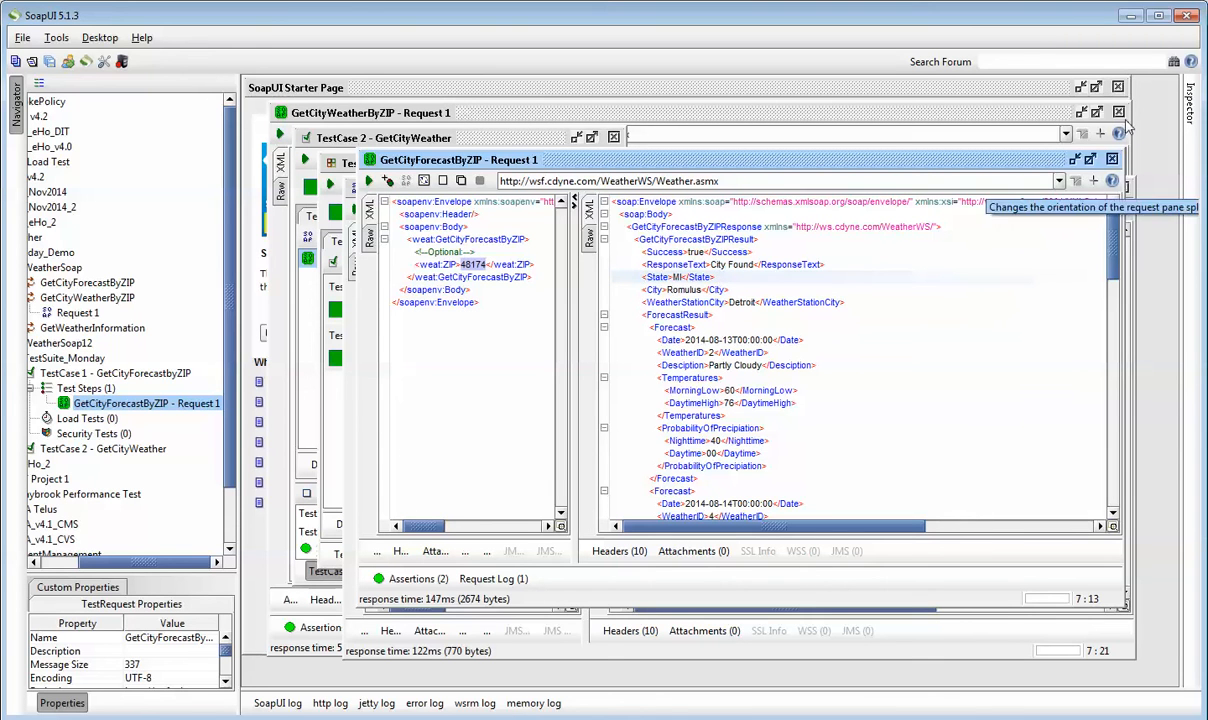
pyautogui.click(78, 312)
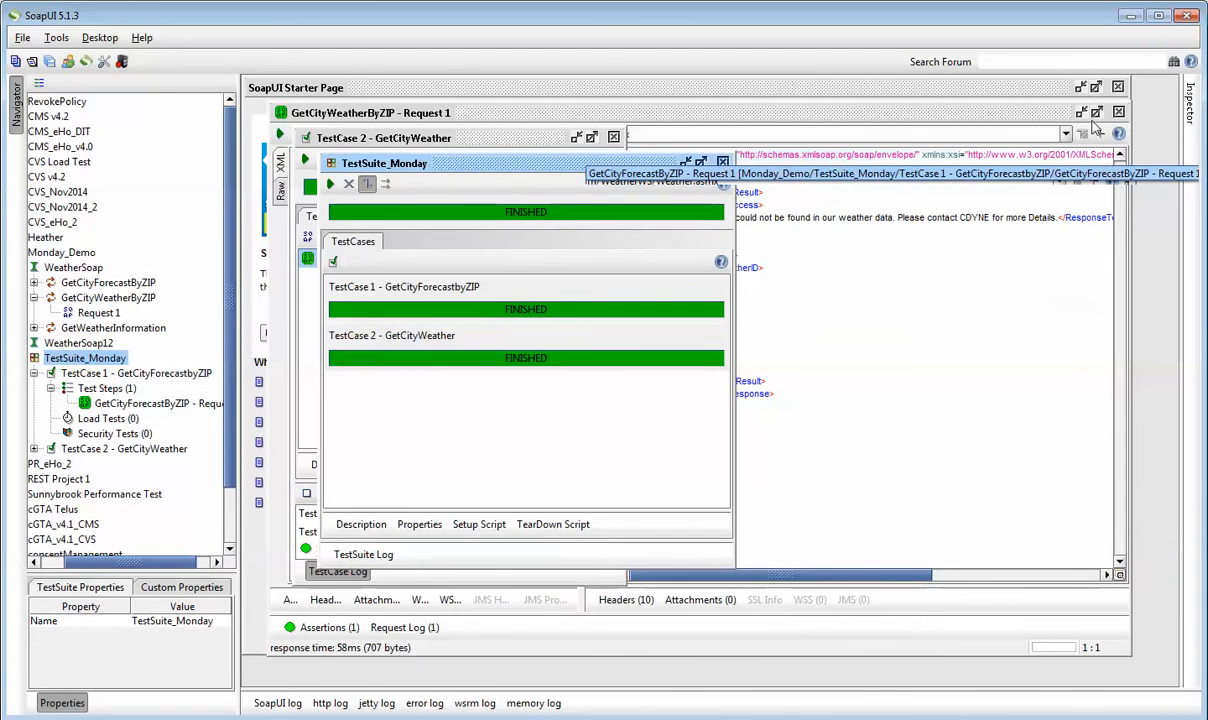
# Close the suite results and request editor windows, leaving the project tree visible
pyautogui.click(124, 448)
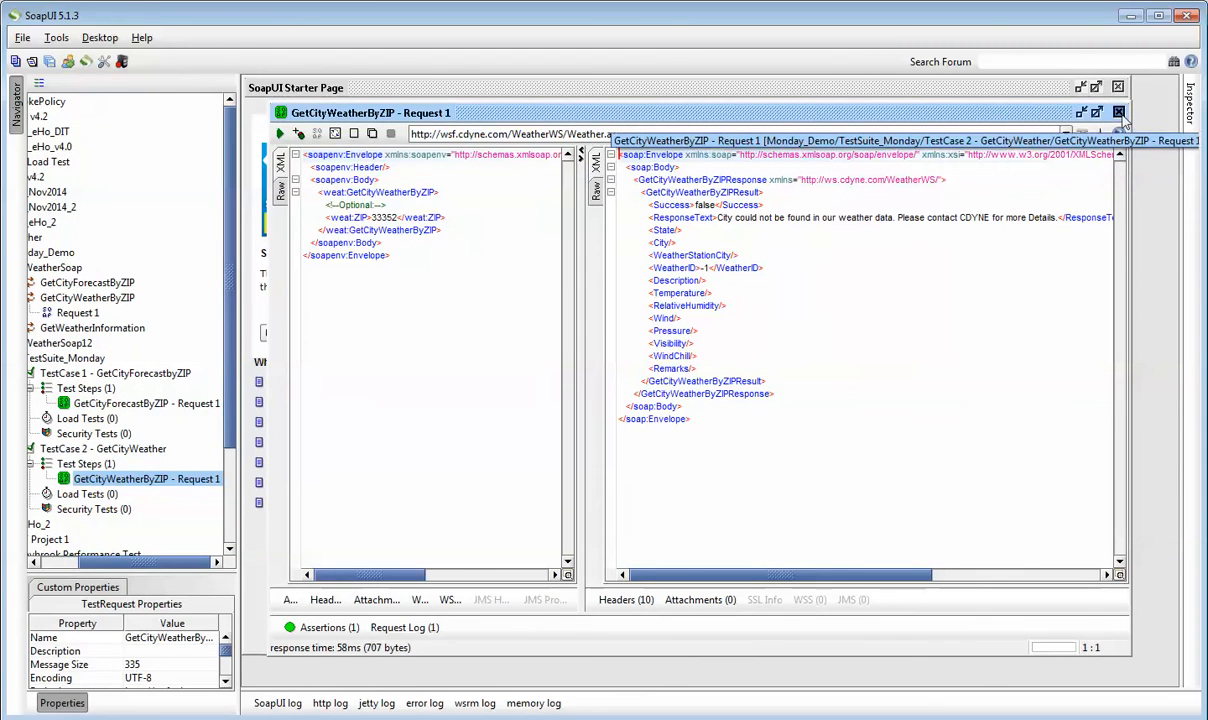
pyautogui.click(1120, 112)
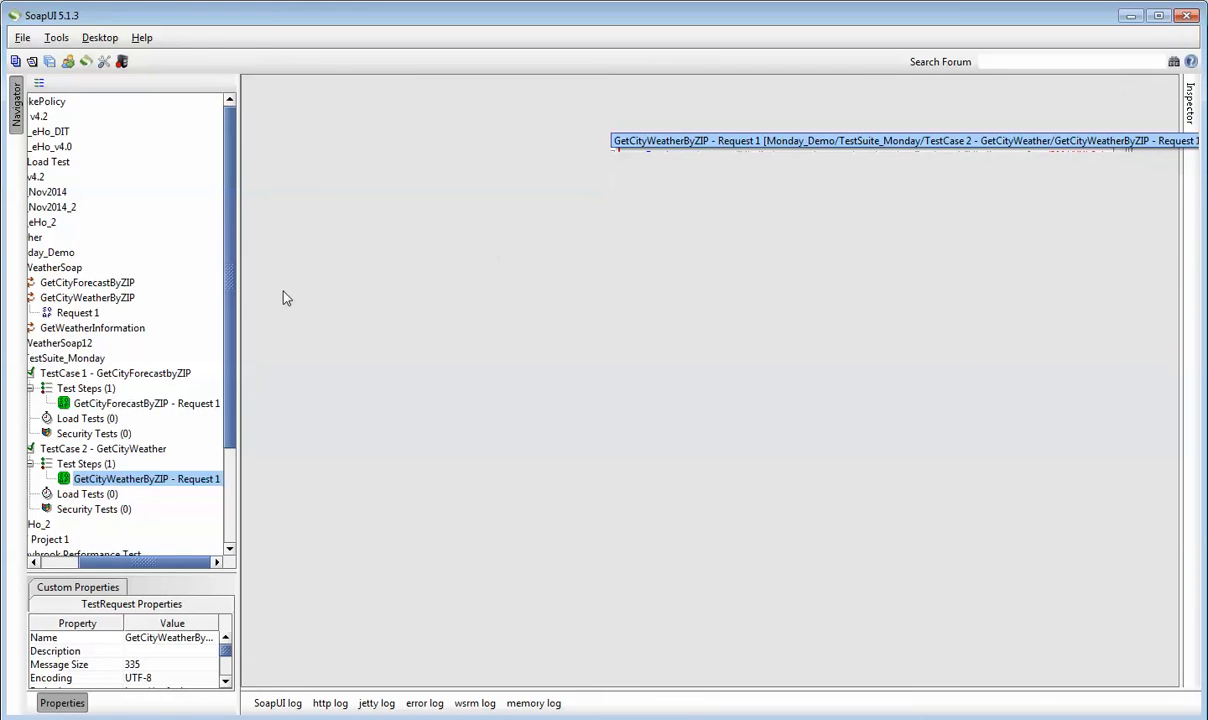
pyautogui.scroll(-3)
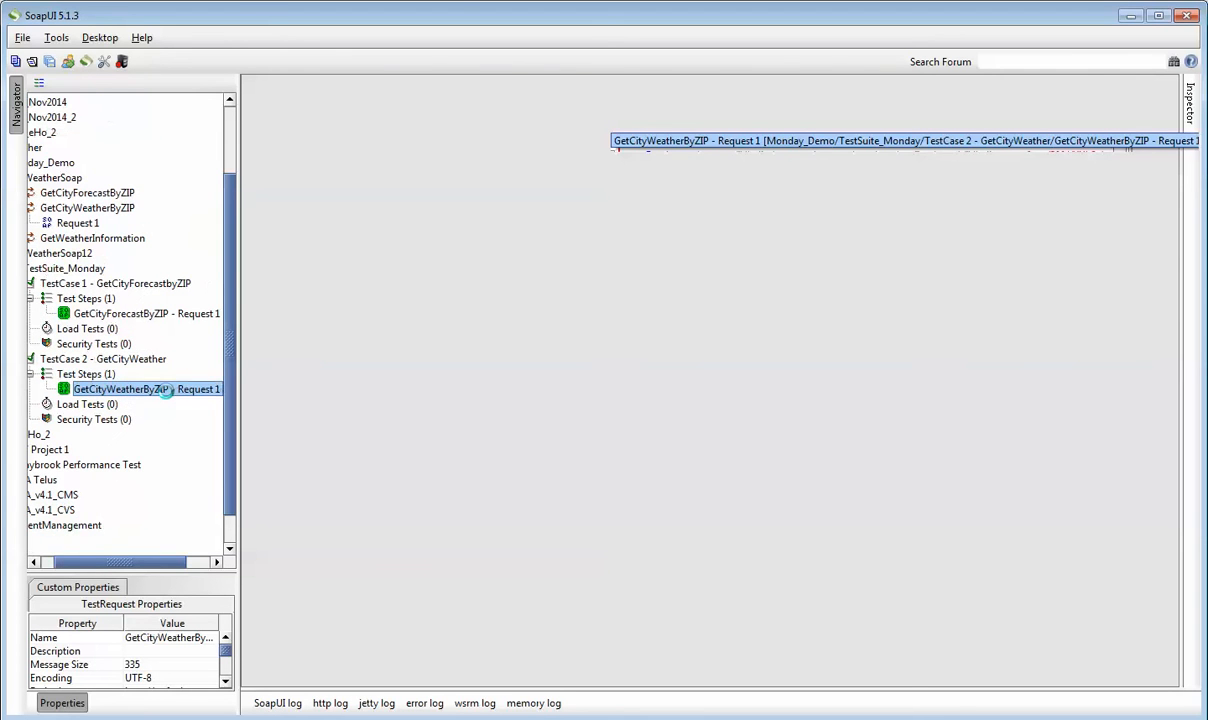
# Set the request ZIP to 33351 and send it to get Fort Lauderdale's current weather
pyautogui.doubleClick(144, 388)
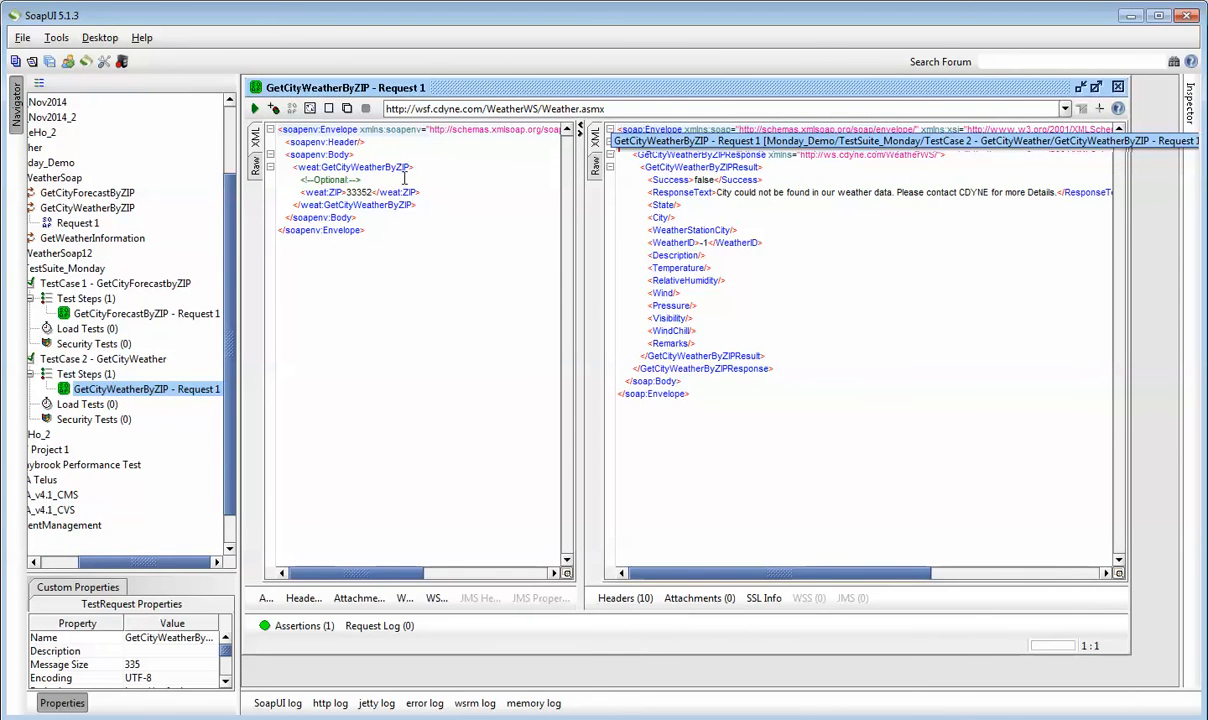
pyautogui.click(256, 108)
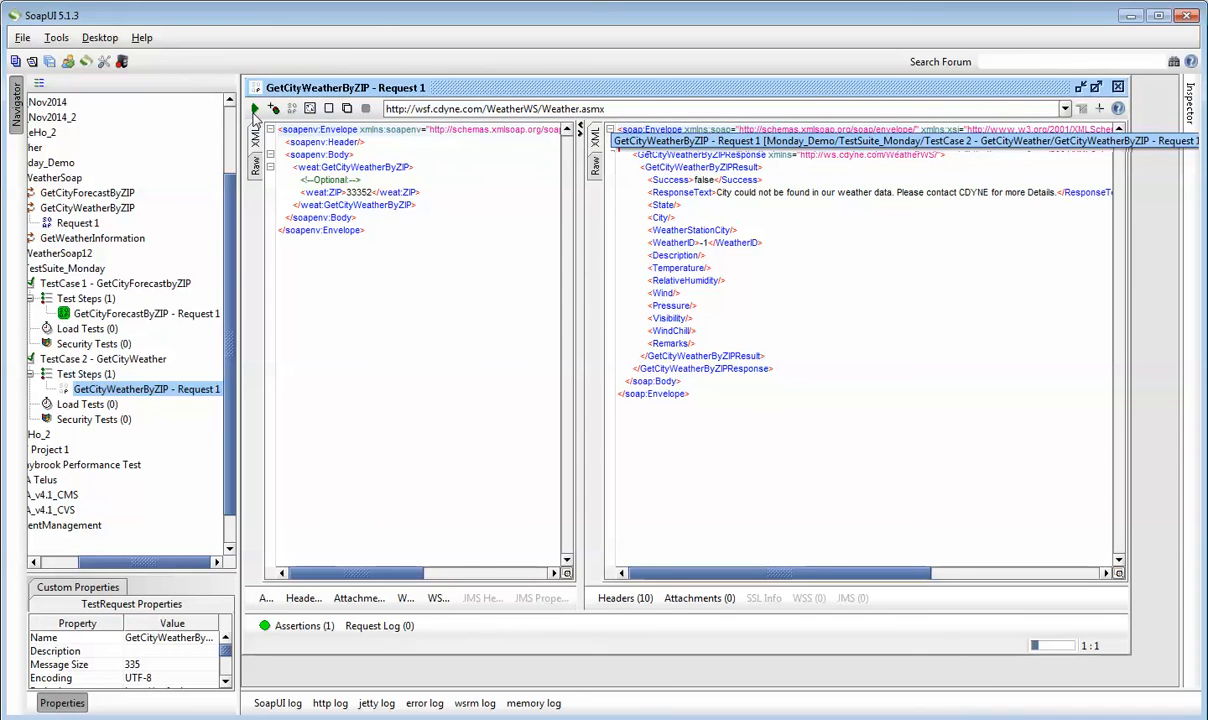
pyautogui.click(256, 108)
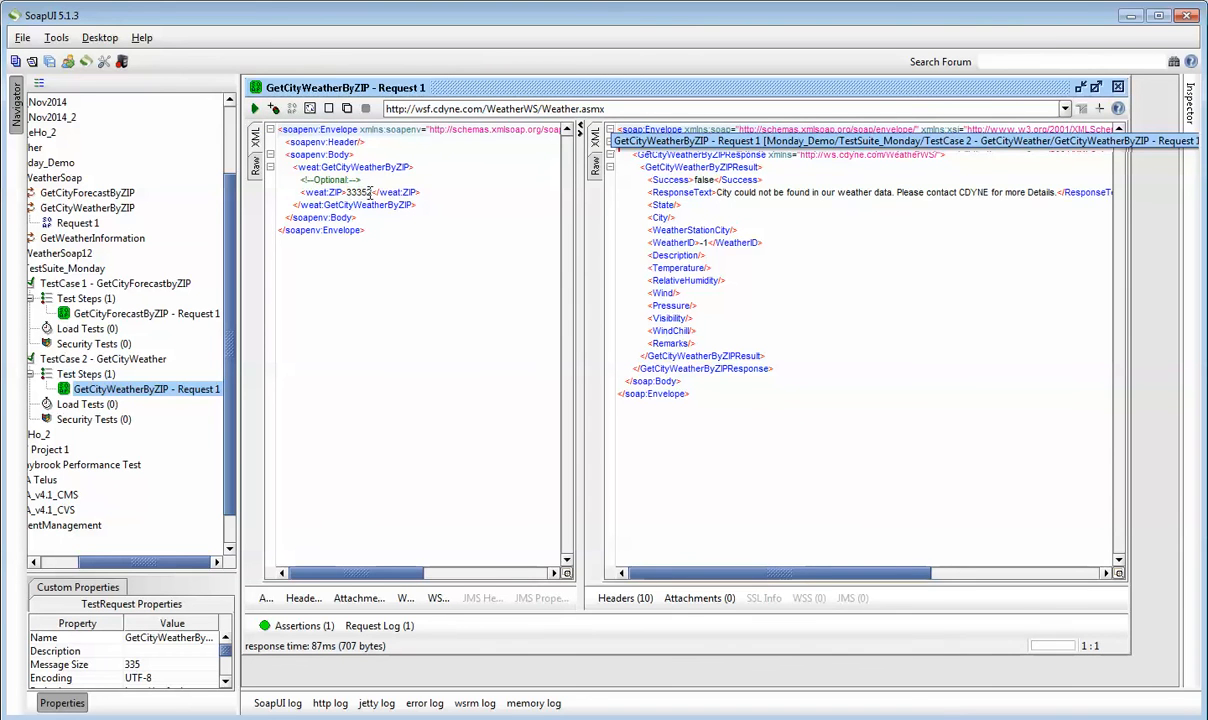
pyautogui.click(256, 108)
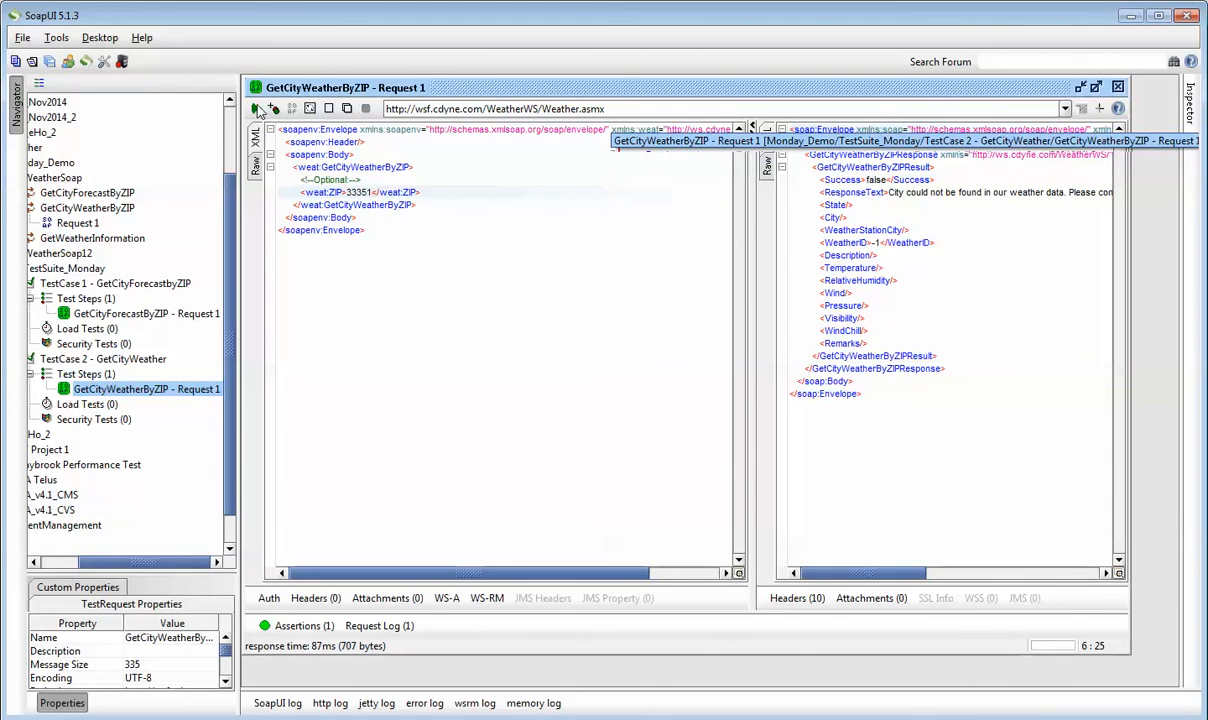
pyautogui.click(256, 108)
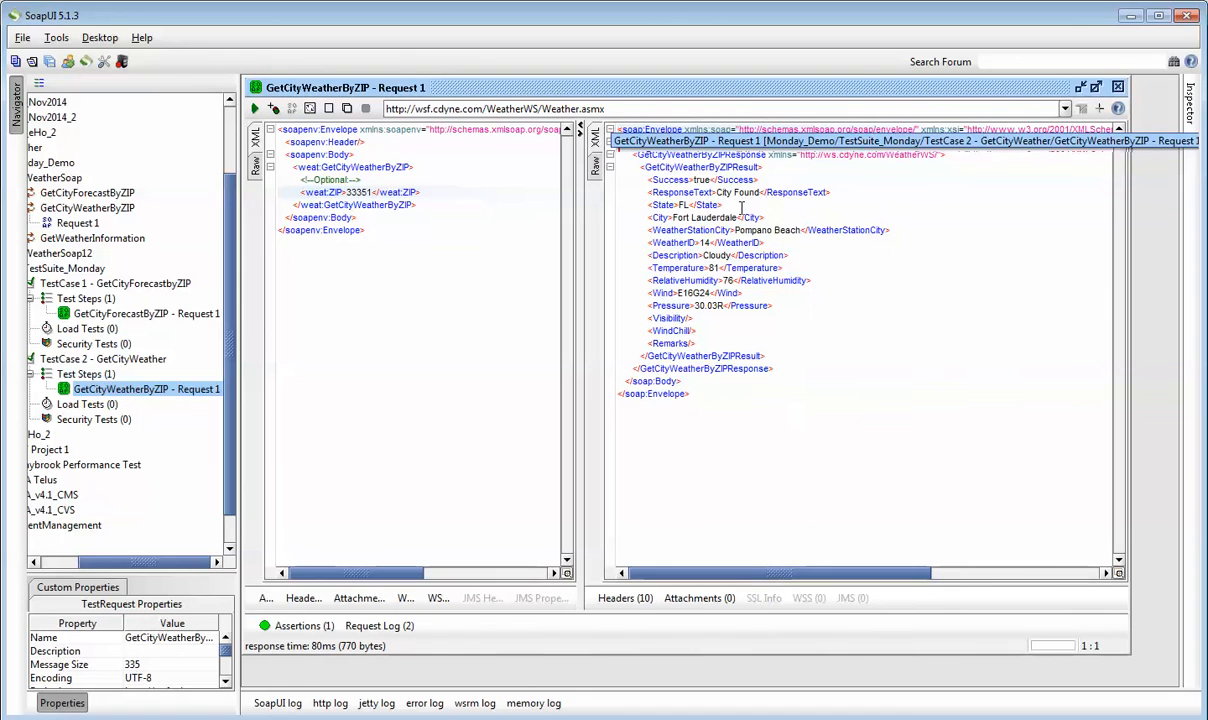
pyautogui.moveTo(760, 224)
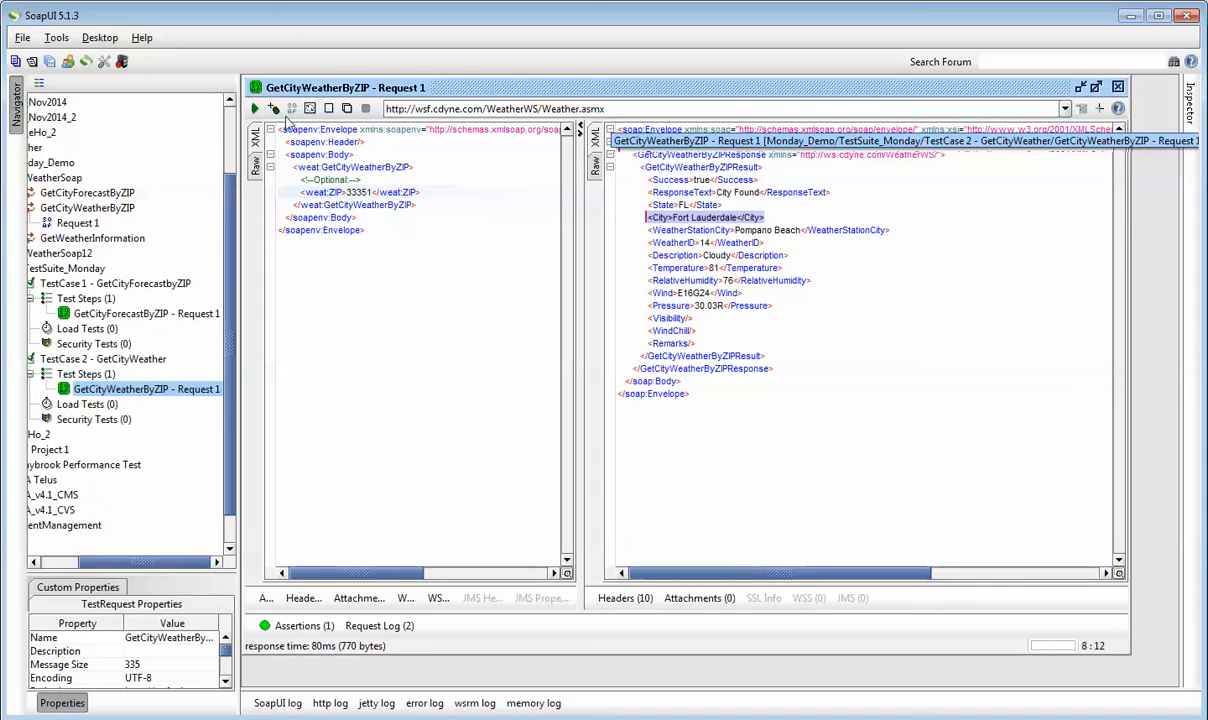
# Start a Contains assertion with content <City>Fort Lauderdale</City> on the weather request
pyautogui.click(304, 624)
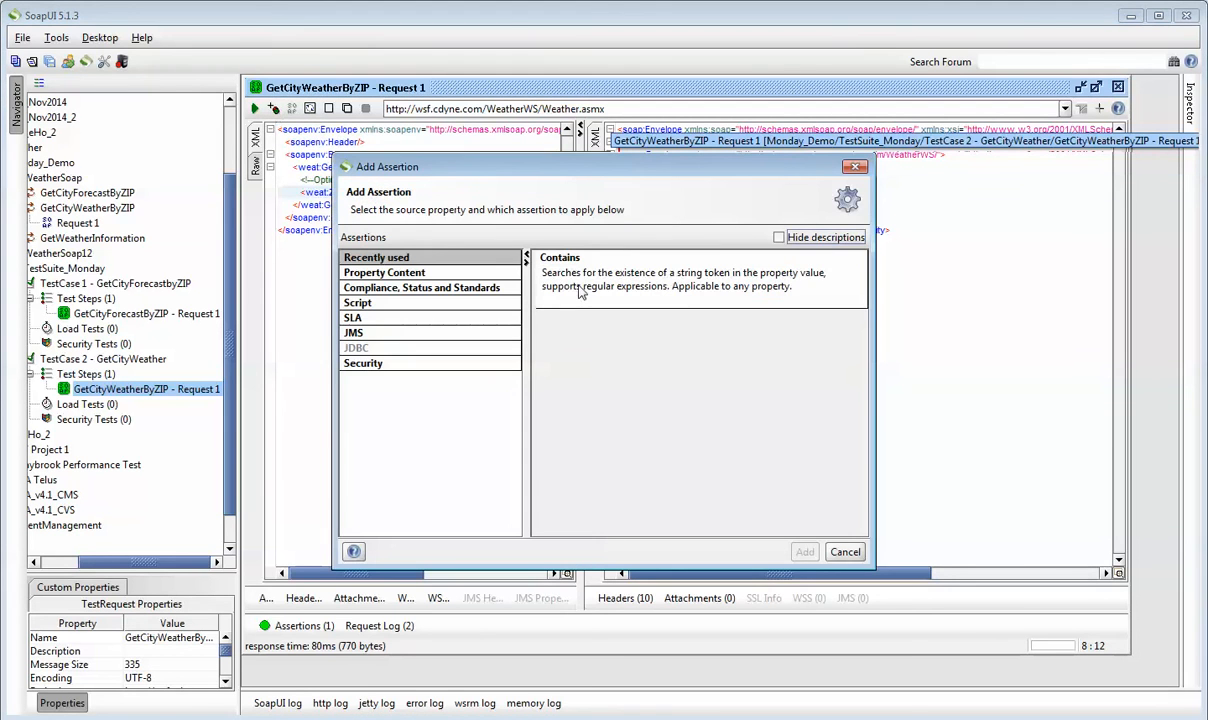
pyautogui.click(804, 552)
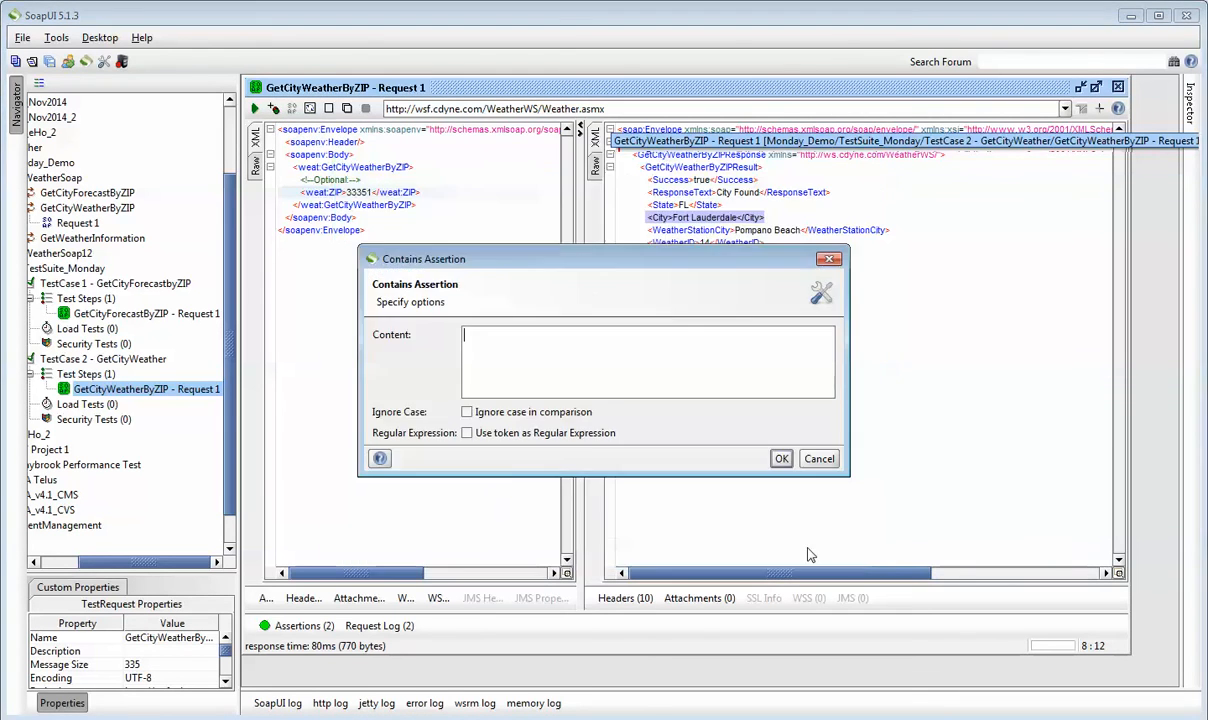
pyautogui.write('<City>Fort Lauderdale</City>')
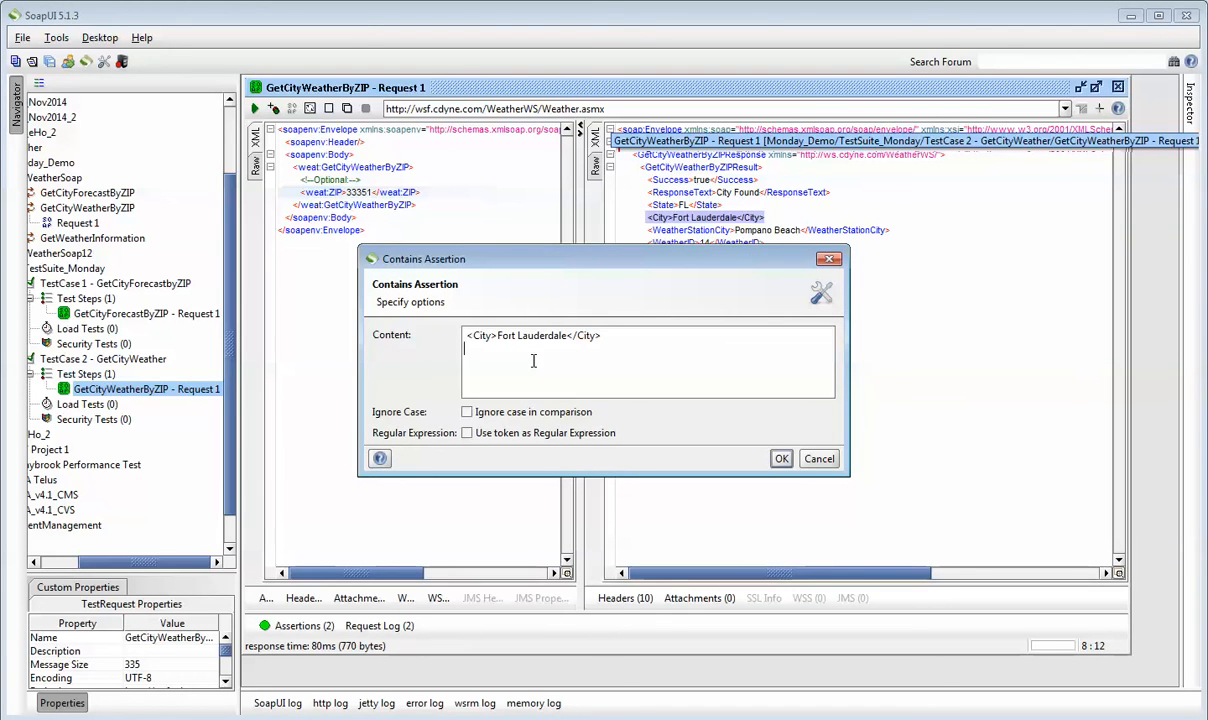
pyautogui.moveTo(540, 360)
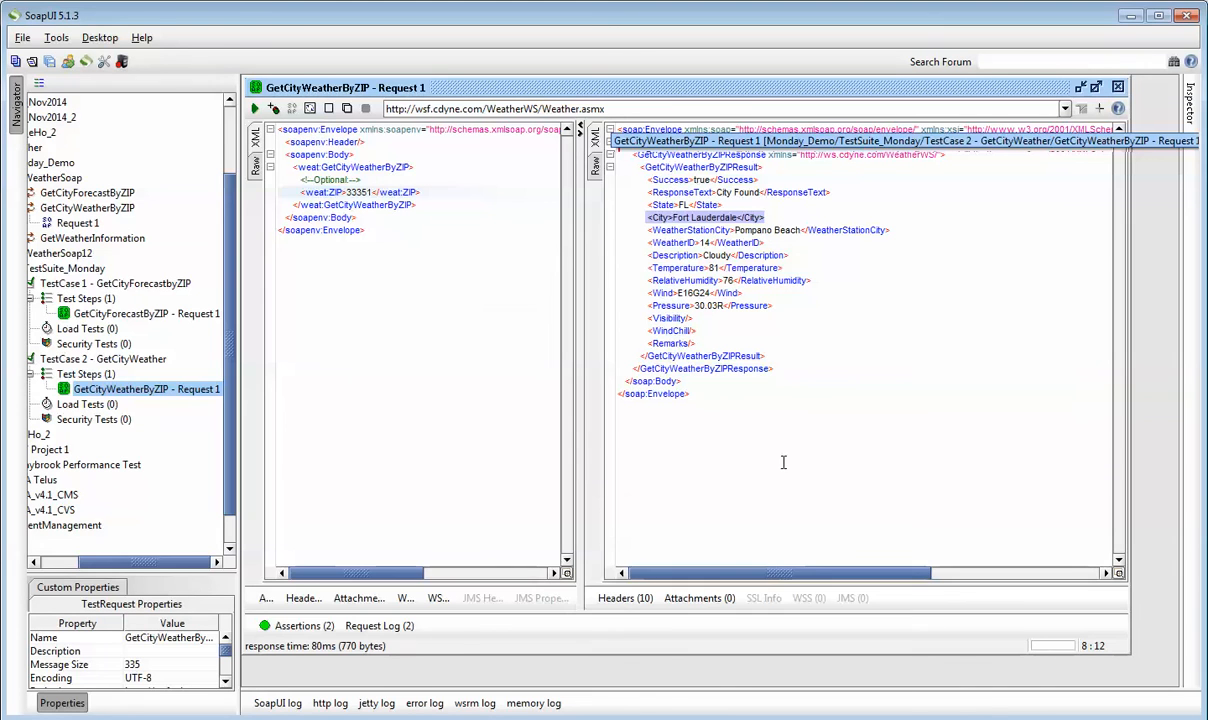
pyautogui.moveTo(364, 448)
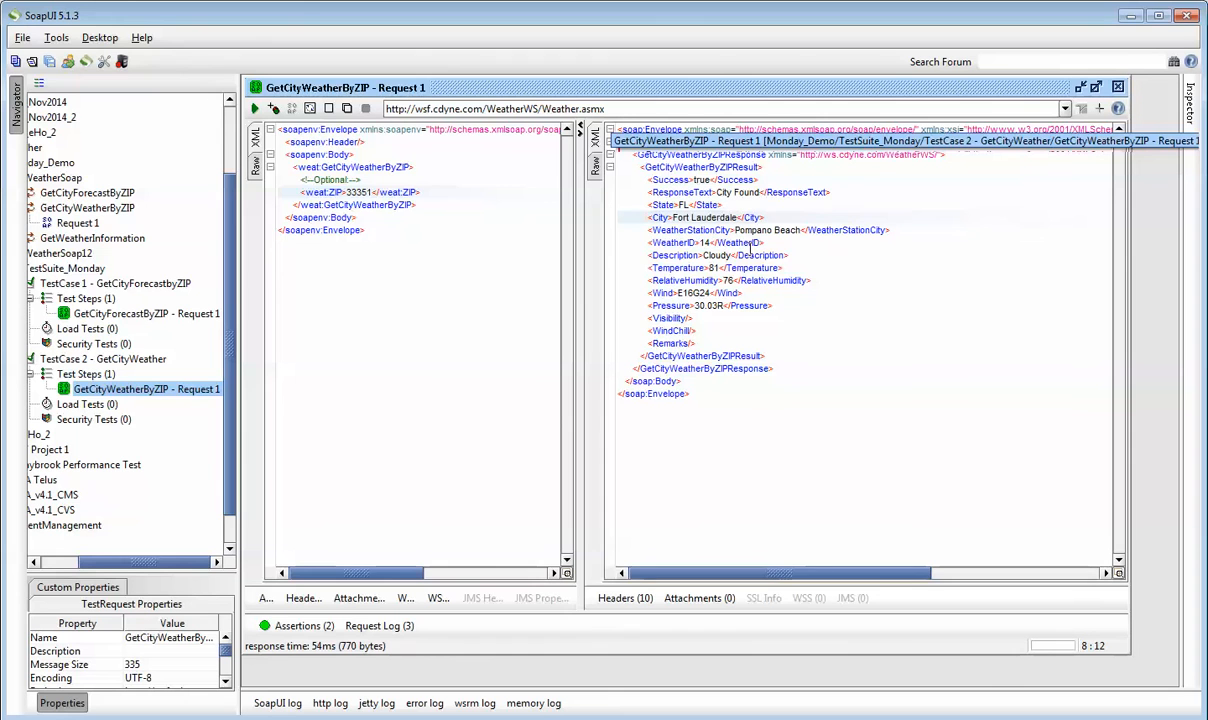
pyautogui.moveTo(460, 500)
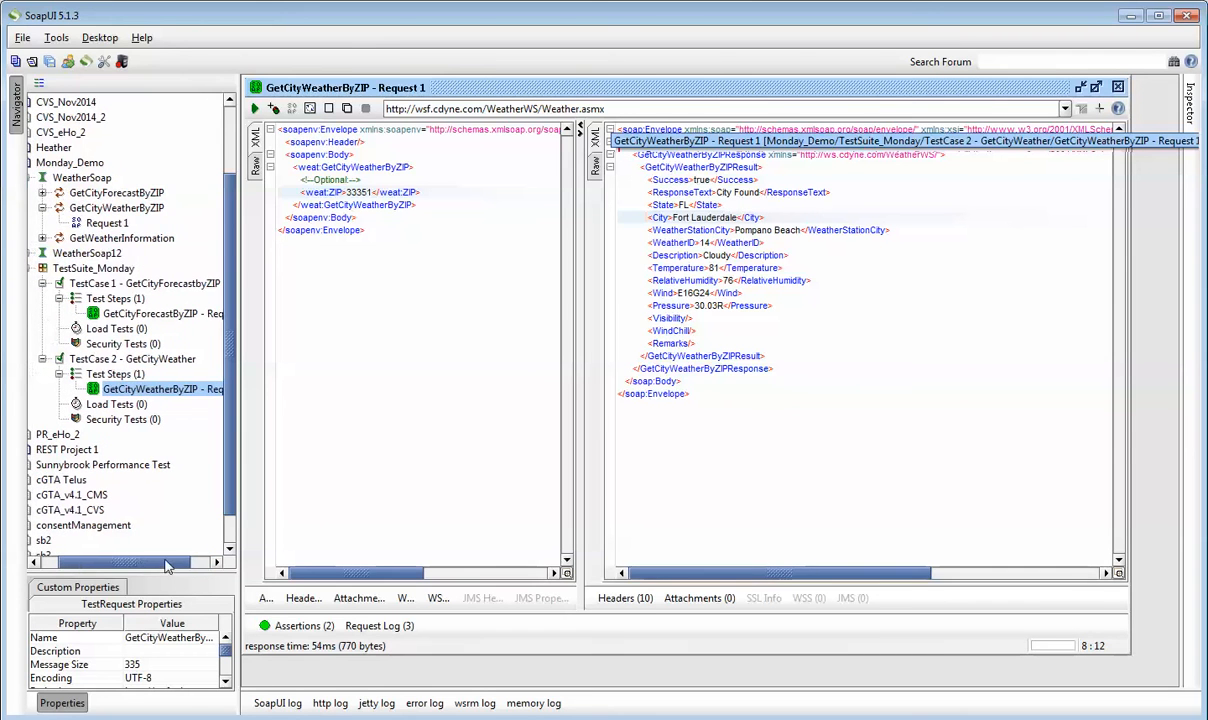
# Open TestSuite_Monday to rerun it with both cases passing
pyautogui.doubleClick(92, 268)
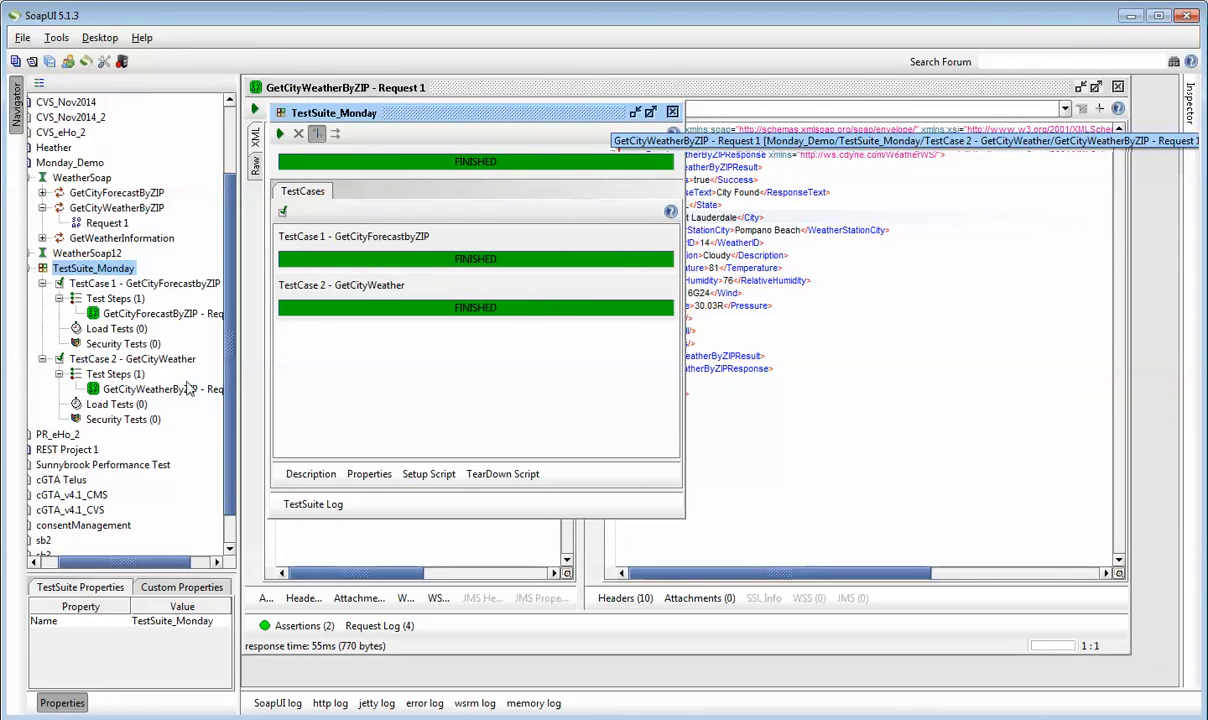
pyautogui.moveTo(130, 396)
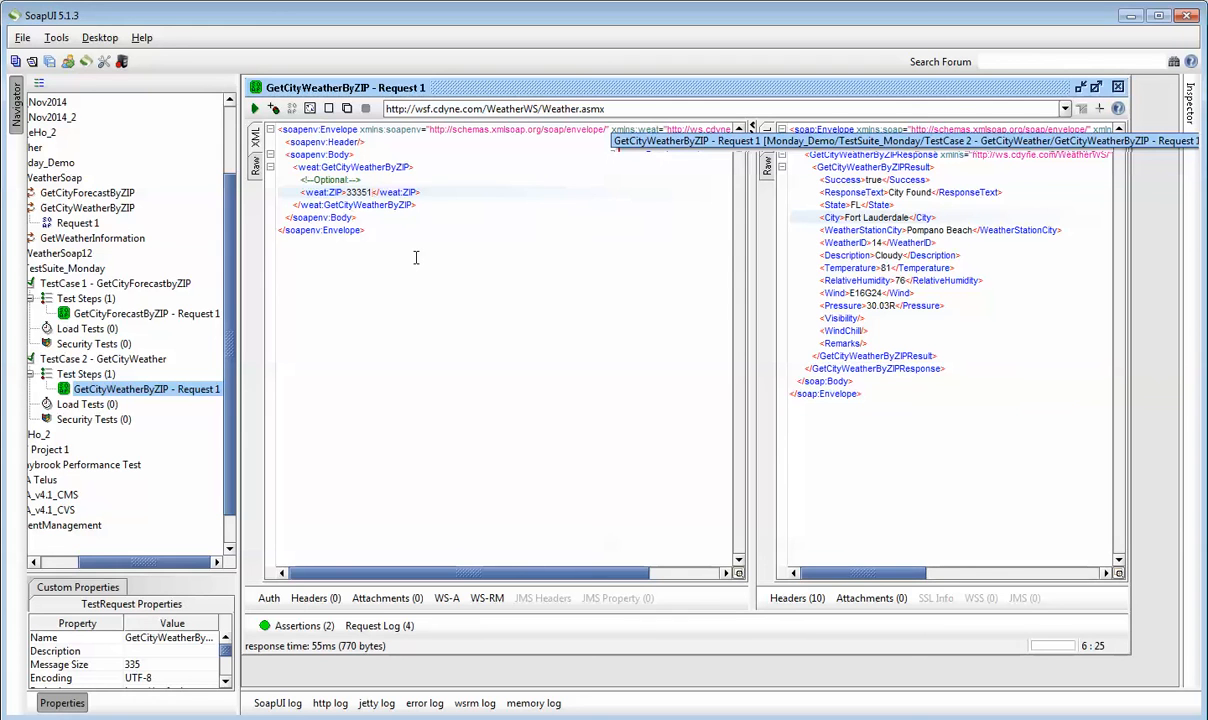
# Change the ZIP to 33352 and rerun TestSuite_Monday so TestCase 2 fails its Contains assertion
pyautogui.press('BackSpace')
pyautogui.write('2')
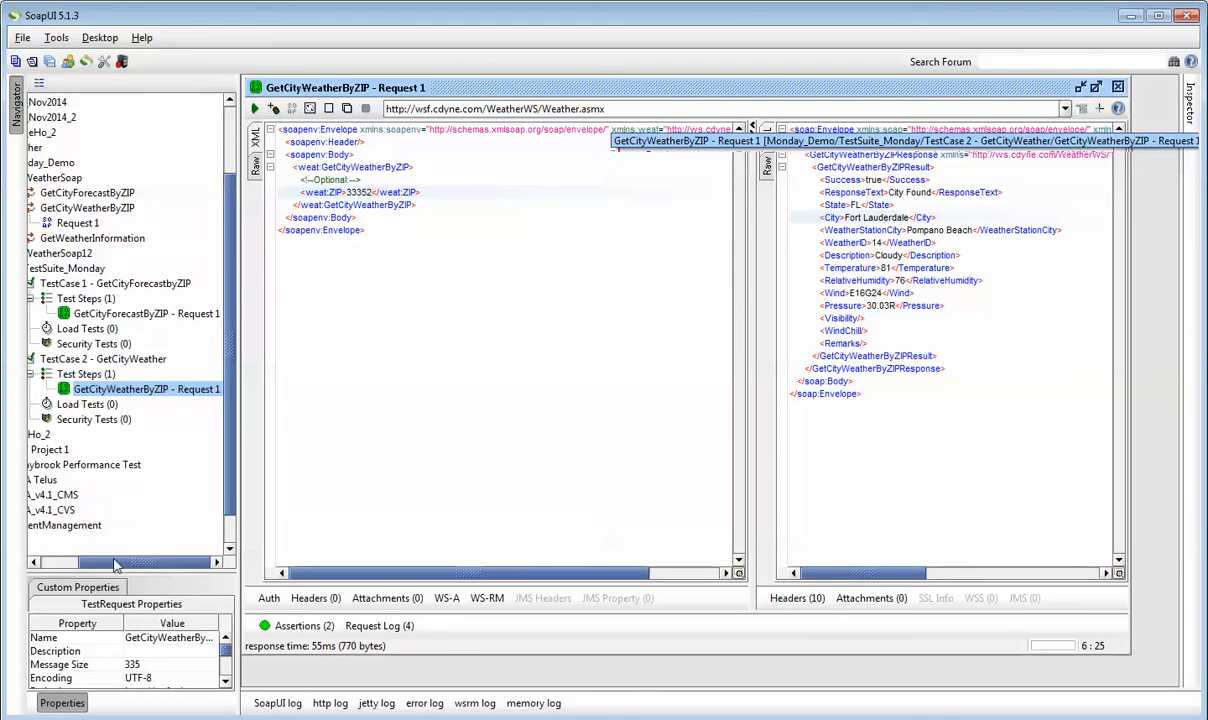
pyautogui.click(96, 268)
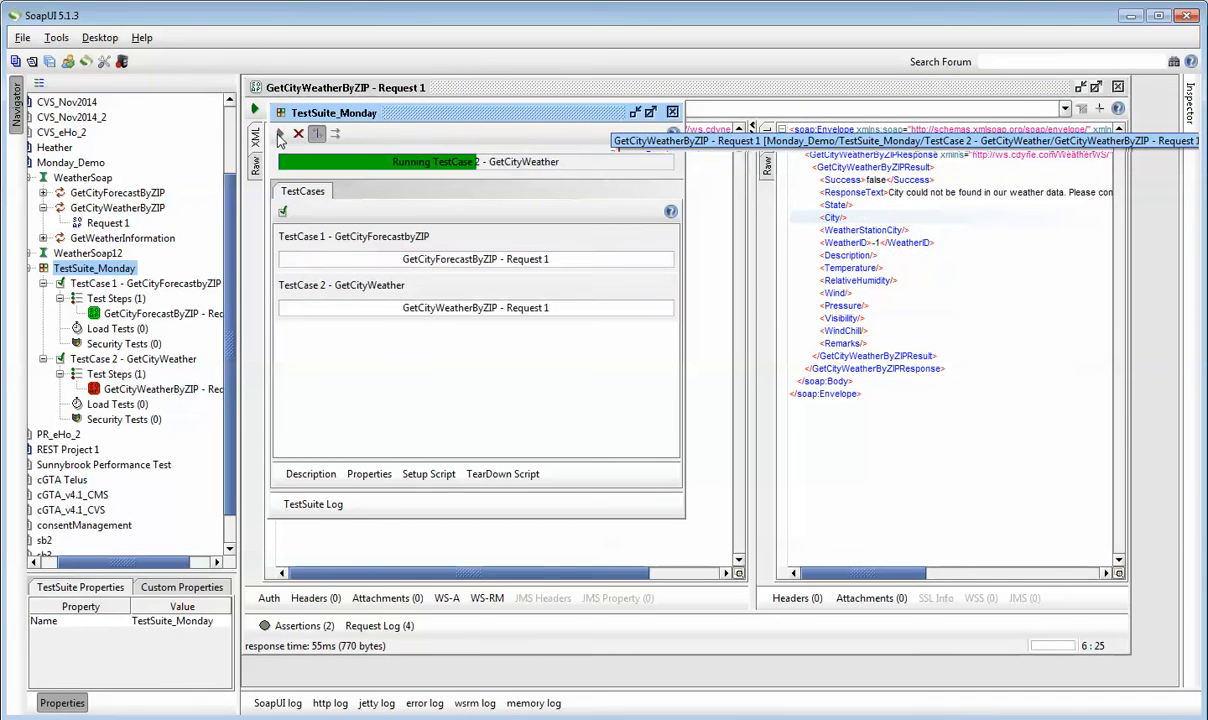
pyautogui.click(280, 132)
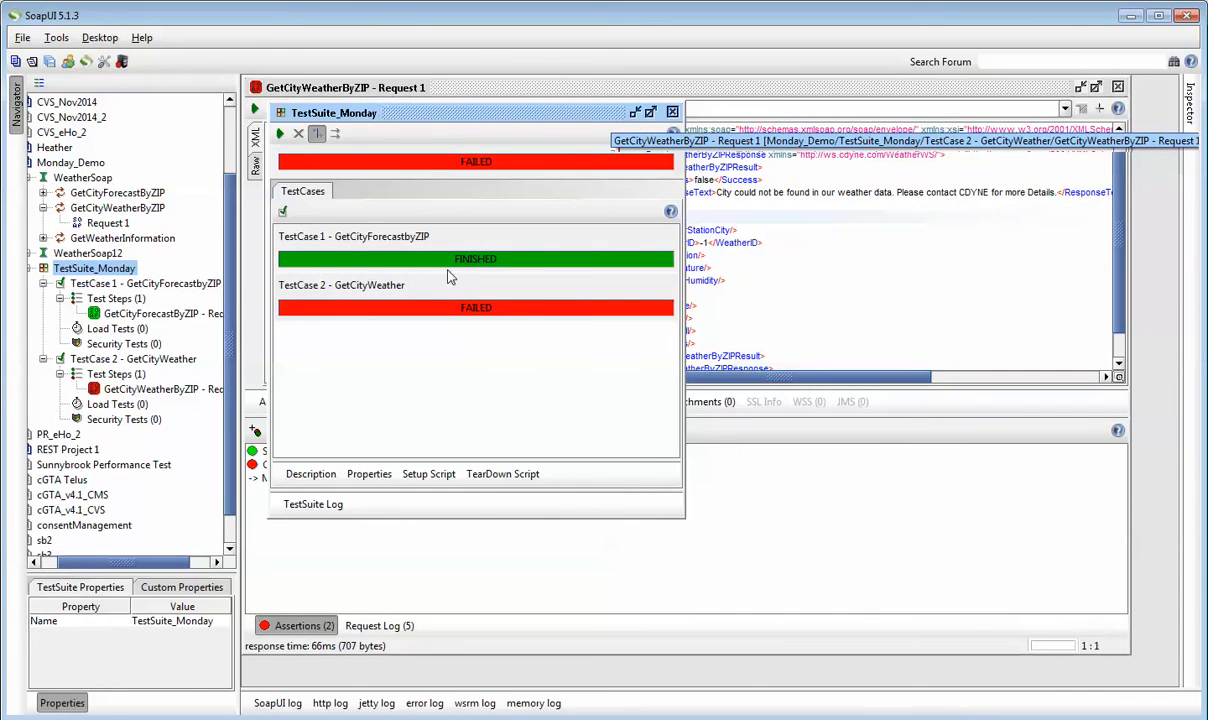
pyautogui.moveTo(456, 98)
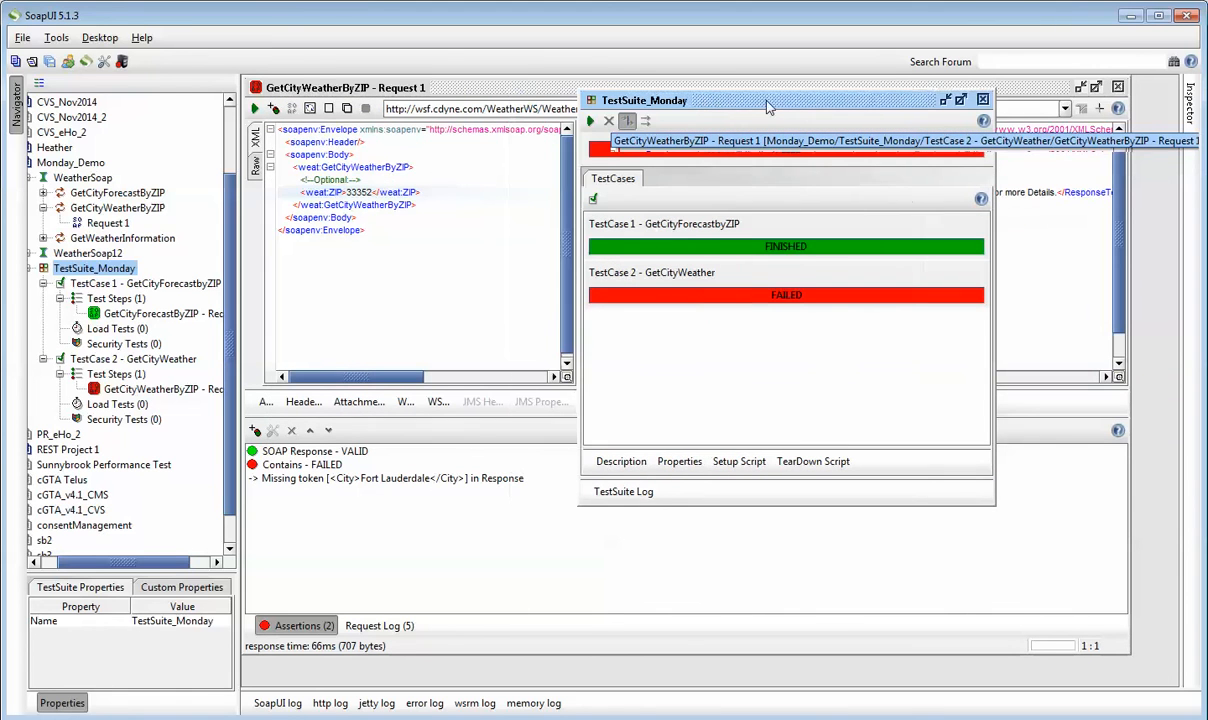
pyautogui.moveTo(364, 500)
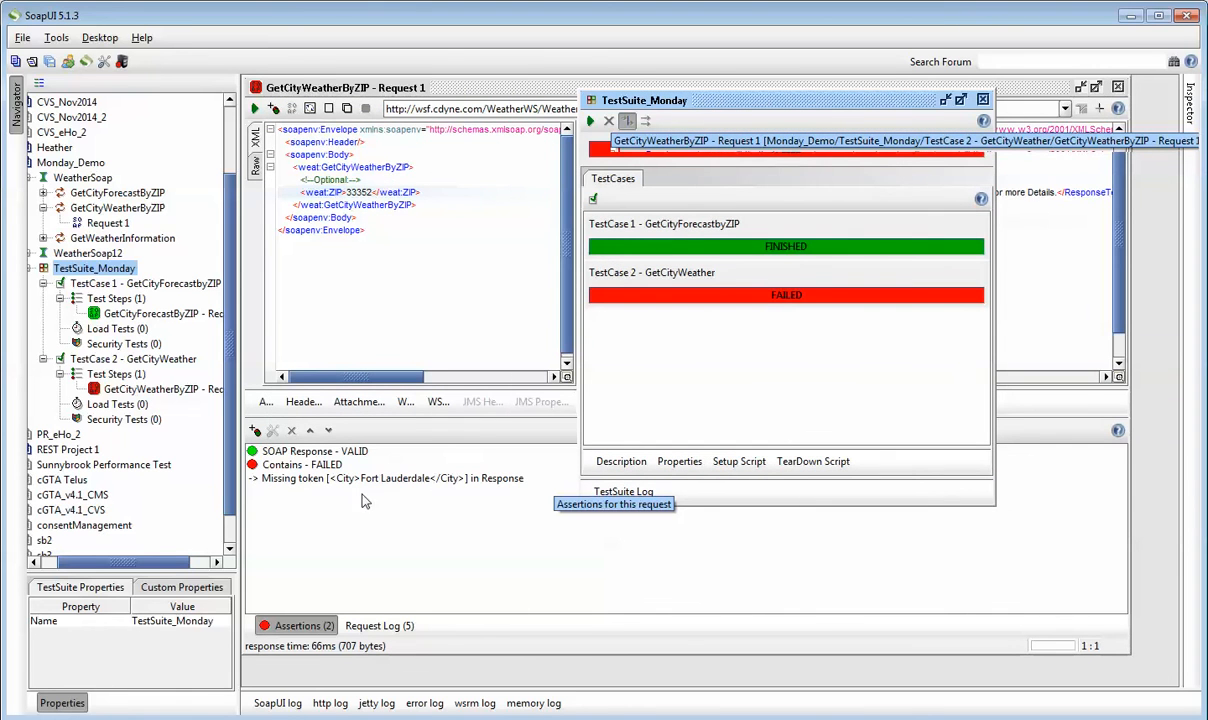
pyautogui.moveTo(402, 480)
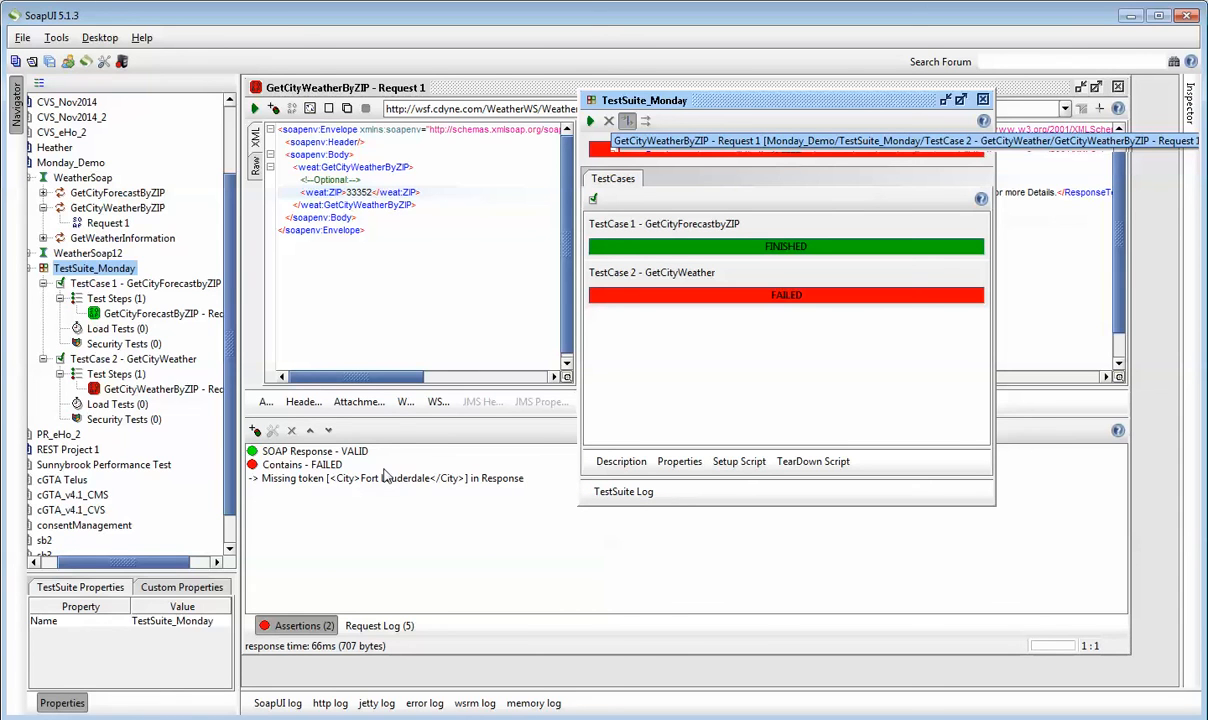
pyautogui.moveTo(384, 482)
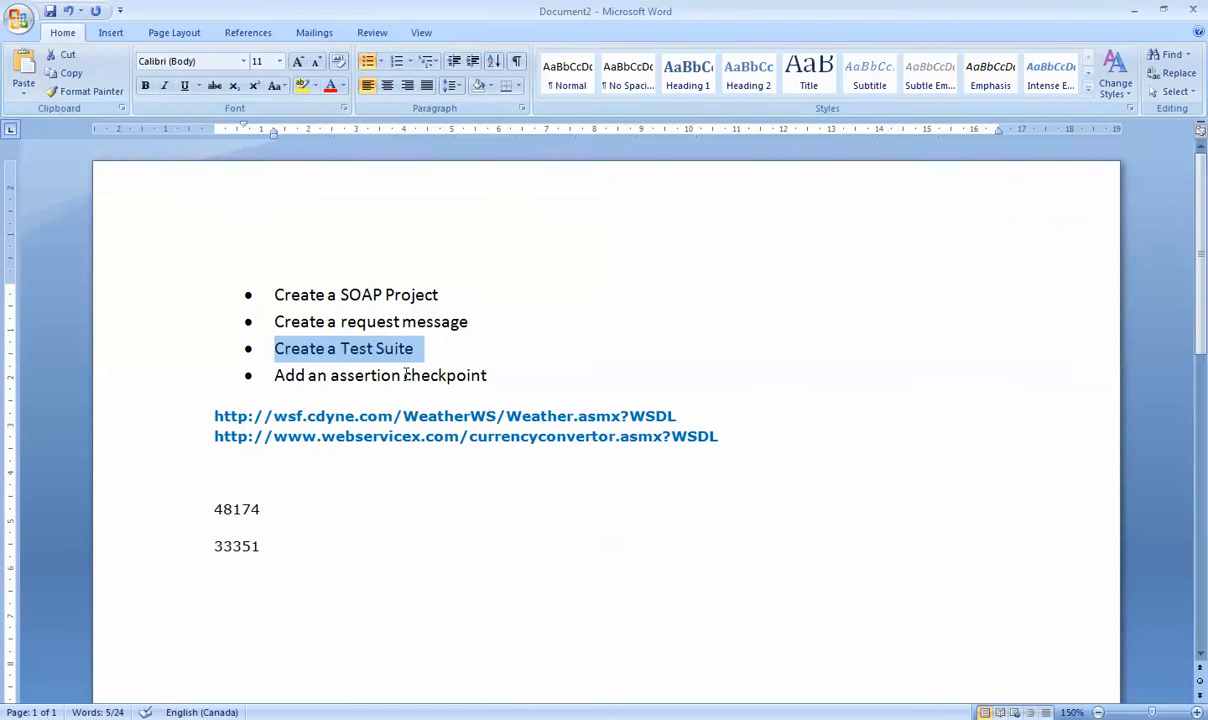
# Review the checklist items: Create a SOAP Project, Create a Test Suite, and the assertion checkpoint step
pyautogui.doubleClick(356, 294)
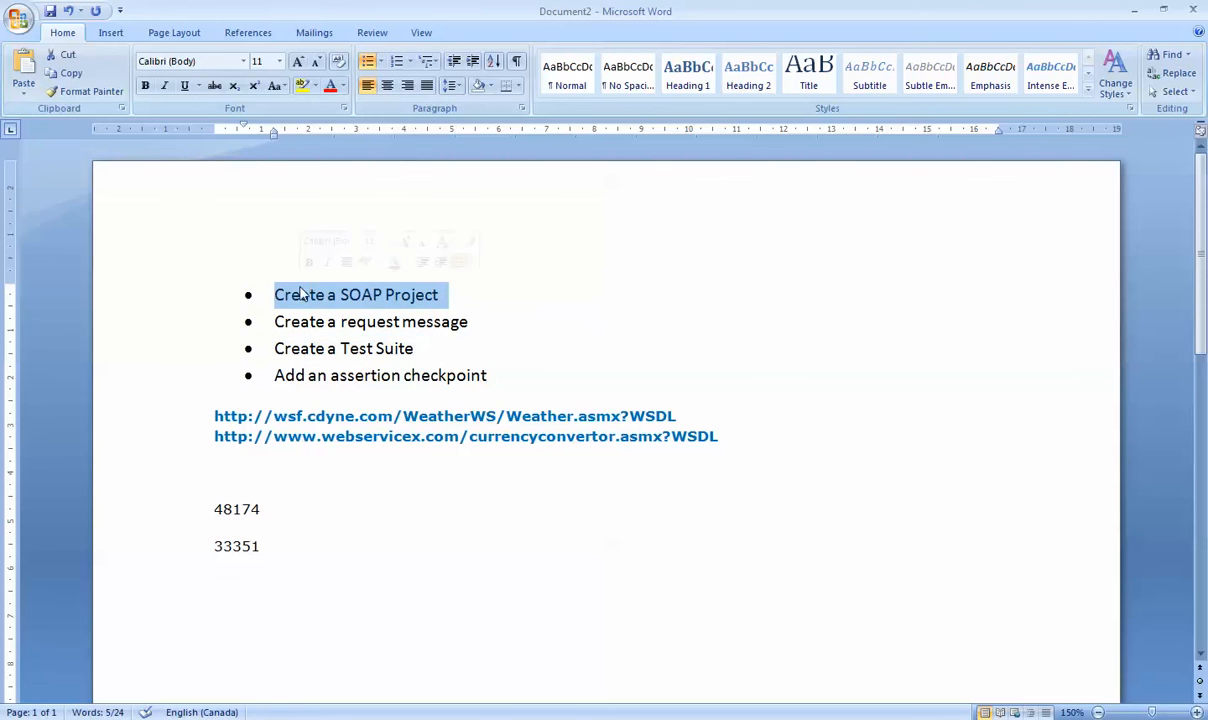
pyautogui.moveTo(488, 330)
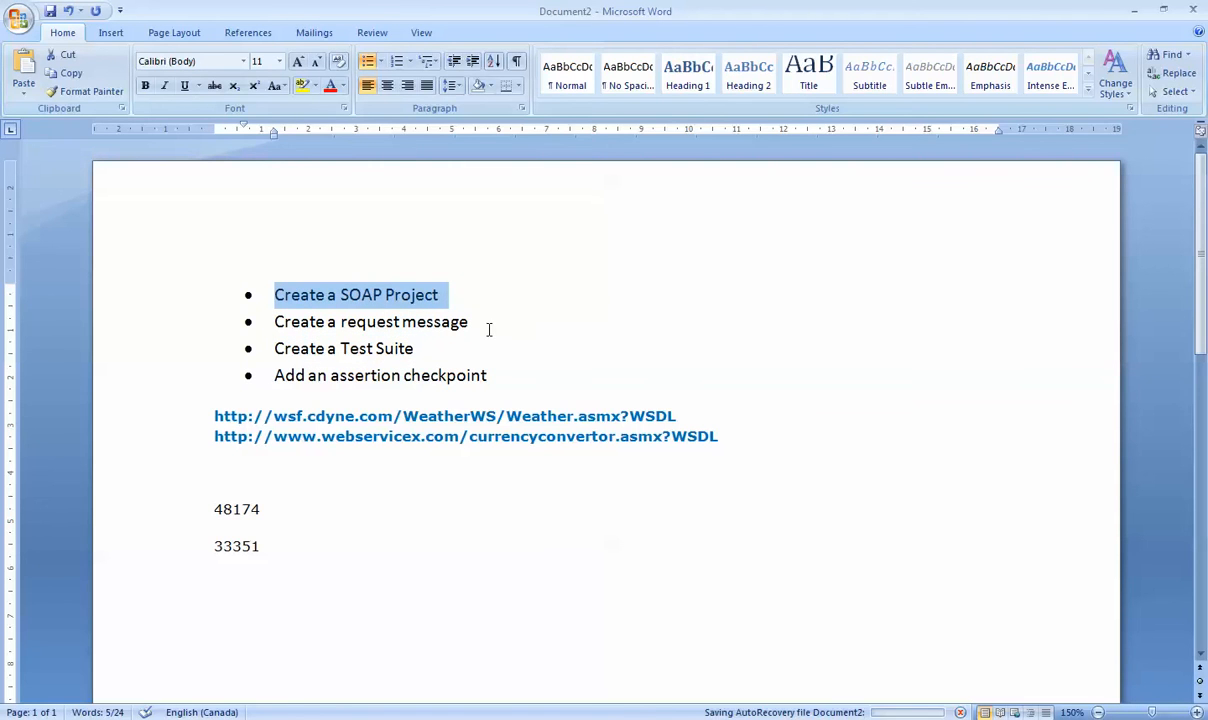
pyautogui.doubleClick(370, 320)
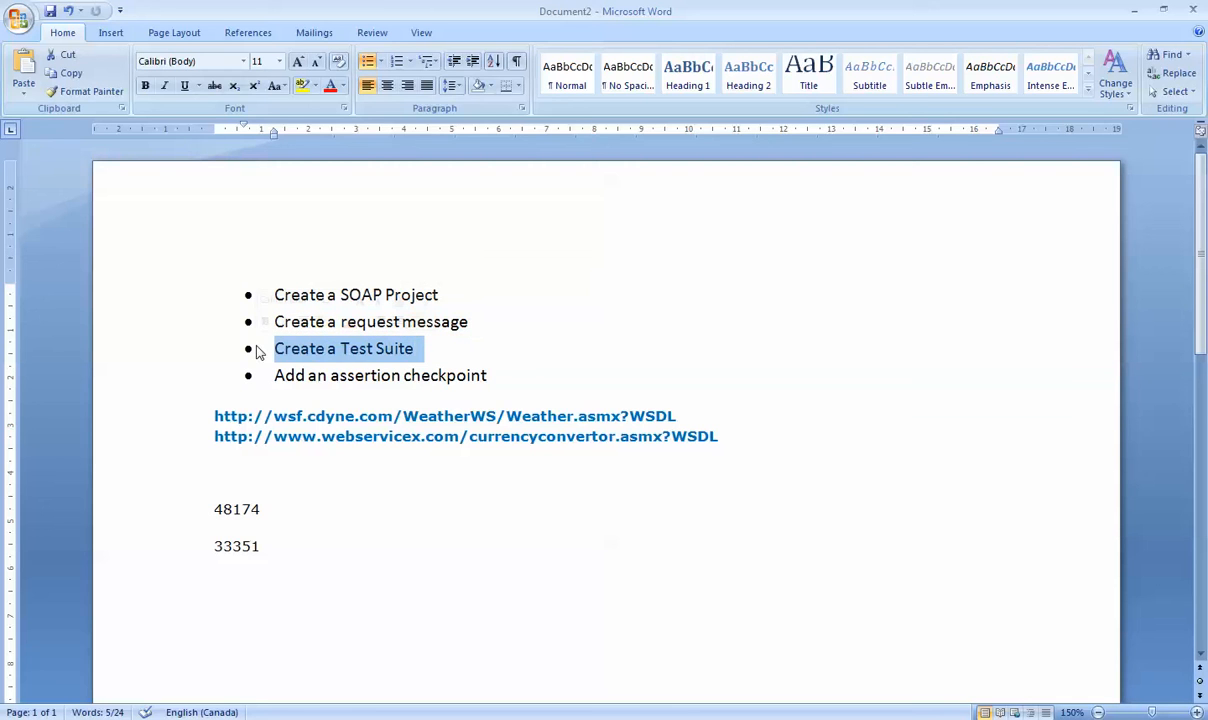
pyautogui.moveTo(498, 376)
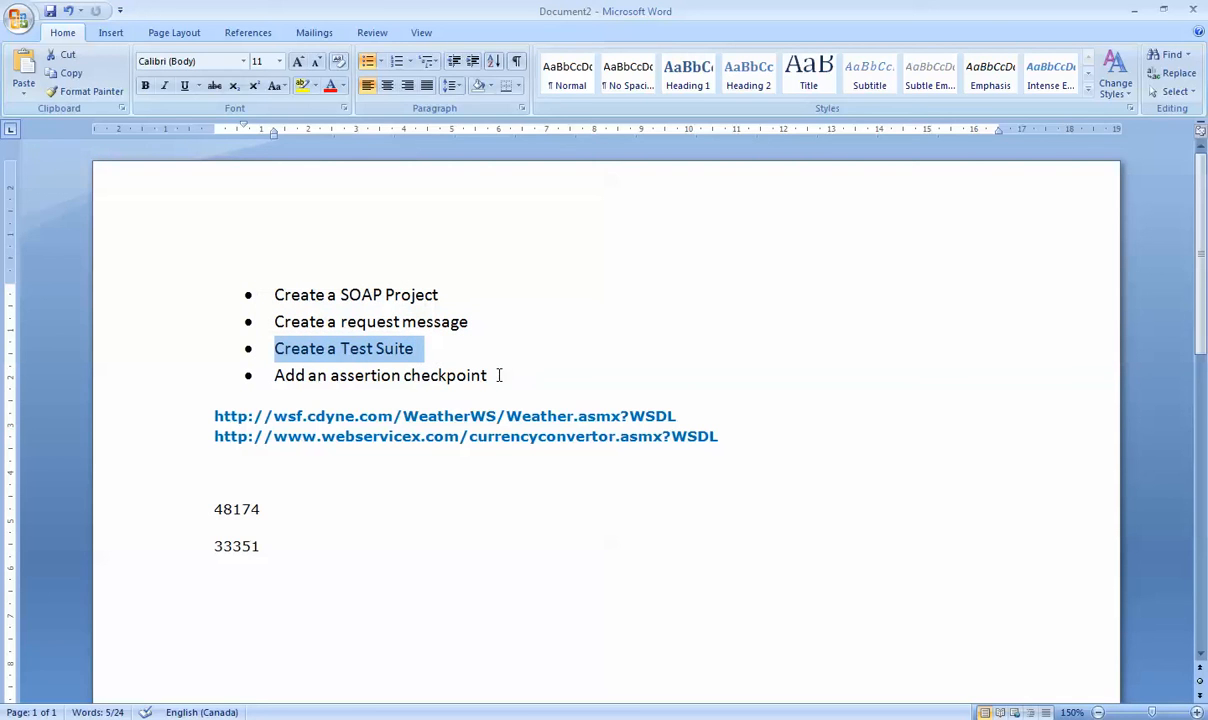
pyautogui.moveTo(274, 348); pyautogui.dragTo(488, 376)
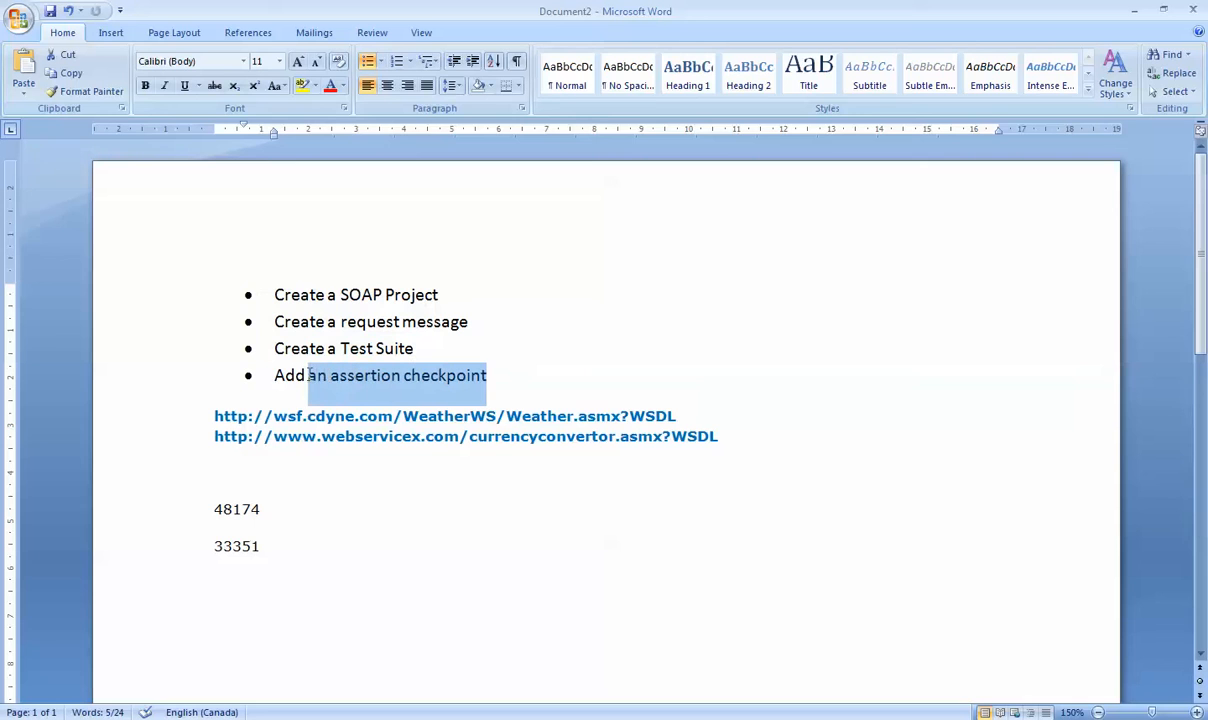